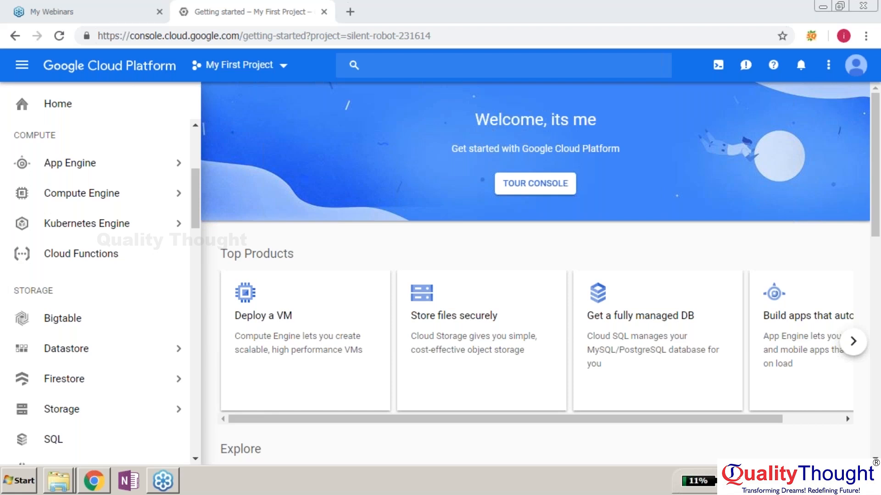
mouse_move(365, 125)
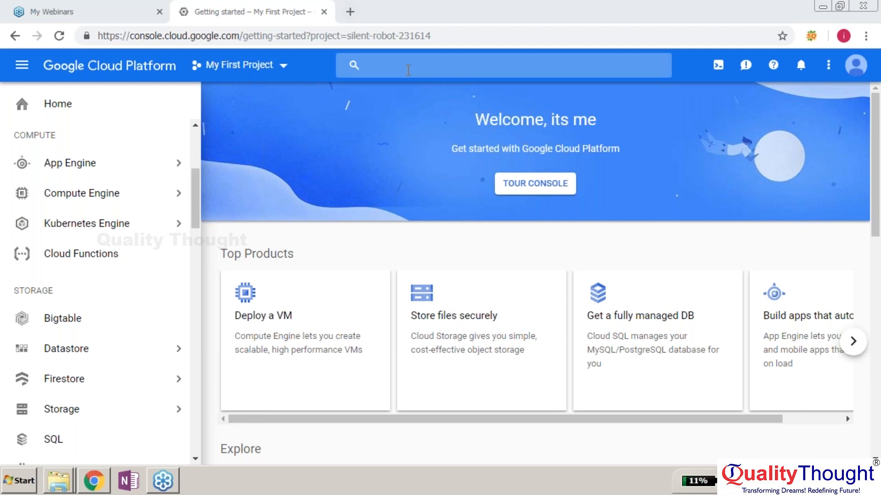
- Search the console for 'bigquery' and open the BigQuery product overview page
click(500, 64)
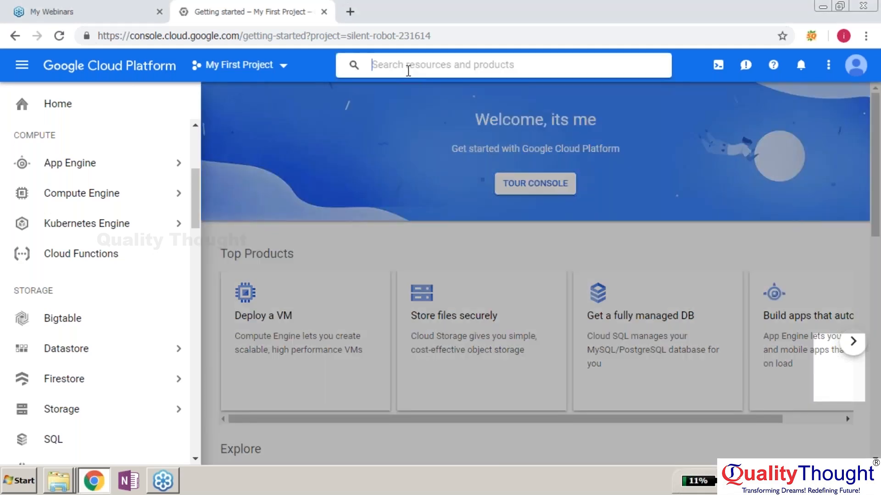
text(bigquery)
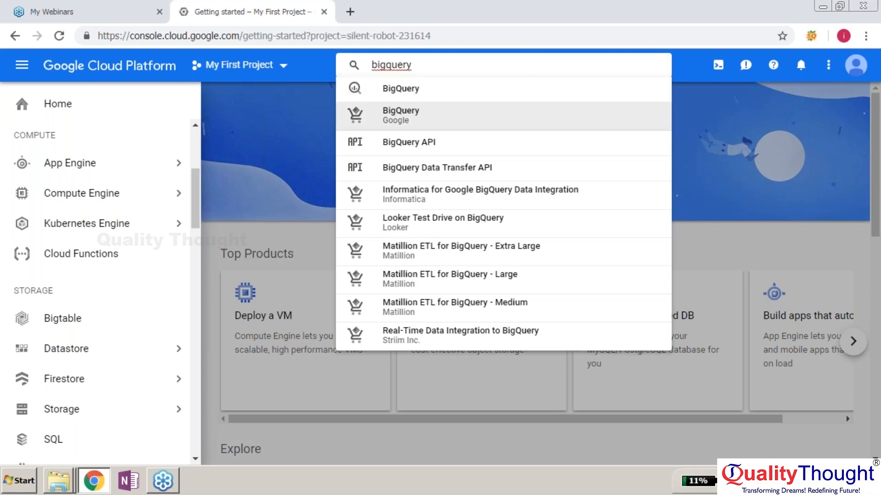
click(400, 115)
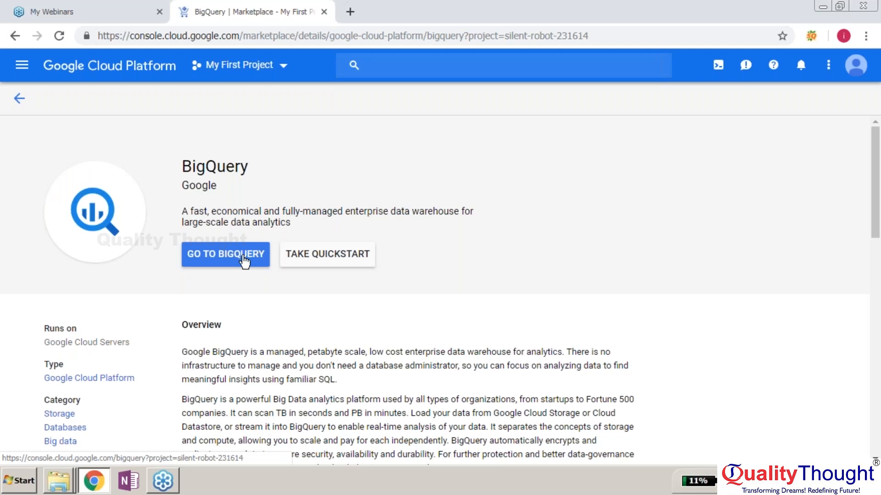
- Enter the BigQuery workspace, view saved queries and job history, expand the project and show the Add Data choices
click(226, 254)
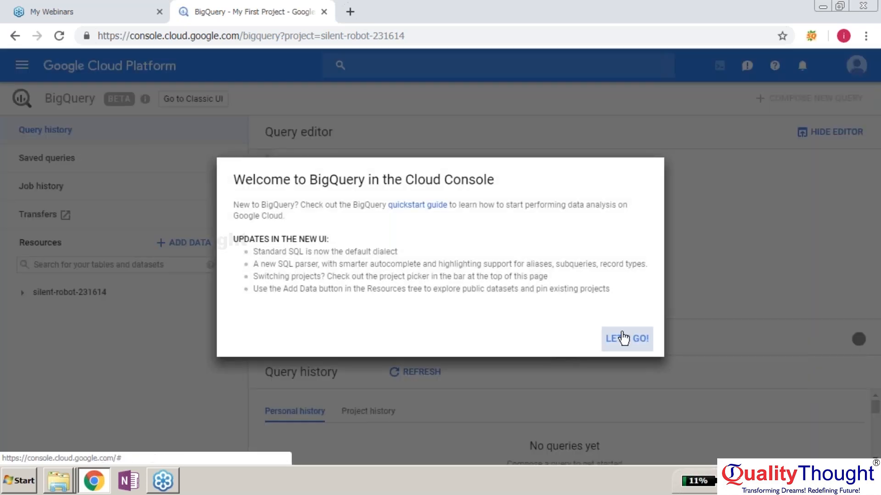
click(627, 339)
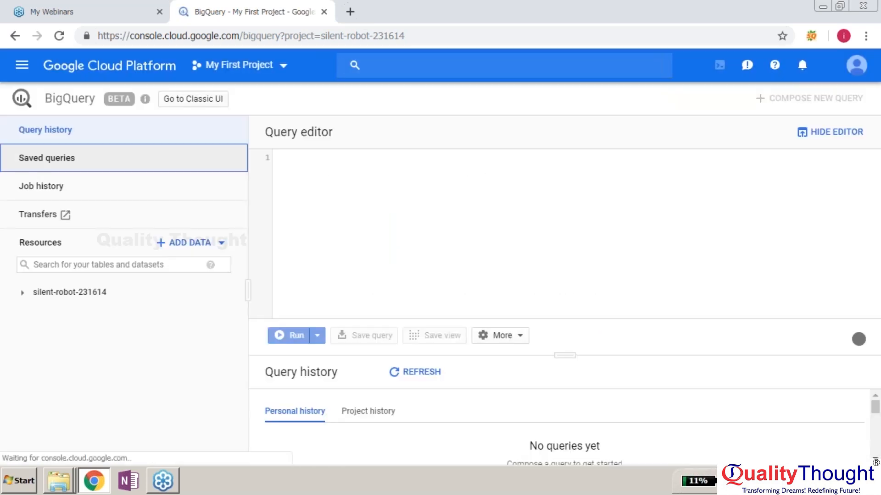
click(47, 157)
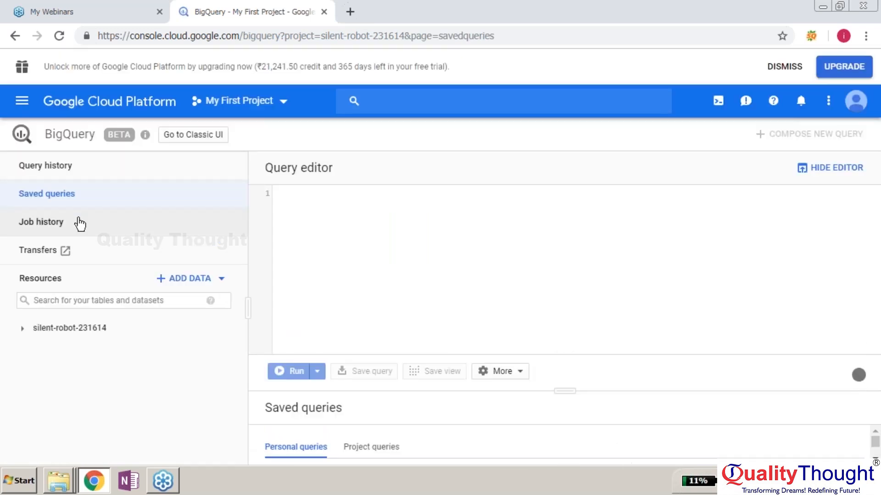
click(40, 222)
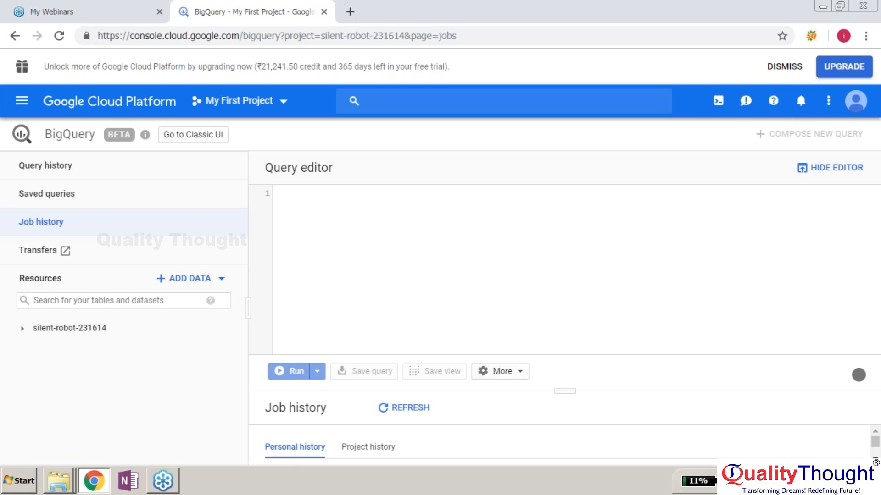
mouse_move(63, 257)
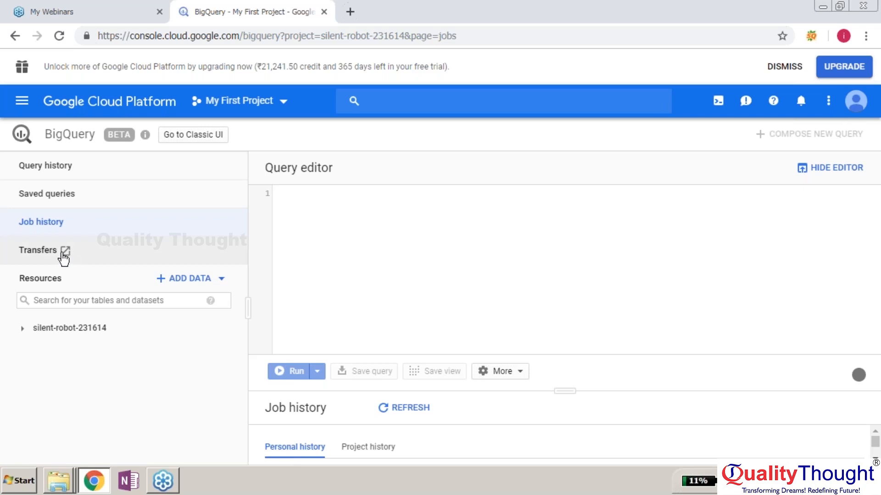
mouse_move(190, 284)
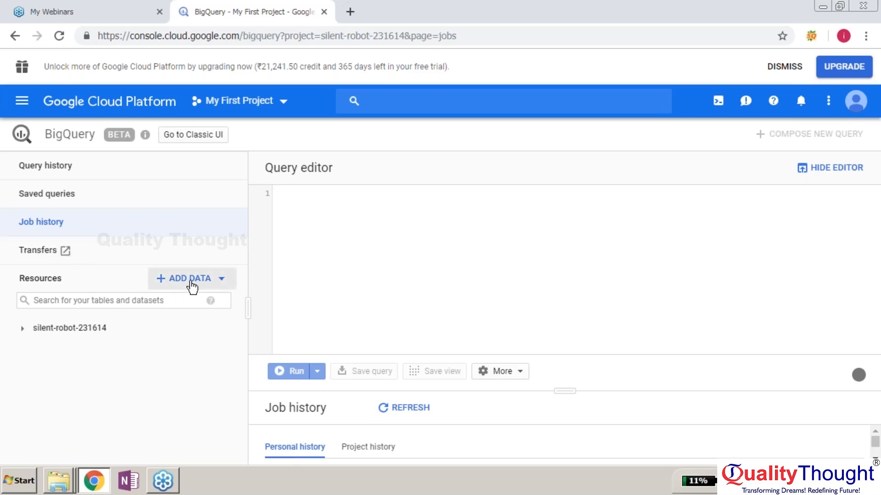
click(70, 328)
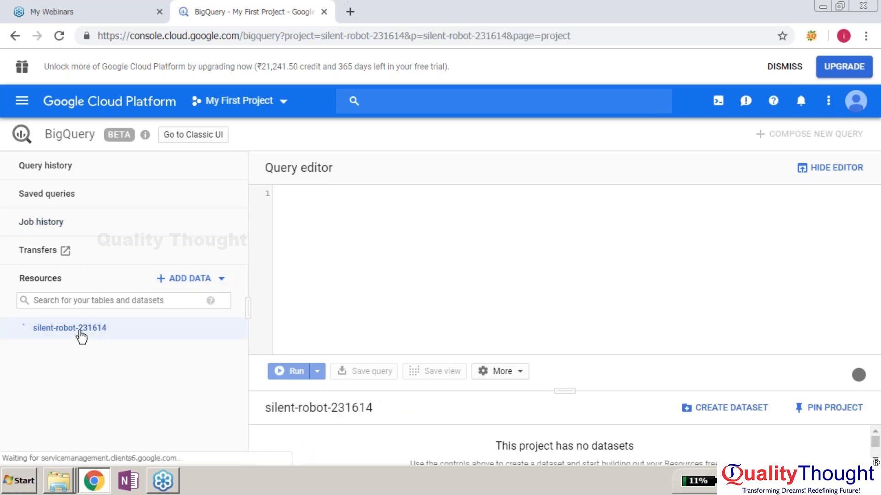
click(190, 278)
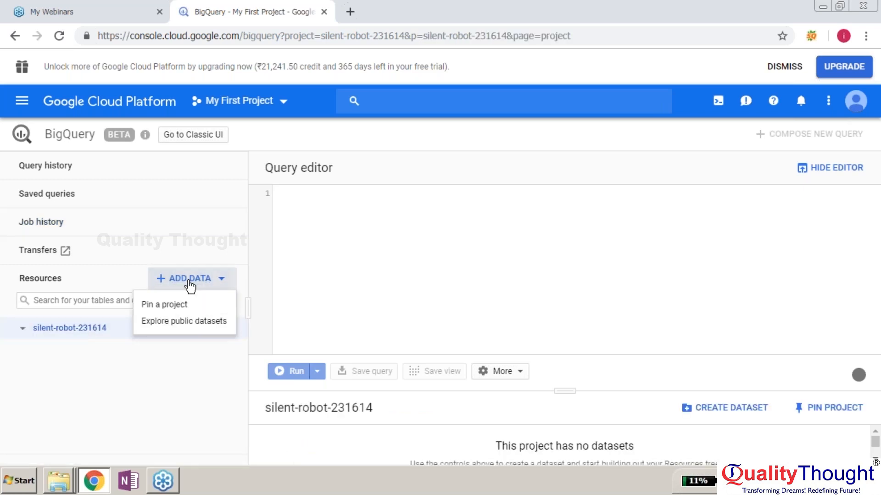
mouse_move(212, 325)
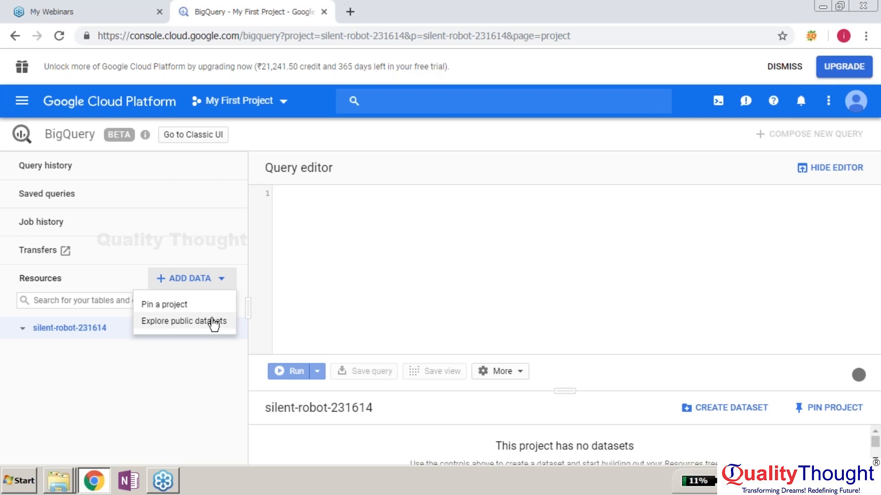
- Explore the public datasets catalogue and filter it to the Big data category's 22 results
click(184, 321)
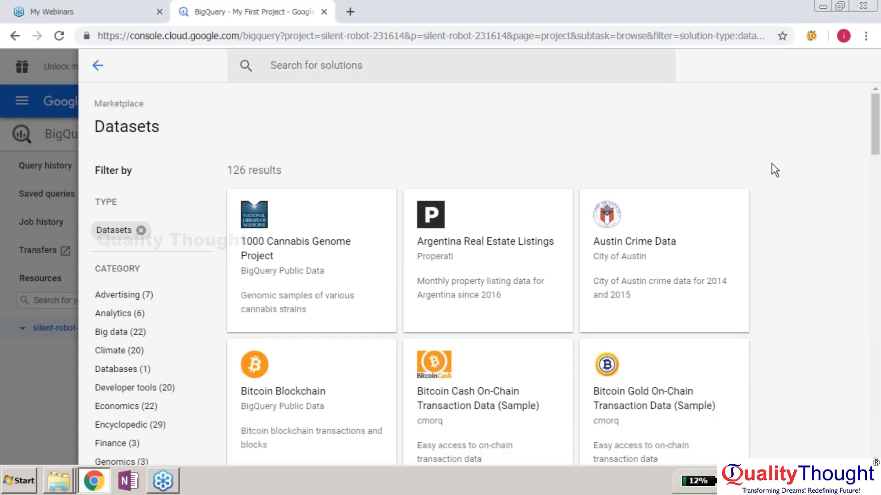
mouse_move(877, 367)
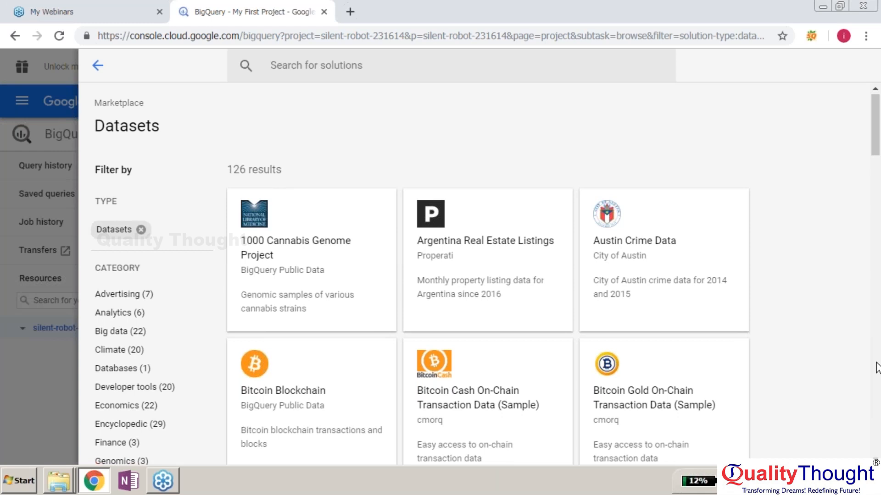
scroll(down, 3)
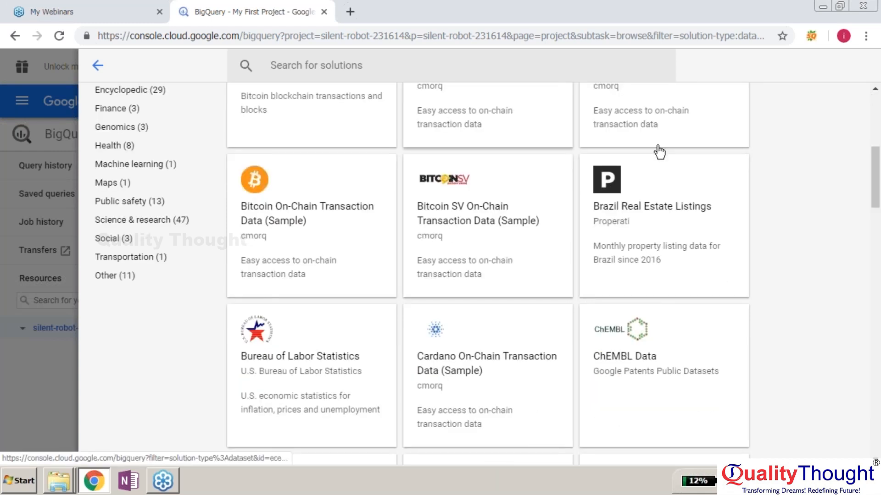
mouse_move(834, 309)
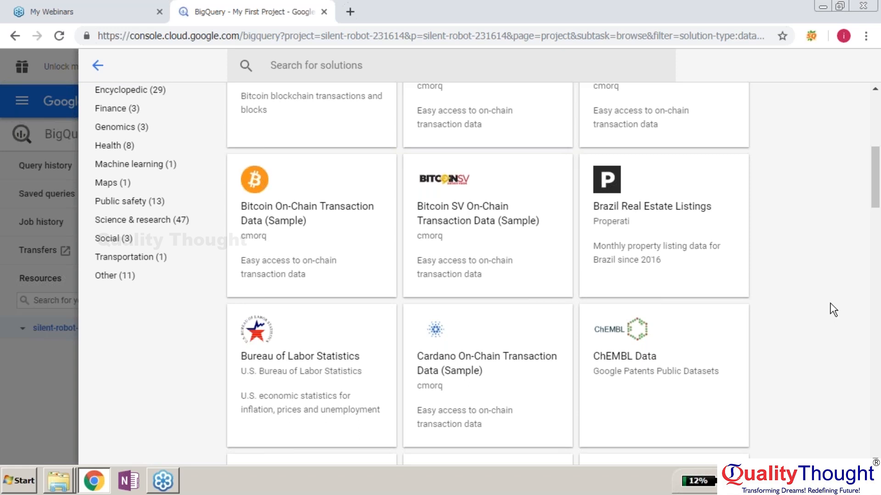
mouse_move(877, 281)
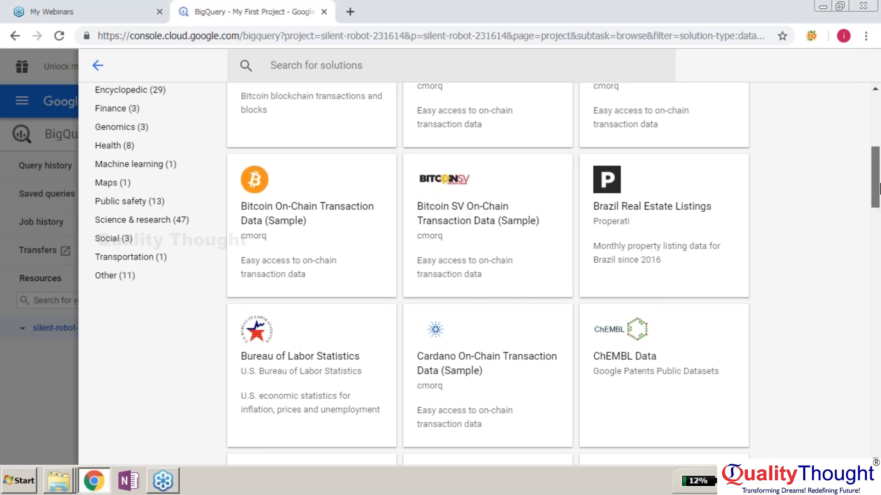
scroll(up, 3)
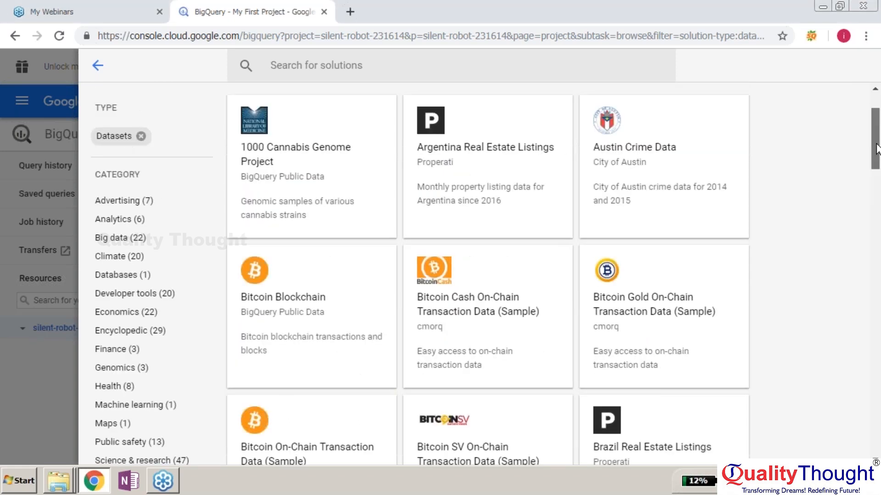
scroll(up, 3)
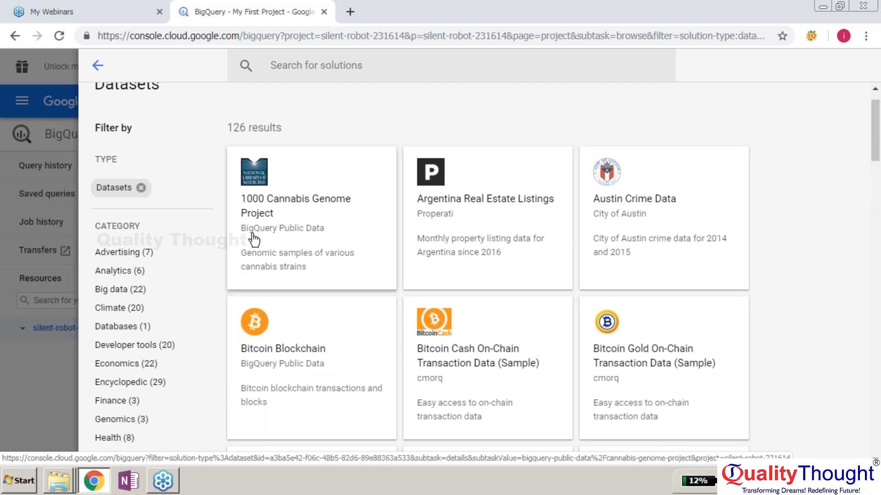
mouse_move(254, 239)
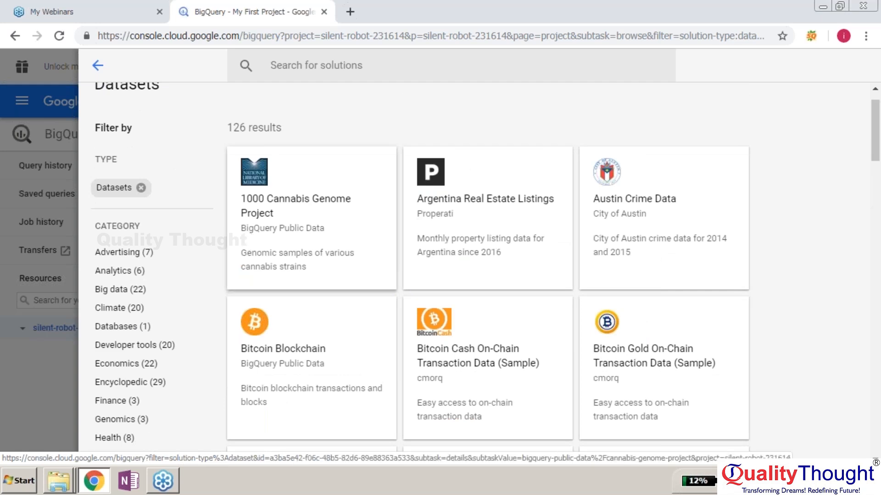
click(119, 289)
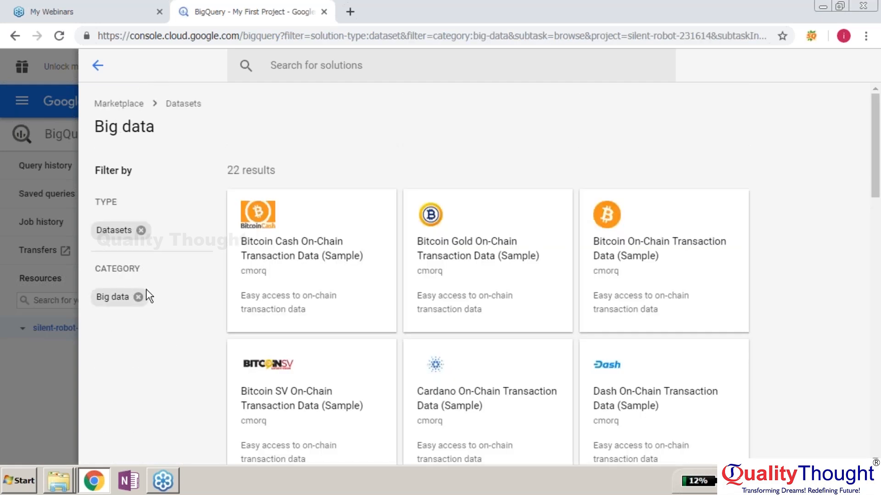
mouse_move(364, 310)
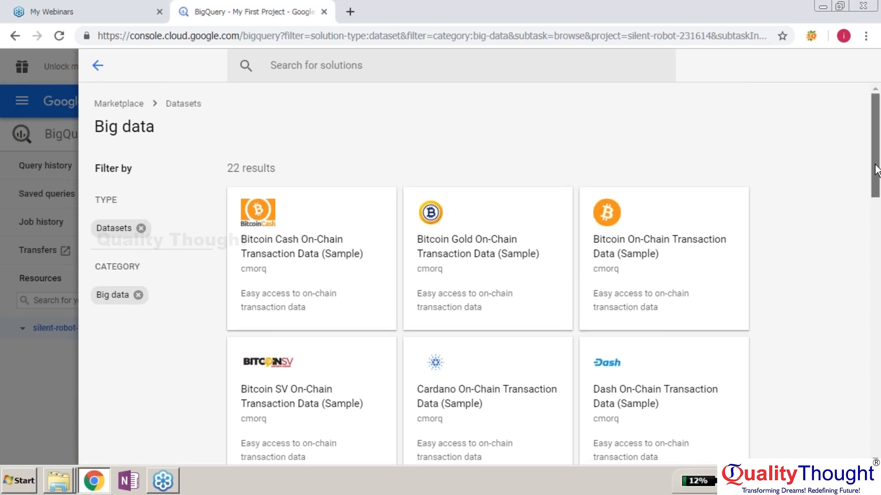
scroll(down, 3)
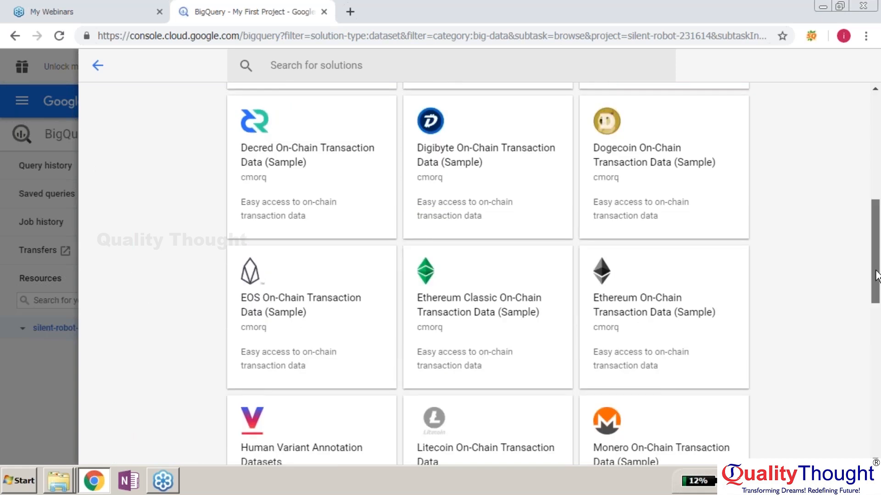
scroll(down, 3)
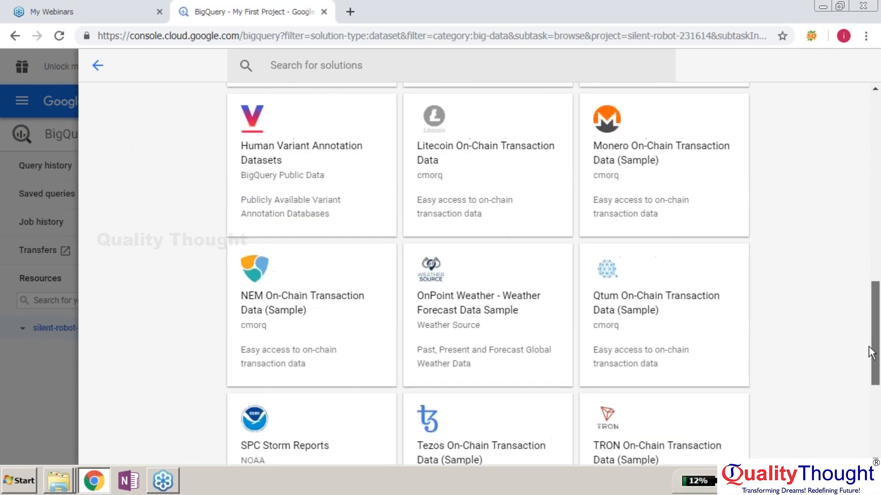
scroll(down, 3)
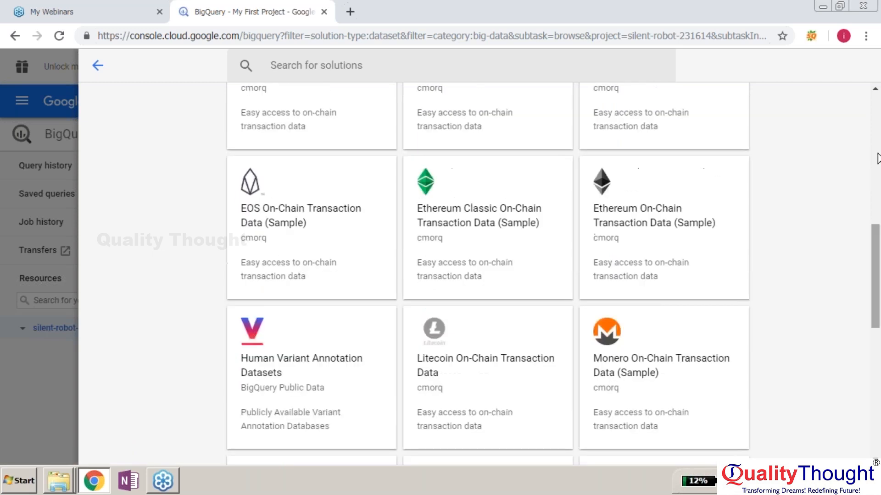
scroll(up, 3)
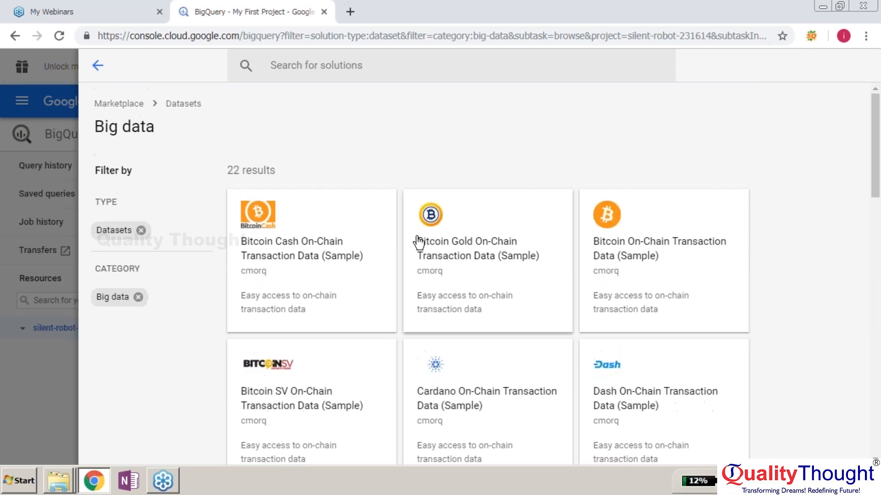
- Browse Advertising then Analytics categories and open the US Residential Real Estate Data listing
click(133, 297)
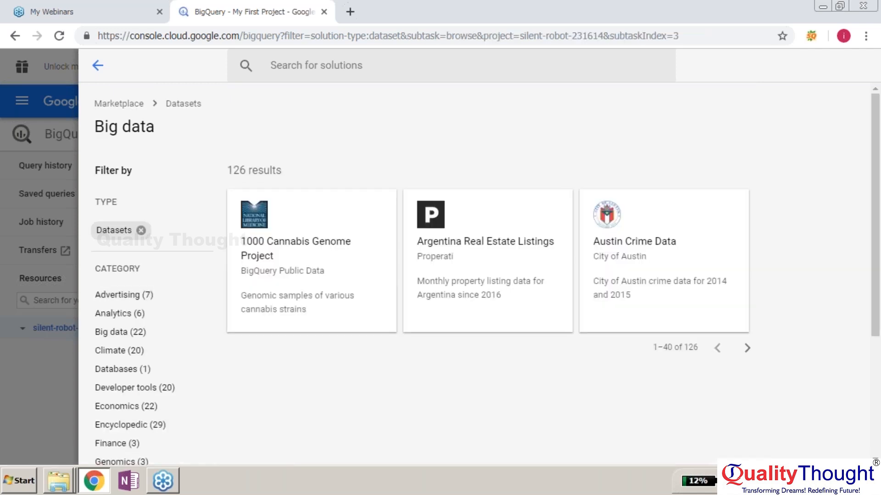
click(124, 295)
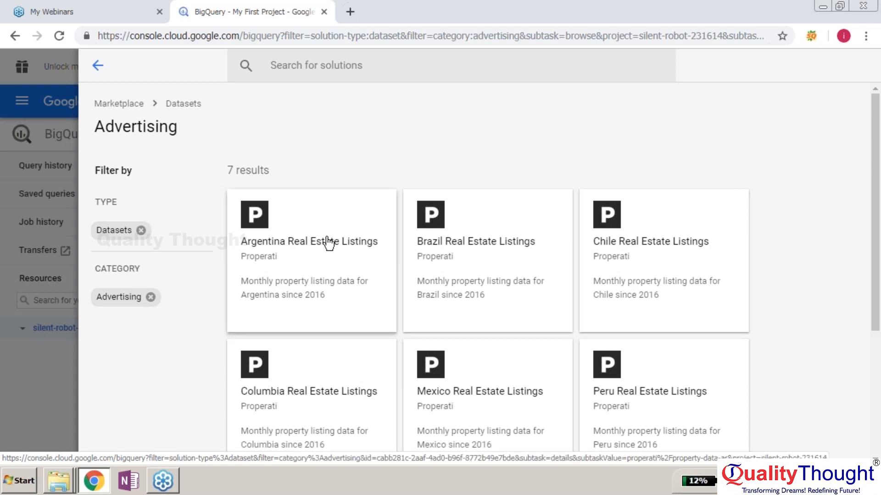
click(150, 296)
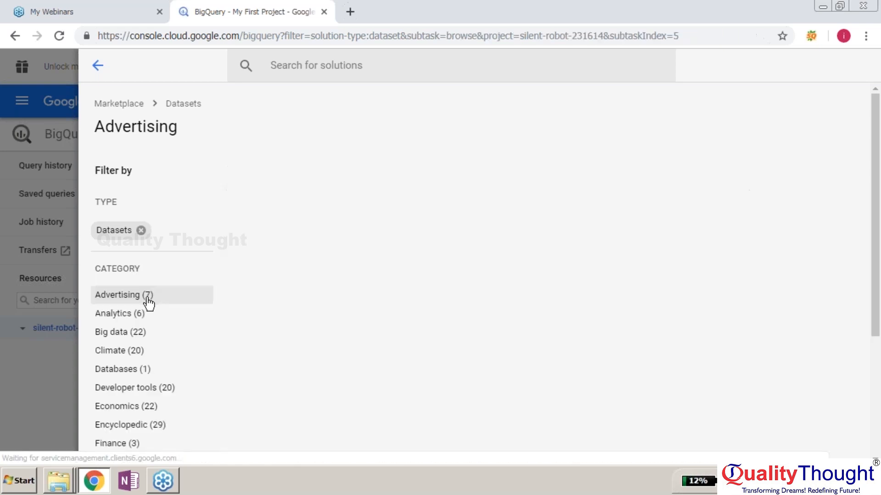
click(115, 314)
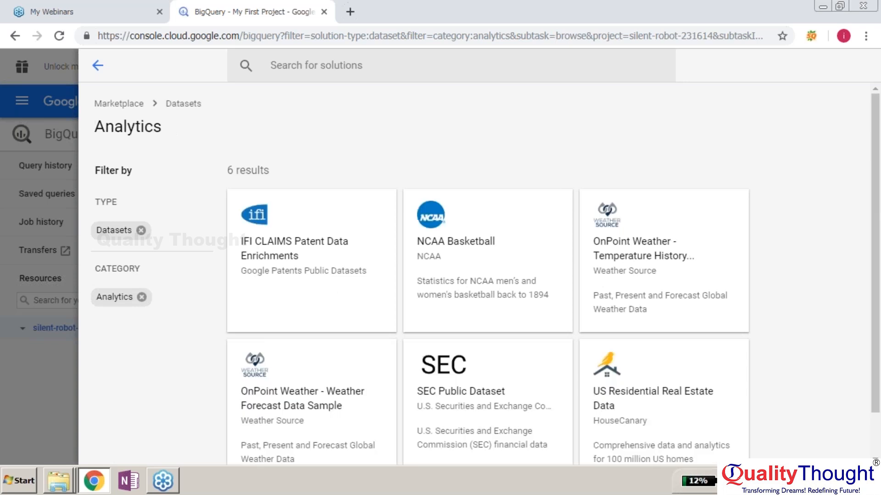
mouse_move(482, 366)
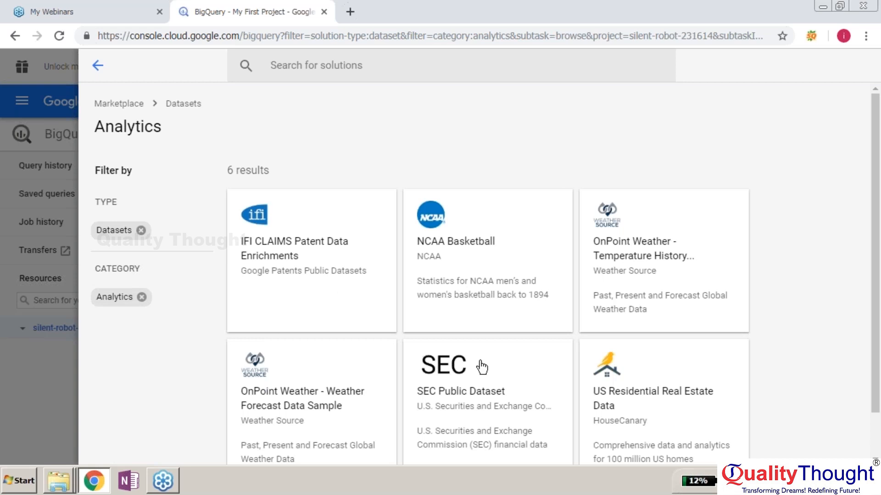
click(652, 405)
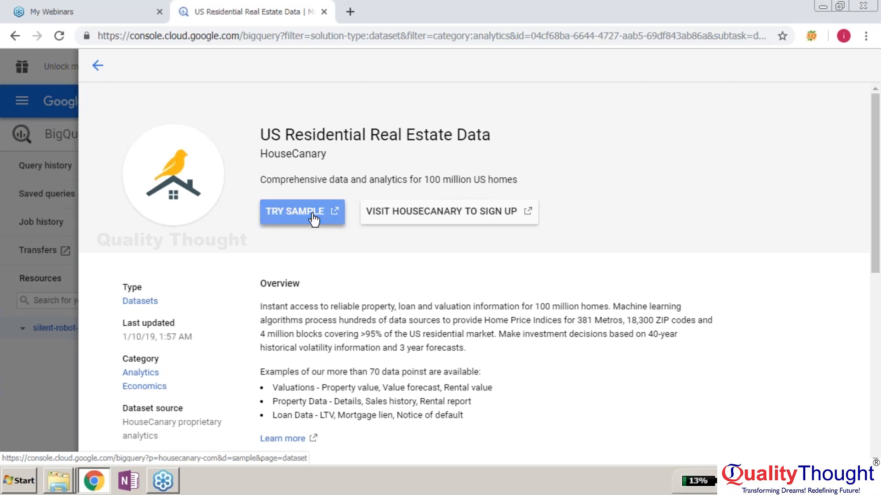
- Try the sample so the HouseCanary dataset opens in a new BigQuery tab
click(302, 212)
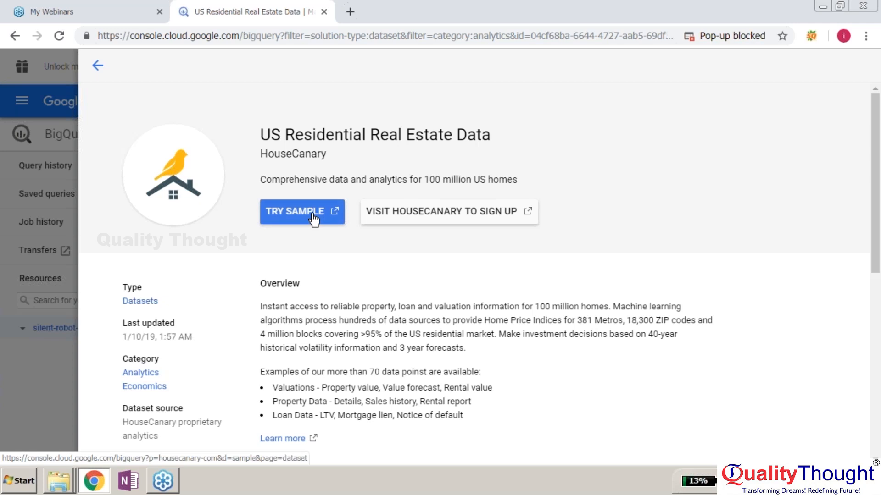
click(302, 212)
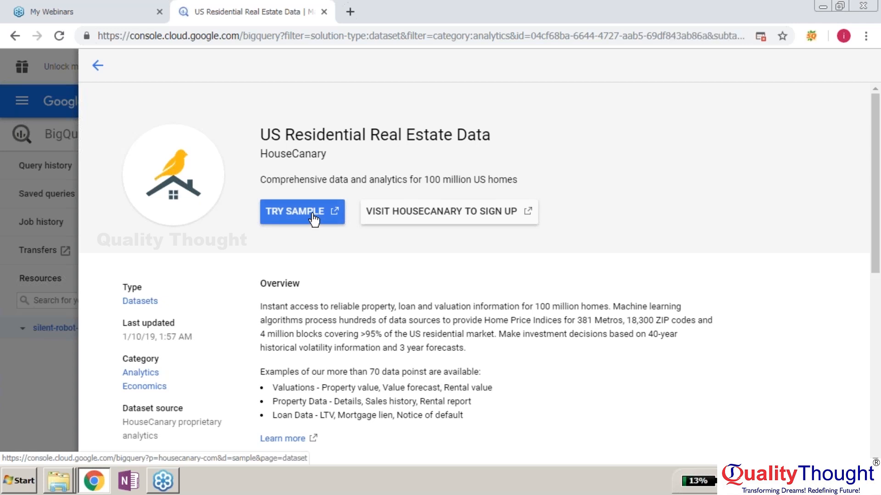
mouse_move(334, 218)
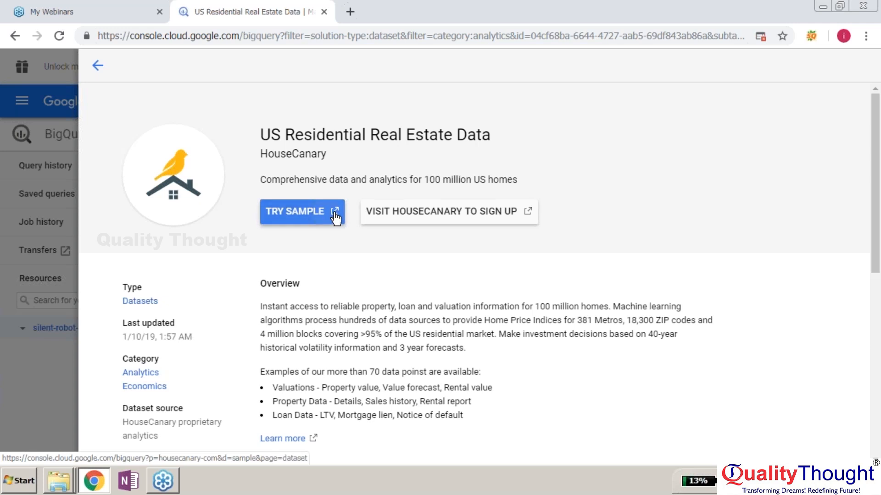
click(302, 212)
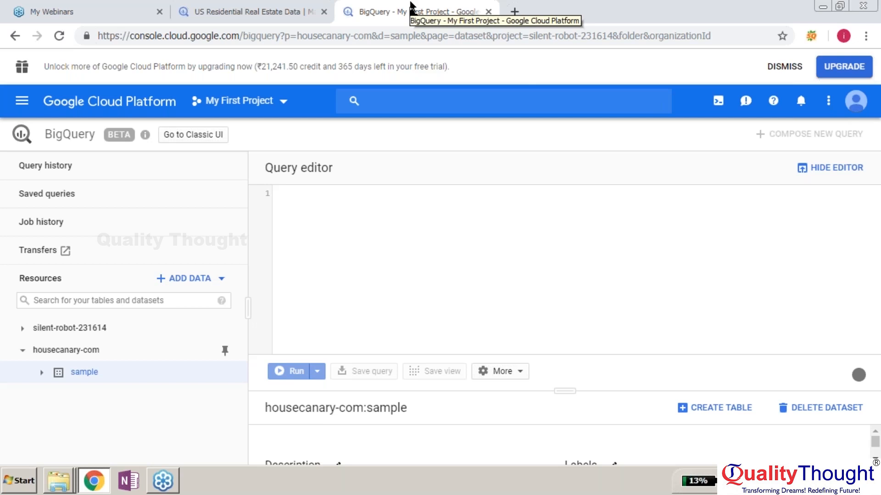
mouse_move(416, 11)
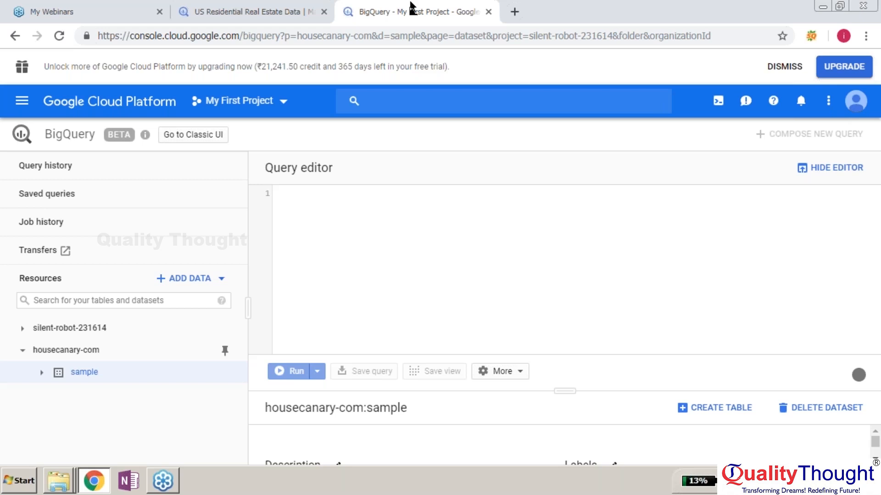
mouse_move(521, 87)
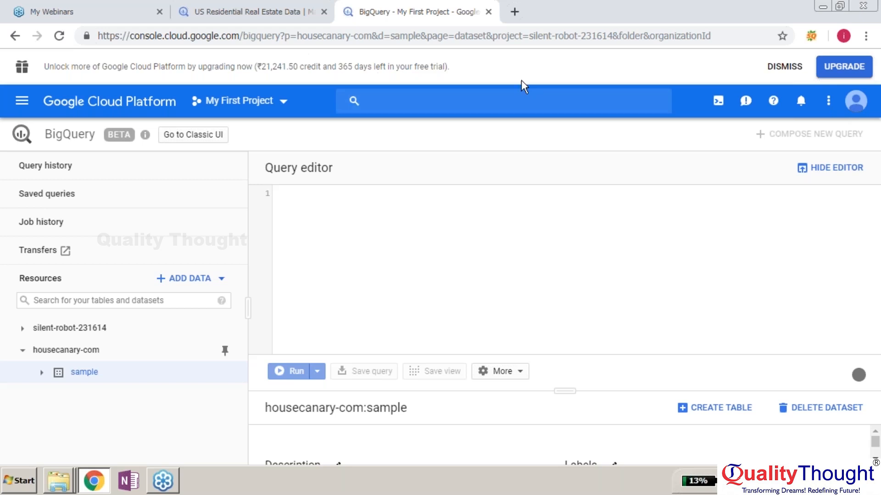
mouse_move(83, 378)
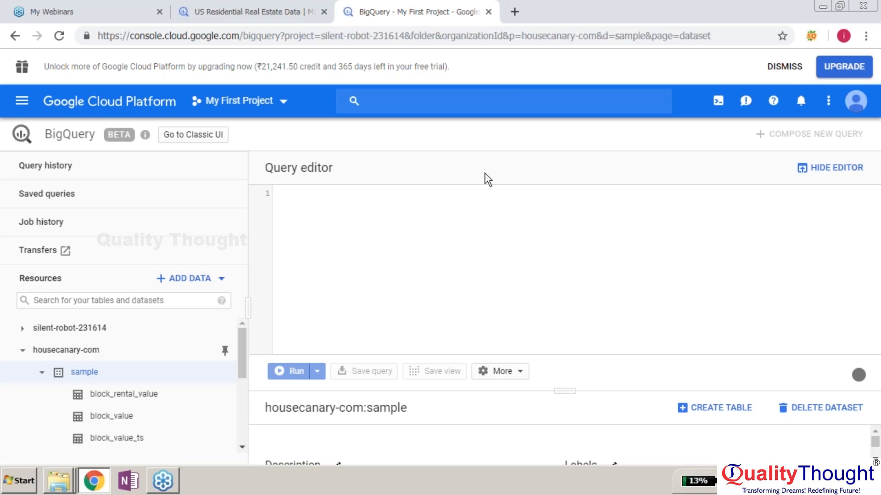
mouse_move(875, 254)
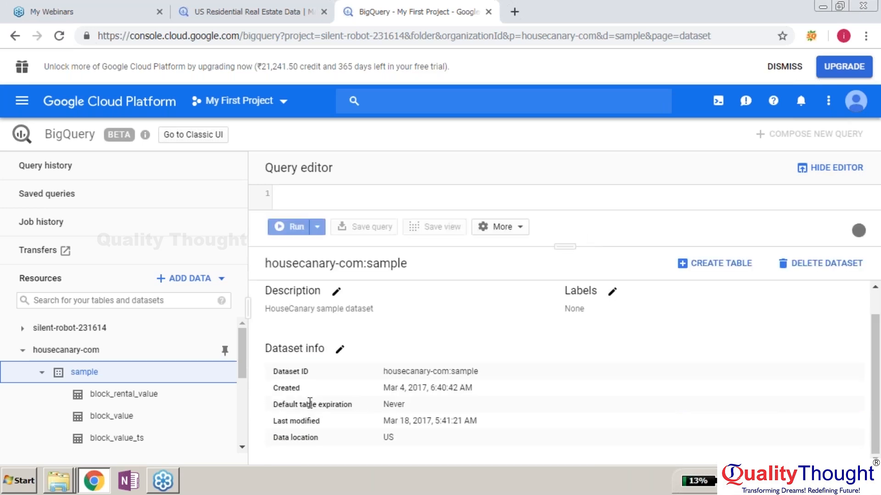
mouse_move(569, 259)
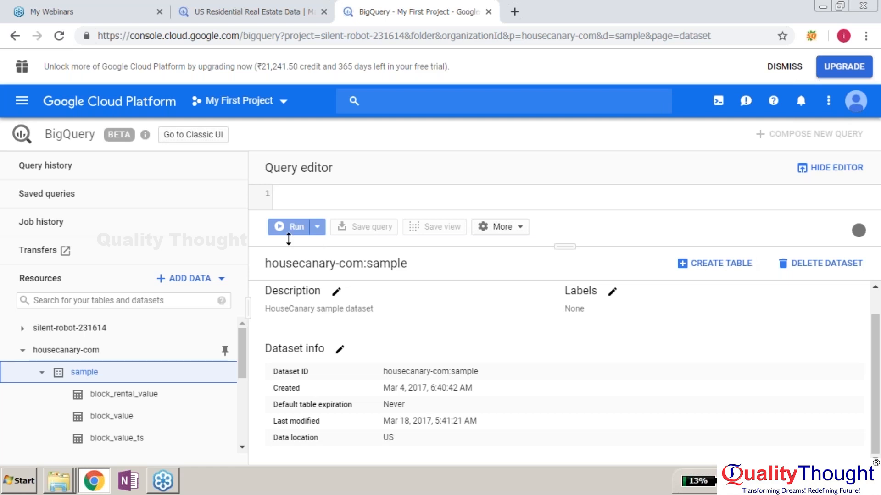
- Open the block_rental_value table under the sample dataset
click(123, 394)
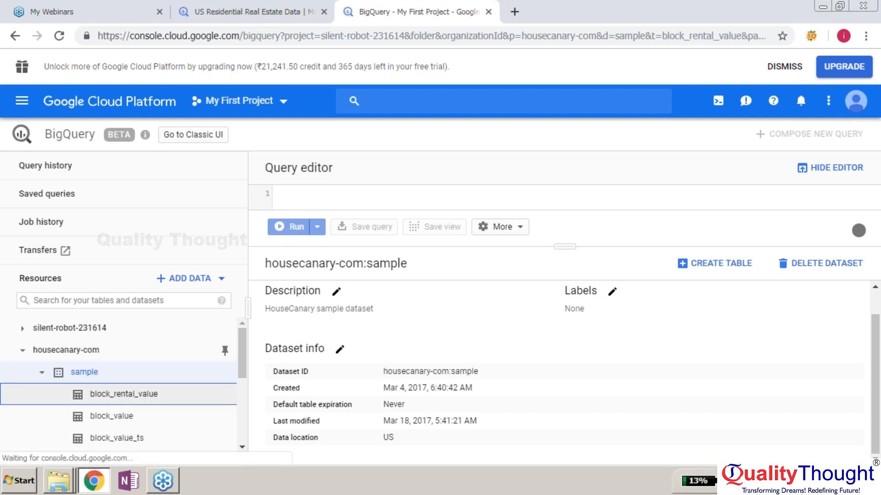
- View the schemas of block_rental_value, block_value and block_value_ts tables
click(123, 393)
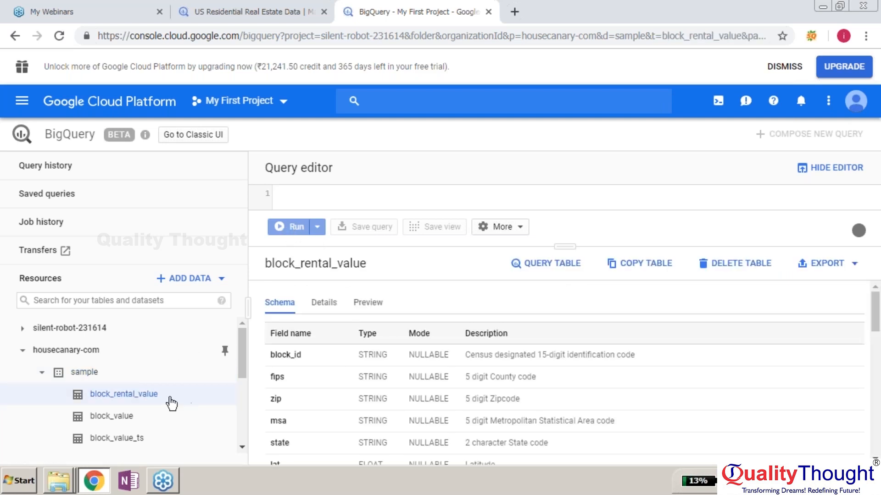
click(111, 416)
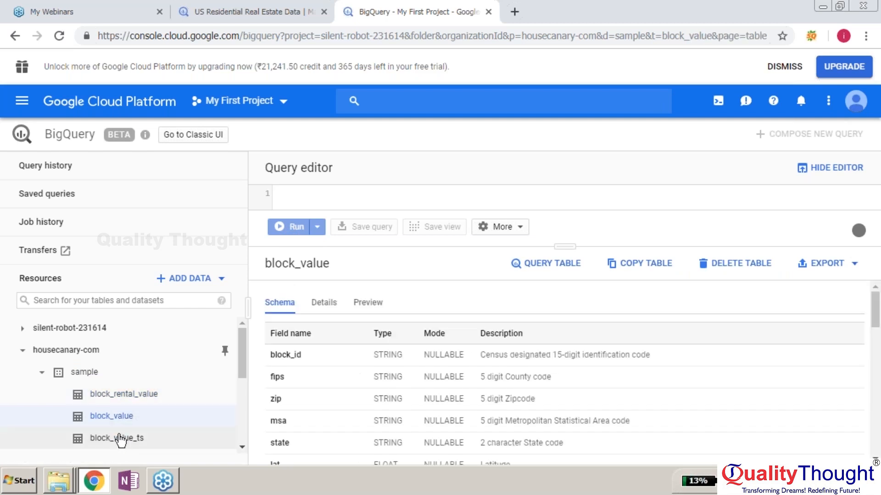
click(117, 439)
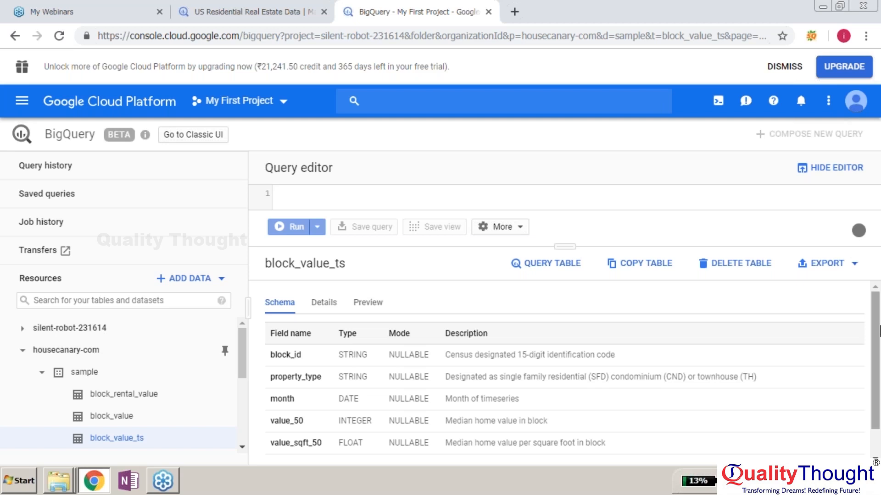
mouse_move(540, 269)
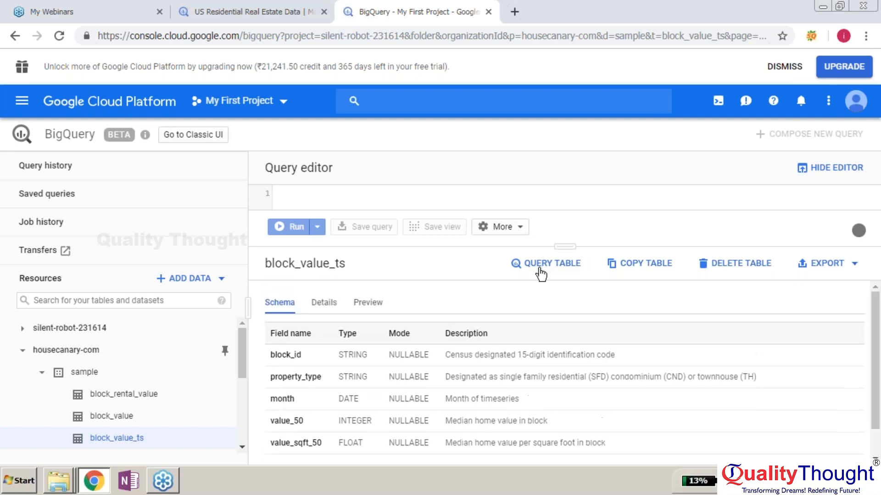
- Query block_value_ts with SELECT * LIMIT 1000 and run it
click(545, 263)
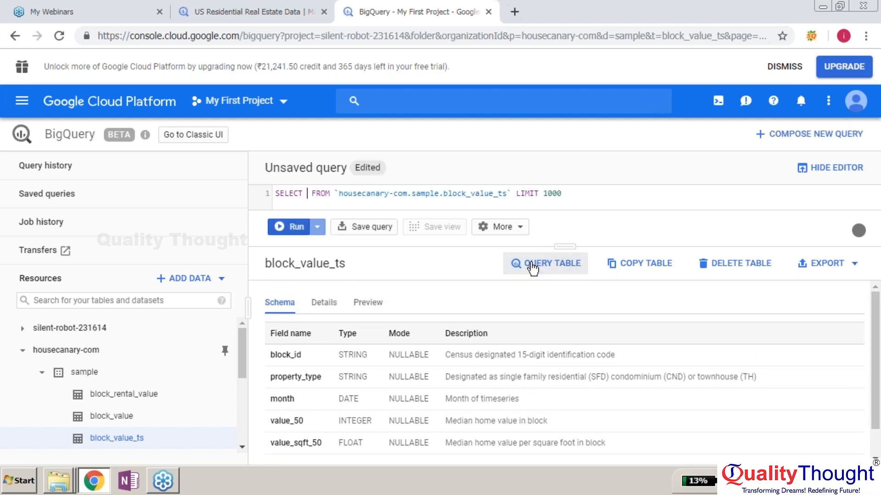
click(544, 263)
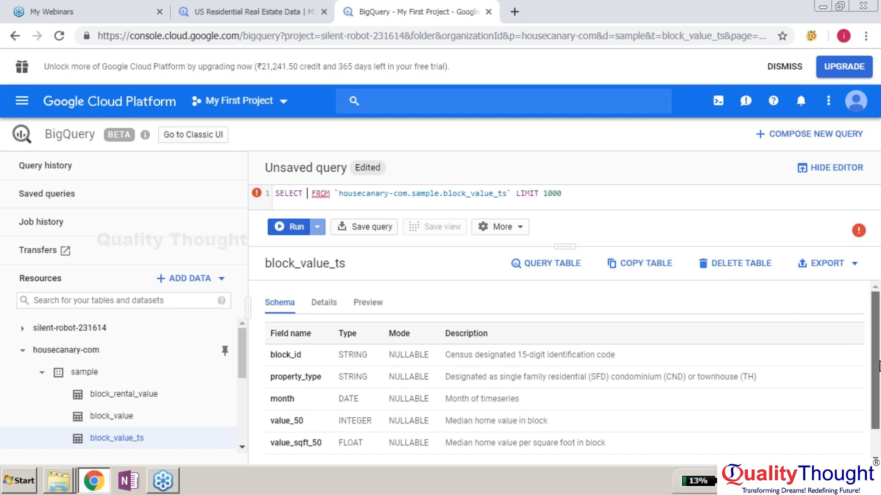
mouse_move(535, 218)
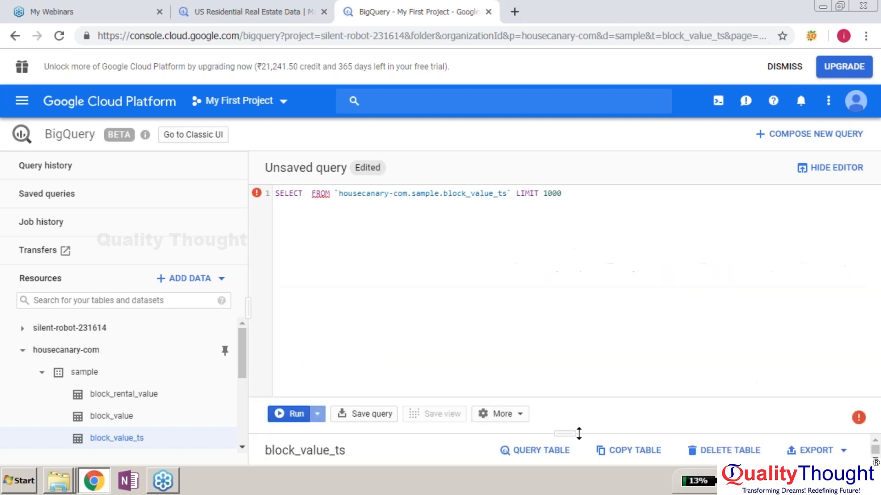
mouse_move(319, 230)
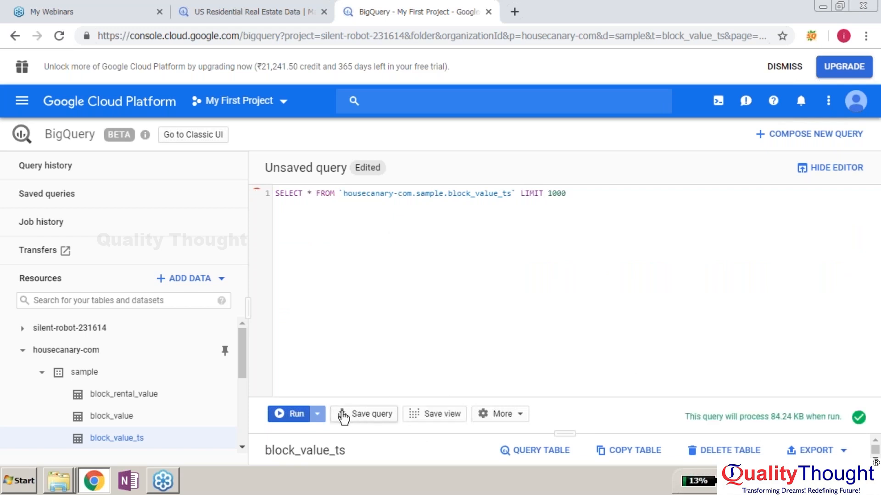
click(290, 414)
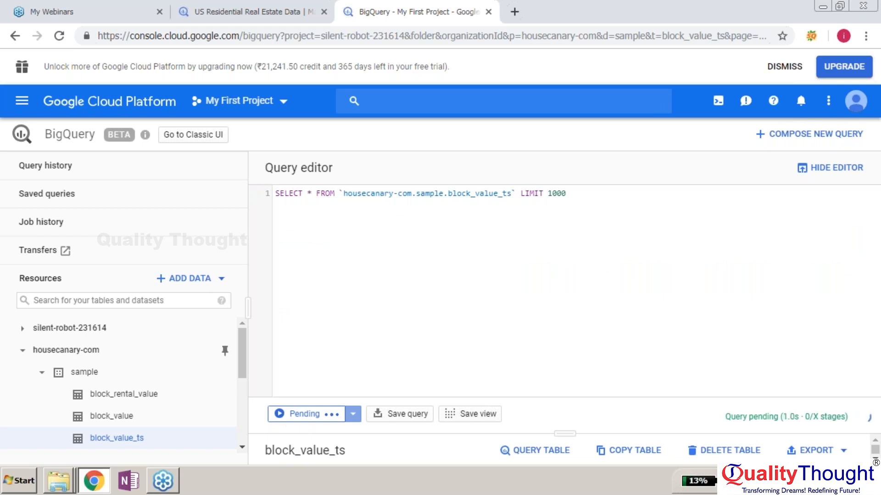
click(303, 414)
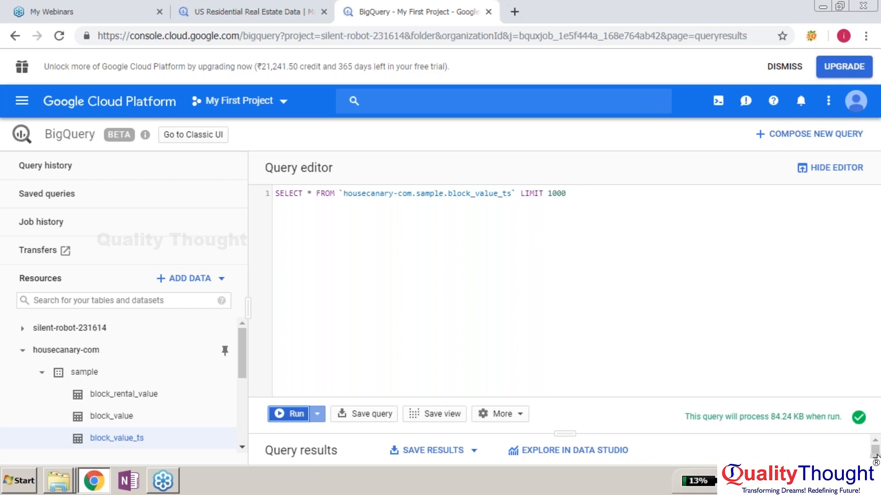
mouse_move(572, 432)
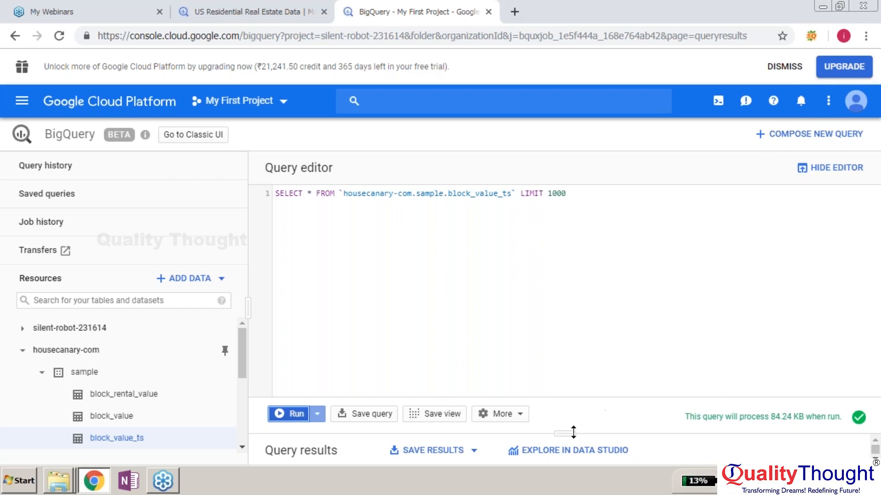
- Review the results table, JSON output, execution details and job information, returning to the results
click(291, 414)
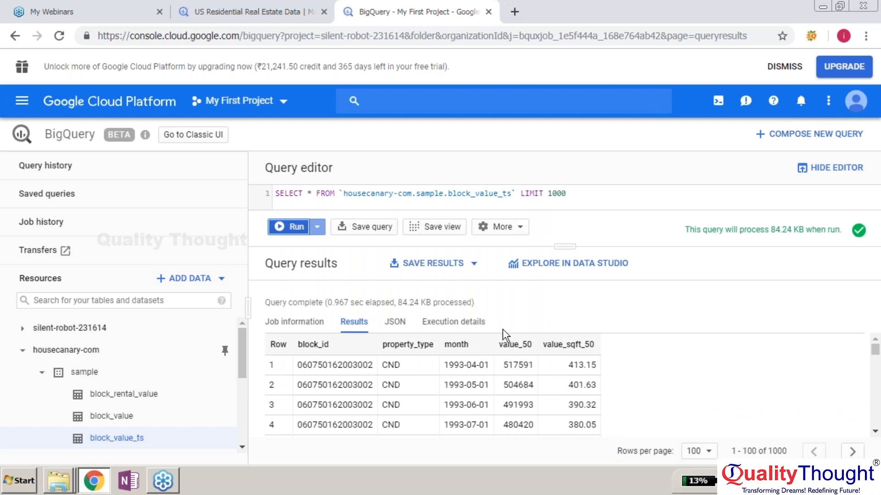
mouse_move(394, 321)
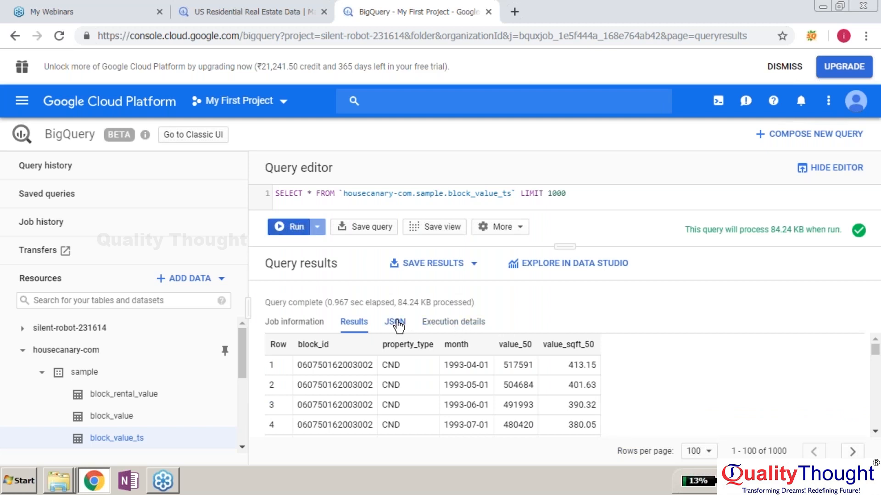
click(395, 322)
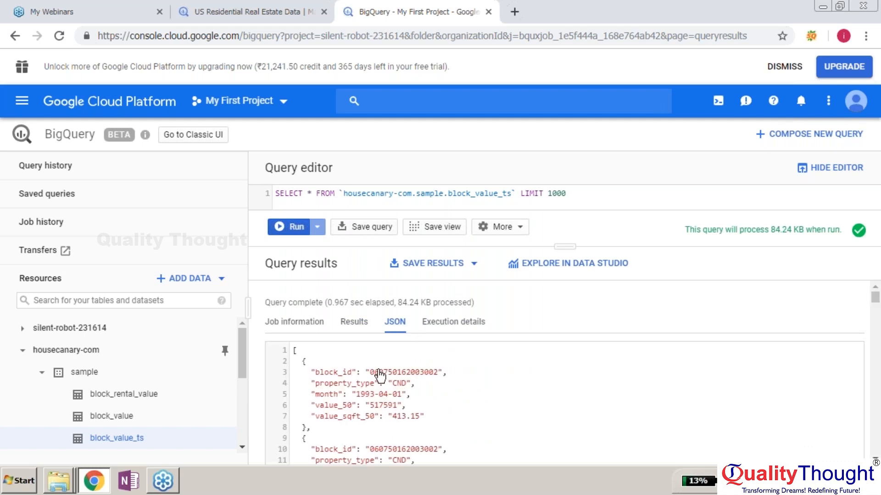
click(452, 322)
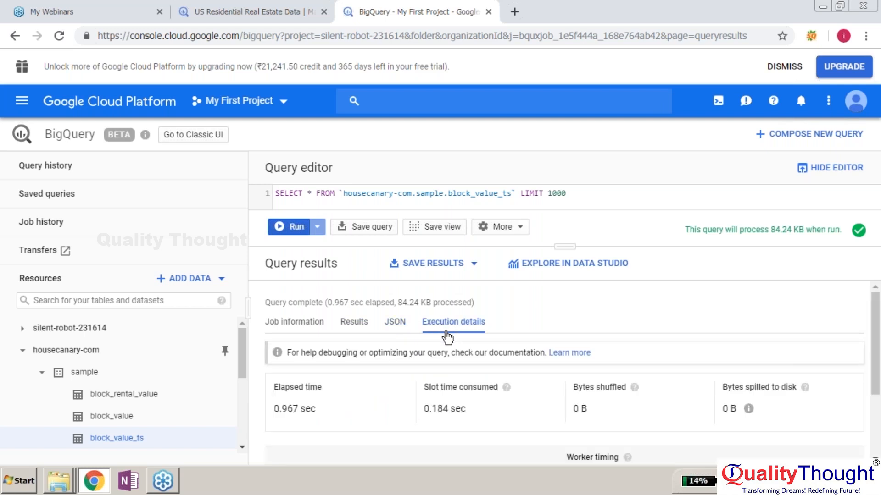
click(353, 322)
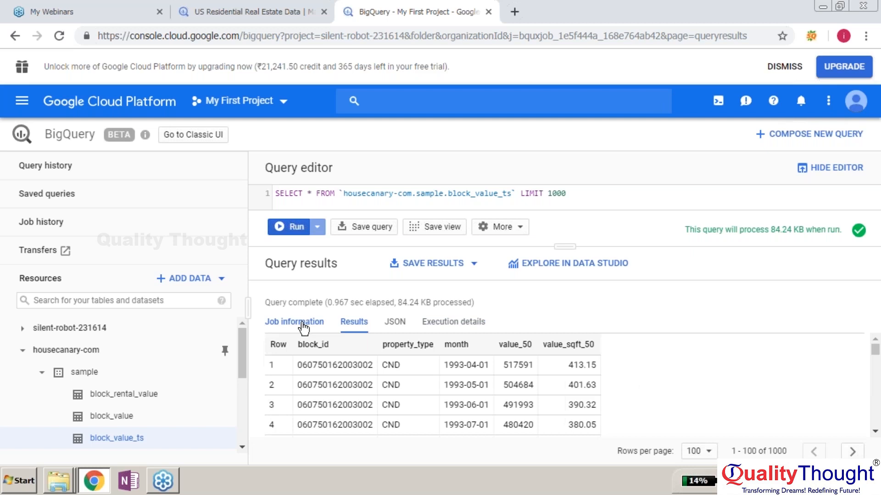
click(293, 322)
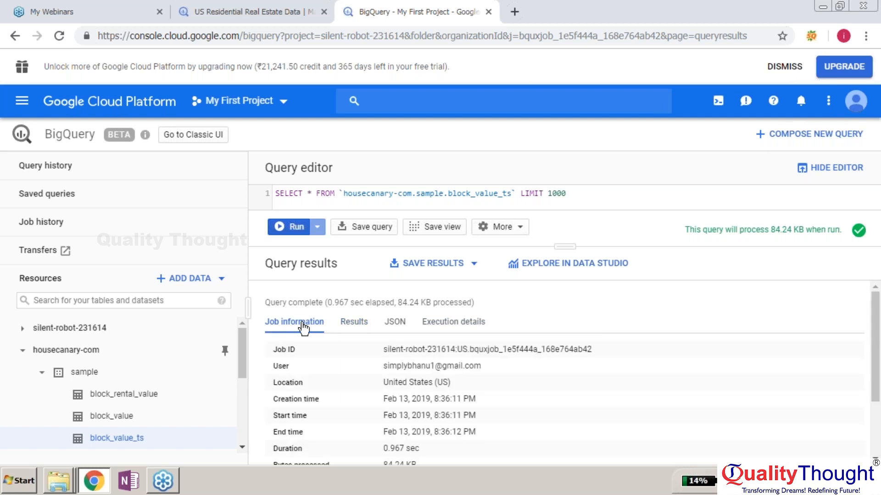
mouse_move(365, 324)
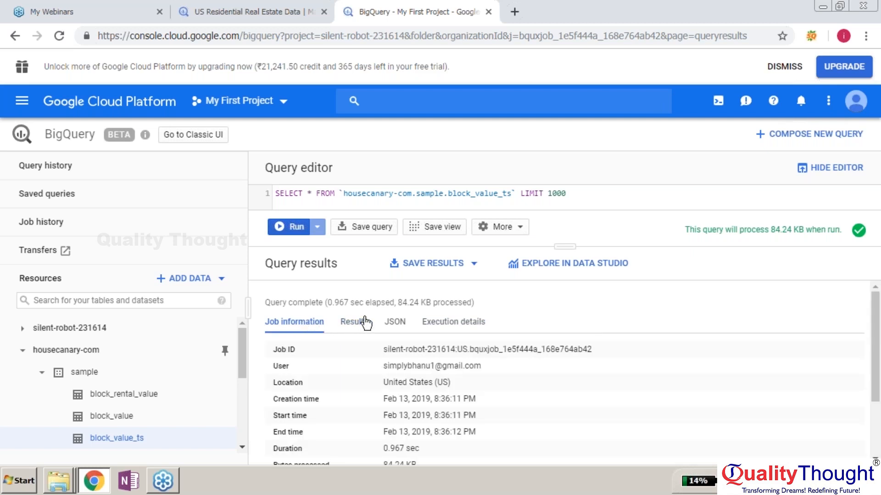
click(354, 322)
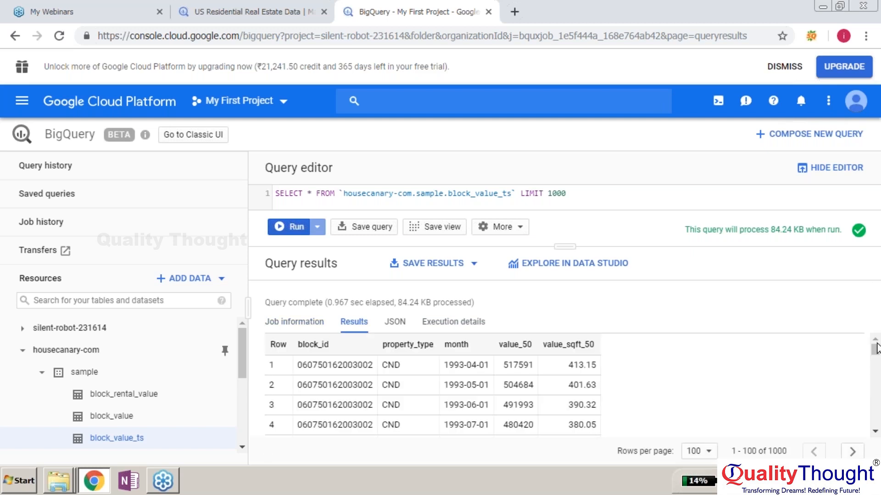
mouse_move(561, 249)
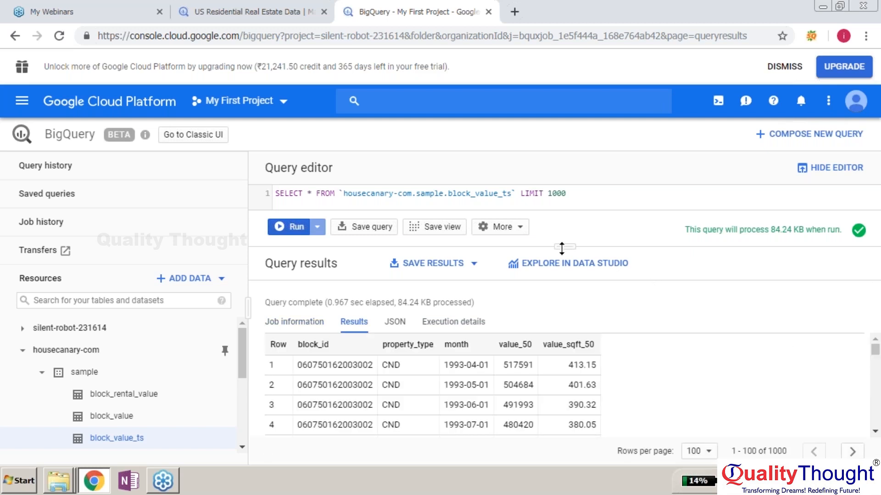
mouse_move(567, 264)
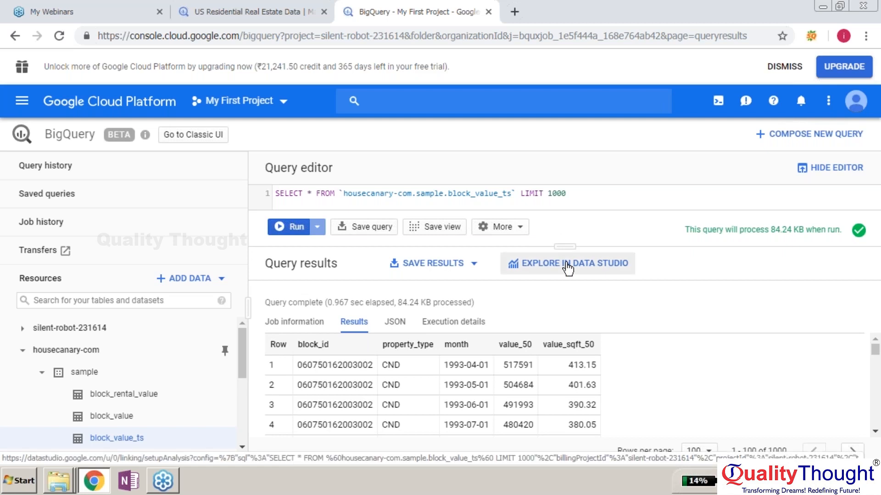
- Explore the results in Data Studio, authorizing and allowing its access to the BigQuery data
click(567, 264)
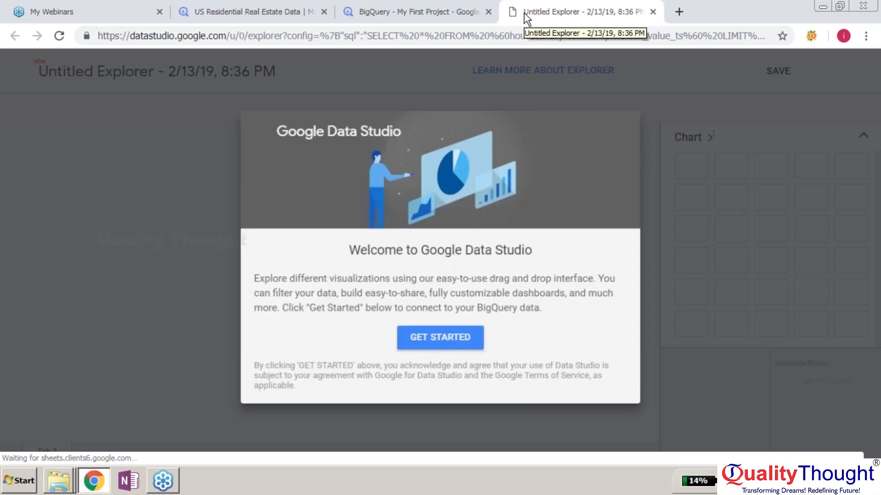
click(439, 338)
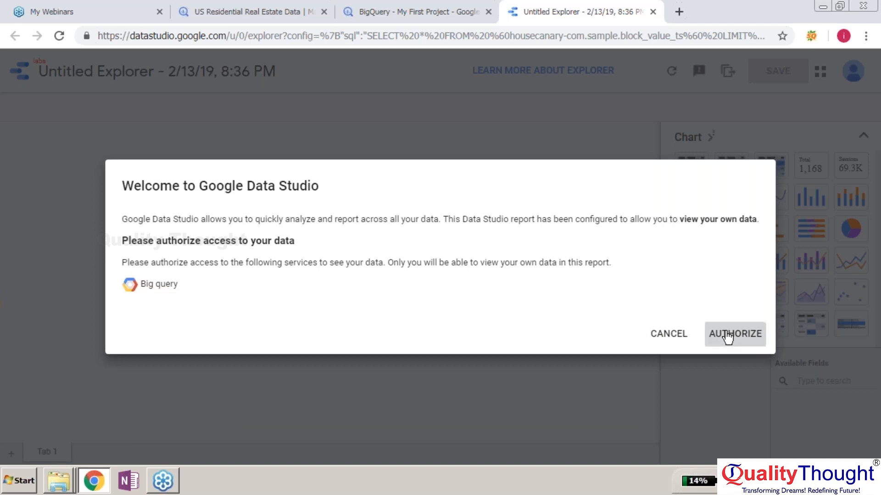
click(735, 334)
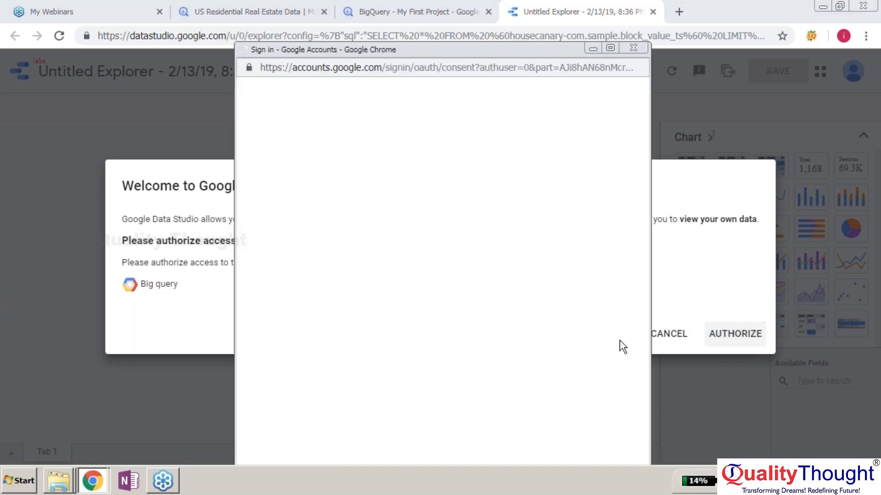
click(734, 334)
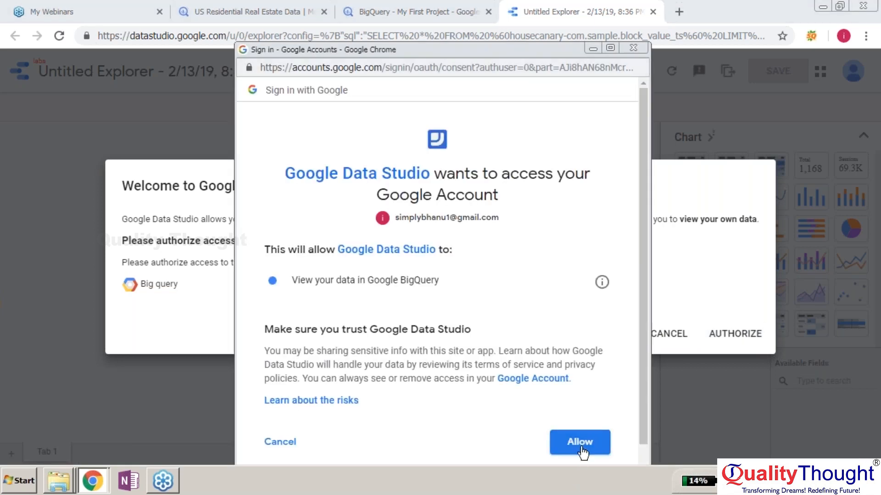
click(580, 442)
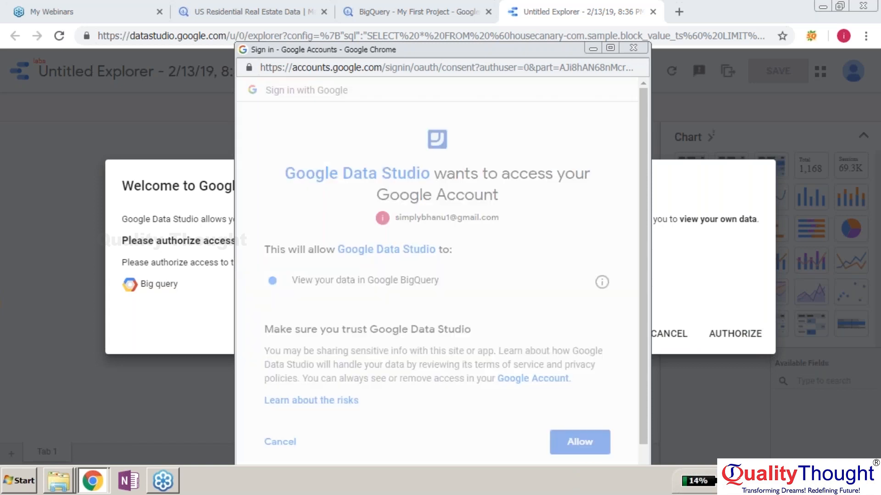
click(579, 442)
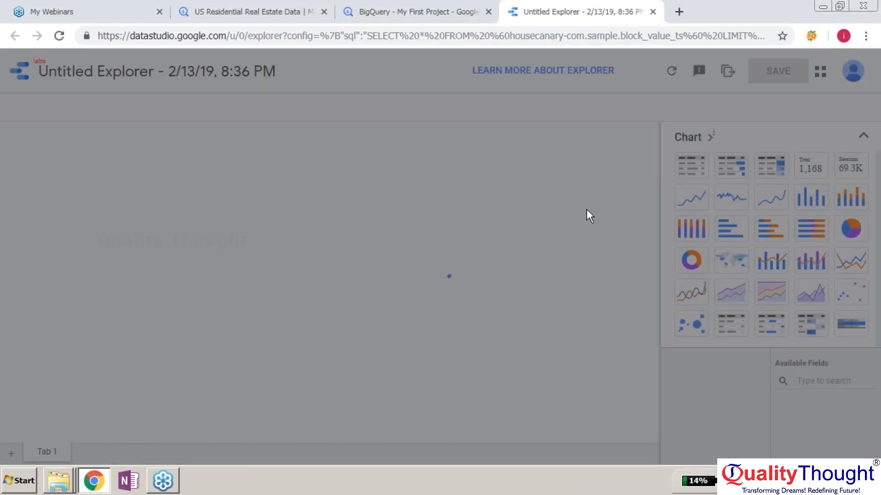
mouse_move(426, 216)
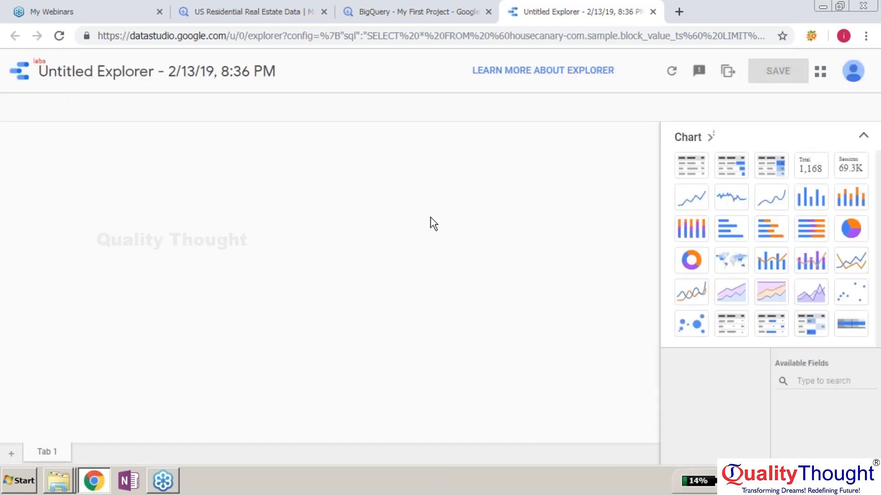
- Glance at the real estate dataset description and return to the explorer's block_id table
click(691, 166)
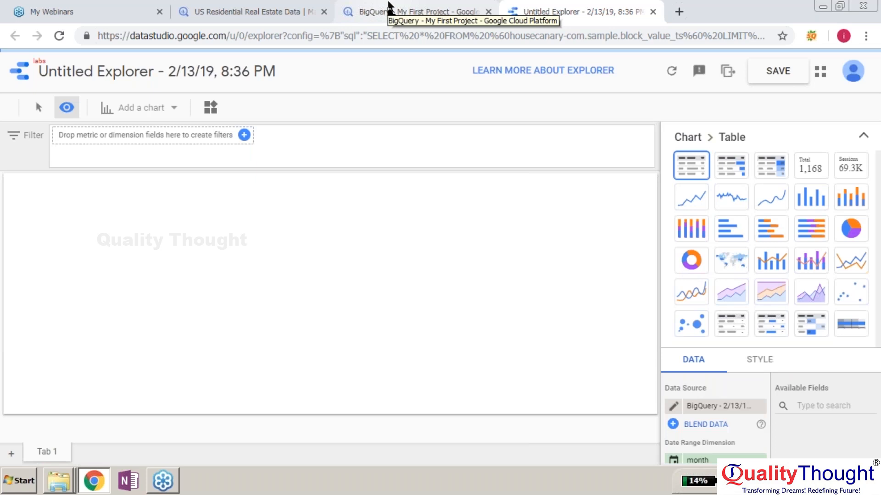
click(247, 11)
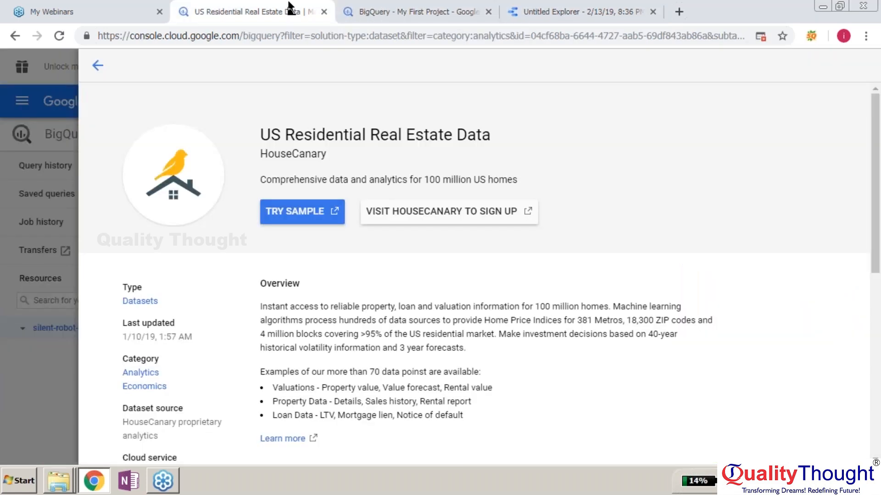
click(576, 11)
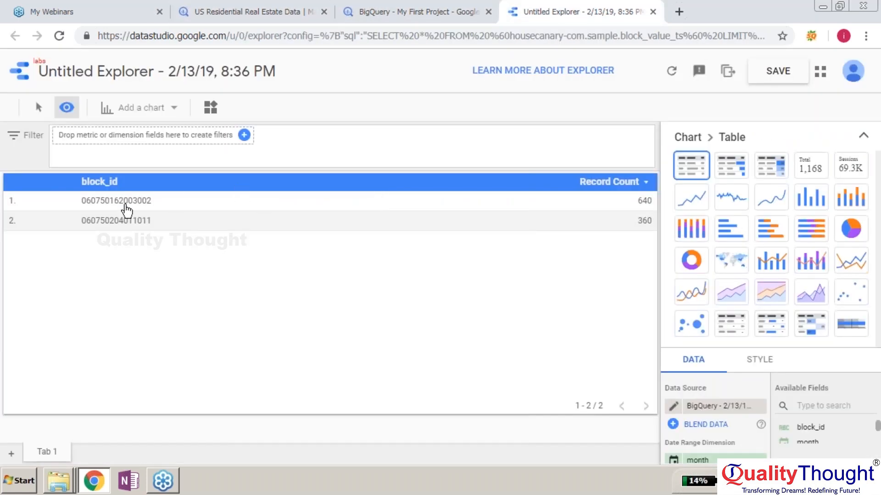
mouse_move(122, 206)
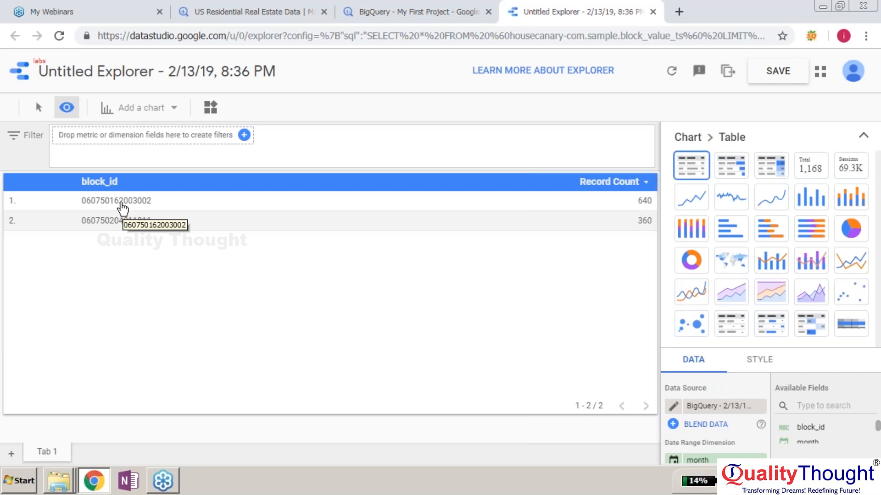
mouse_move(171, 207)
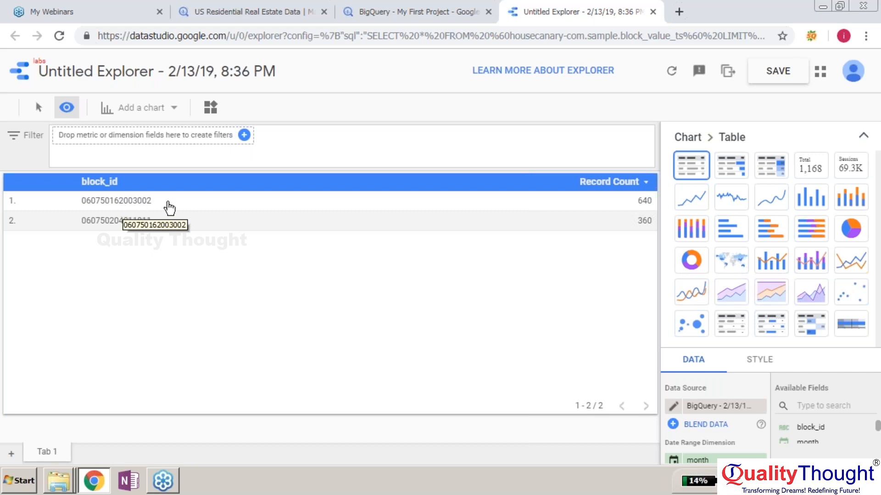
mouse_move(116, 206)
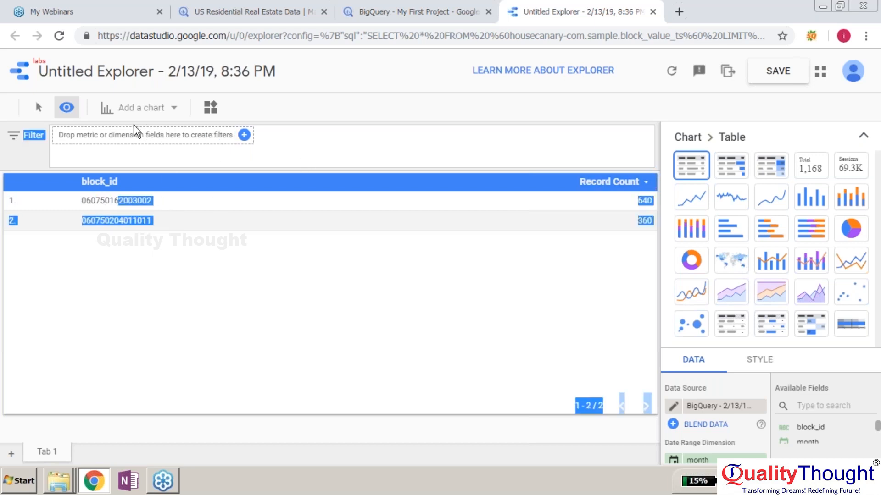
mouse_move(286, 112)
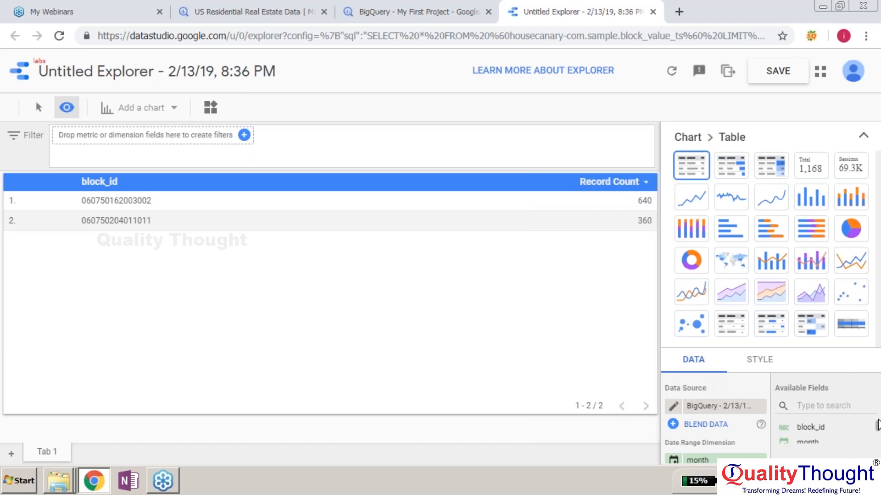
mouse_move(805, 359)
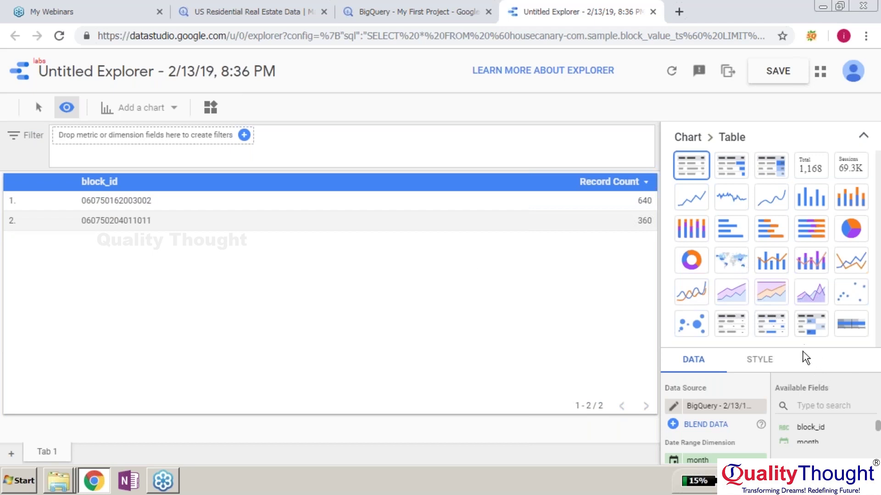
- Review the table's Style options, then scroll through its Data settings
click(759, 359)
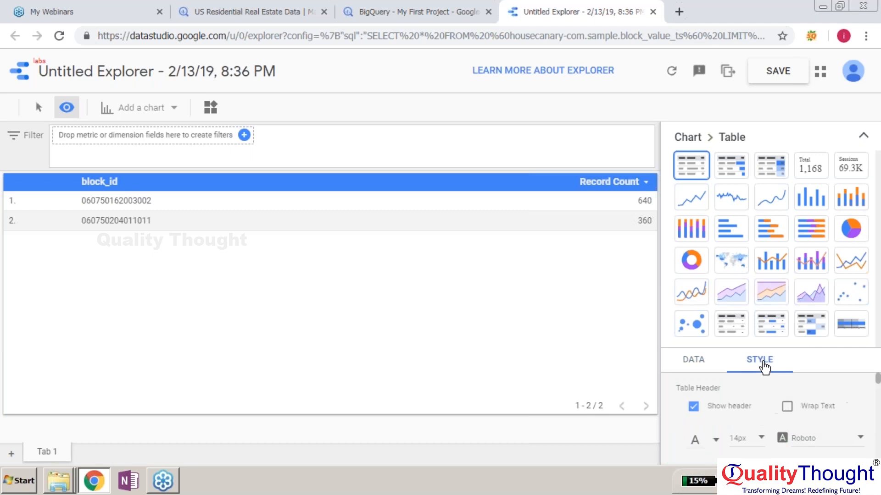
click(694, 360)
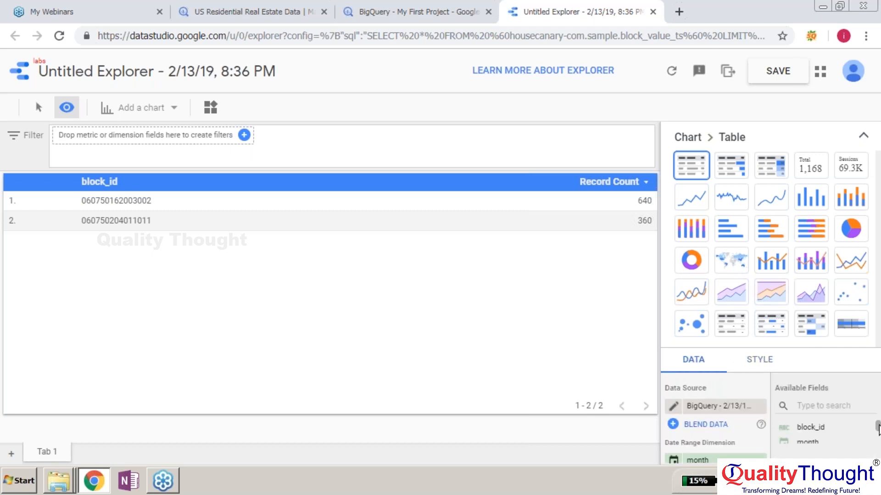
scroll(down, 3)
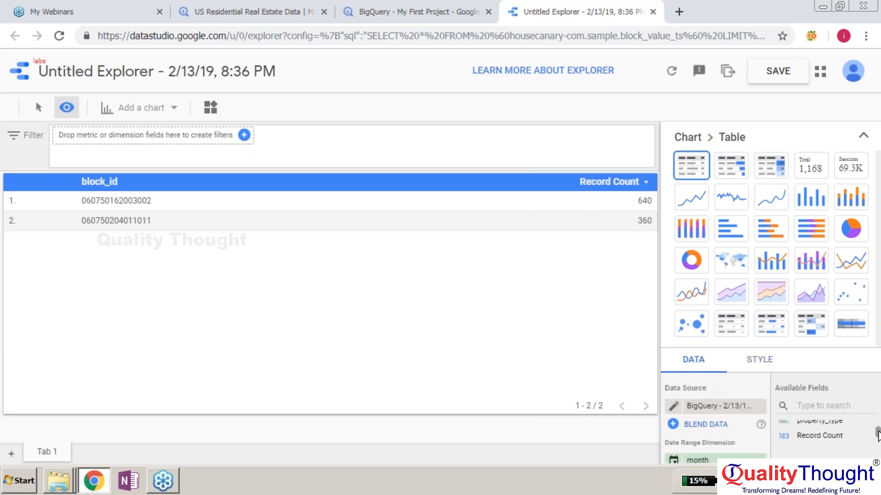
scroll(down, 3)
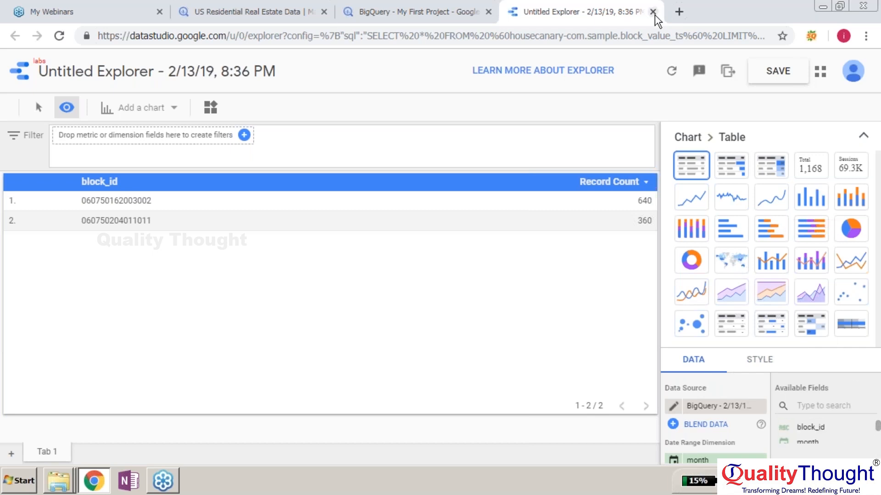
- Close the Untitled Explorer and confirm leaving without saving
click(651, 11)
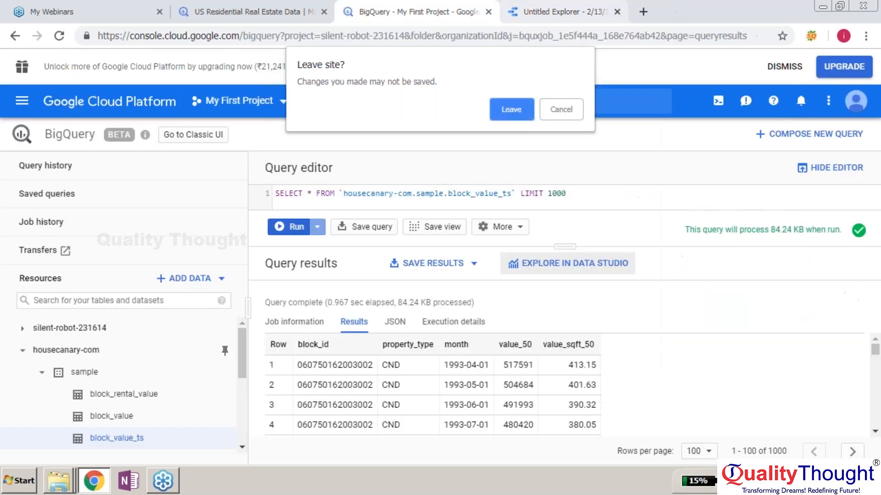
click(19, 480)
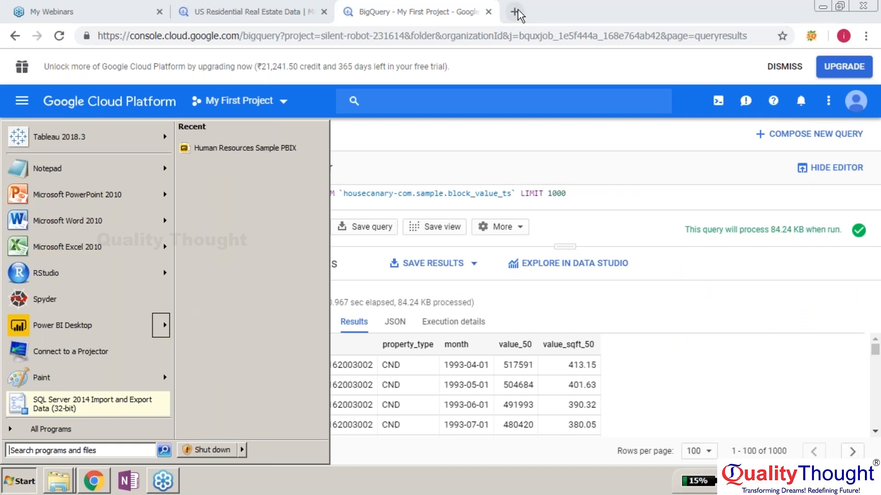
- In a new tab, search the web for 'powerbi connection to google'
click(516, 11)
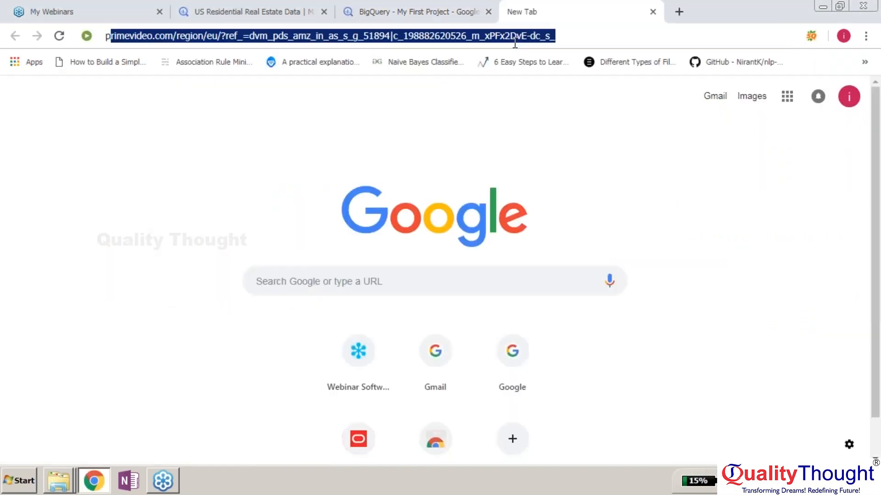
text(powerbi)
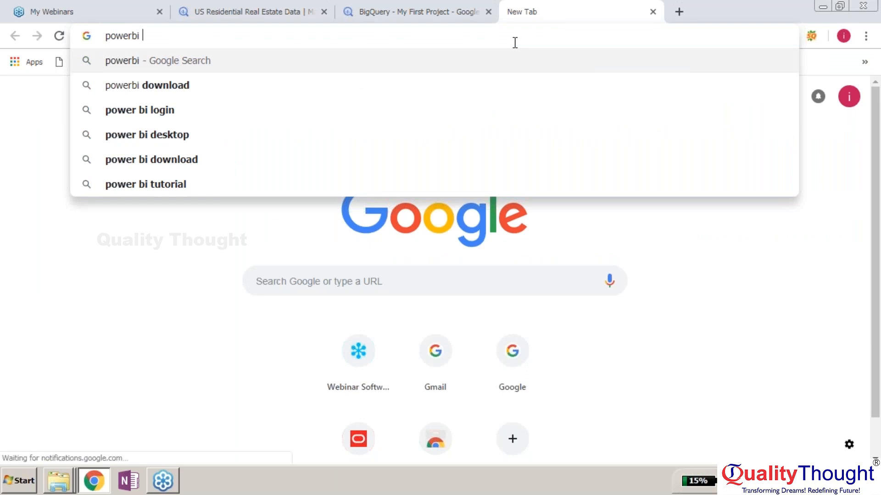
text(connection to)
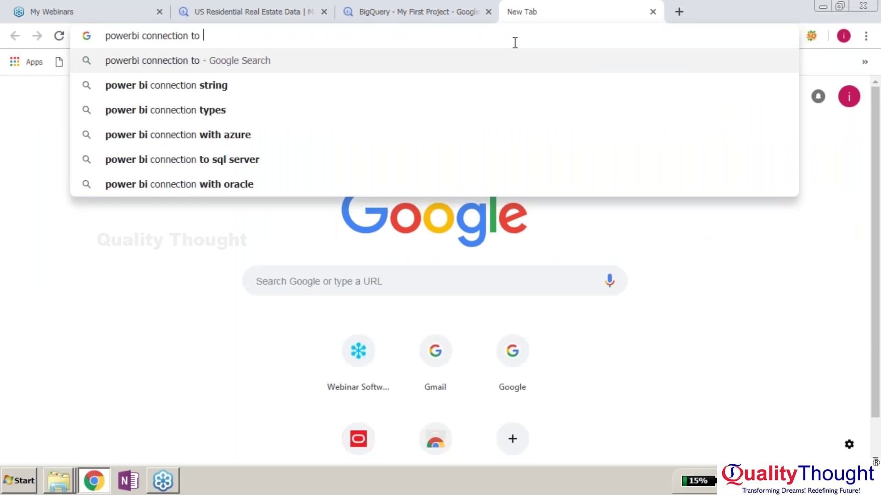
text(google bigquery)
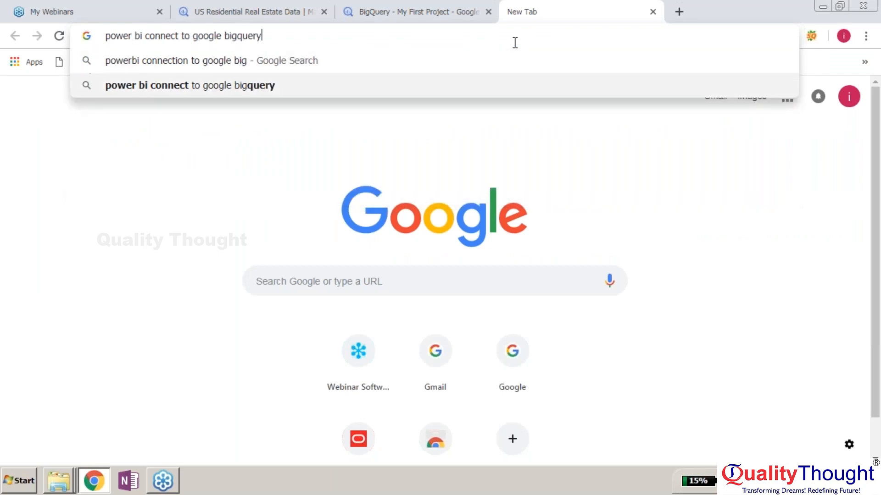
key(Return)
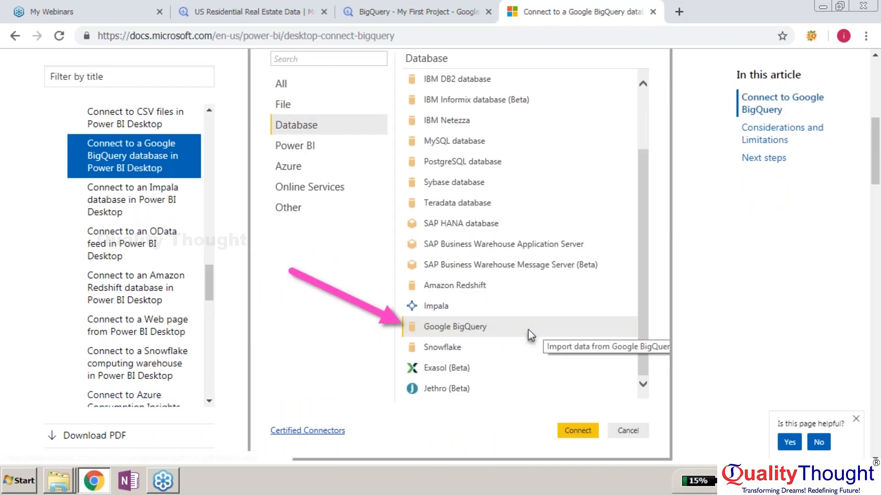
mouse_move(137, 325)
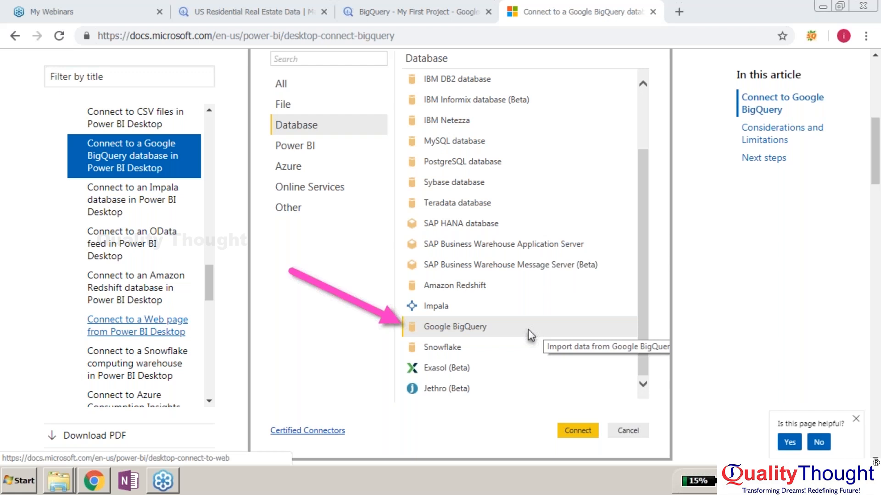
- Open the Microsoft Docs result on connecting Power BI Desktop to Google BigQuery
click(577, 430)
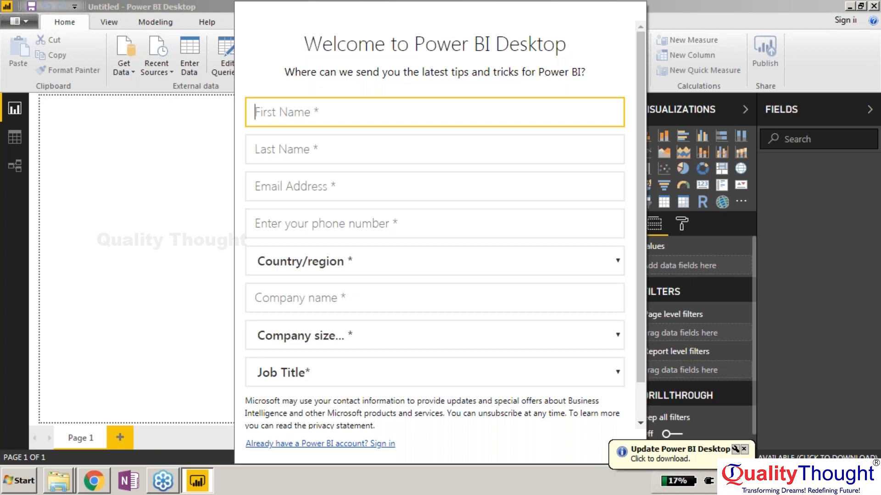
mouse_move(9, 405)
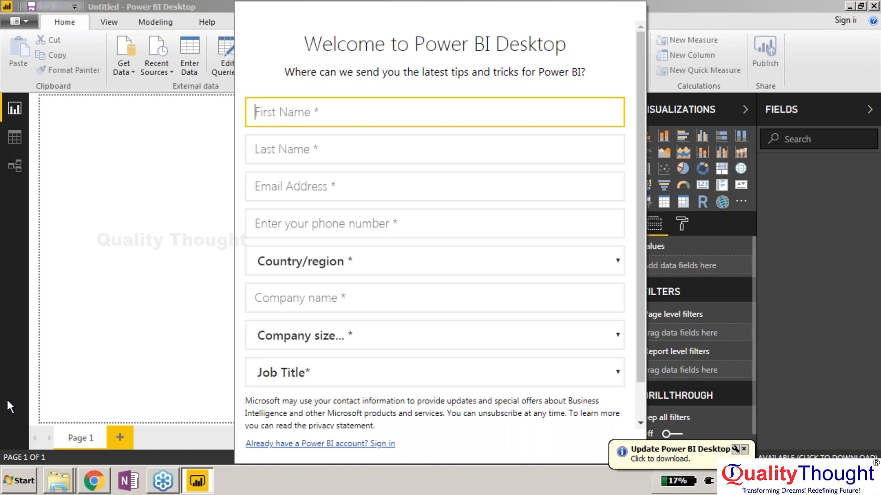
- Launch Power BI Desktop, opening a blank report behind the welcome form
click(760, 449)
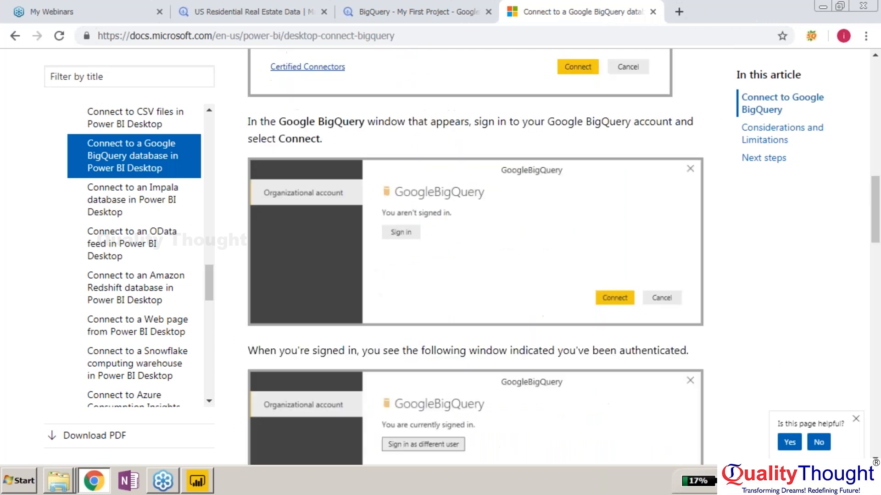
scroll(down, 3)
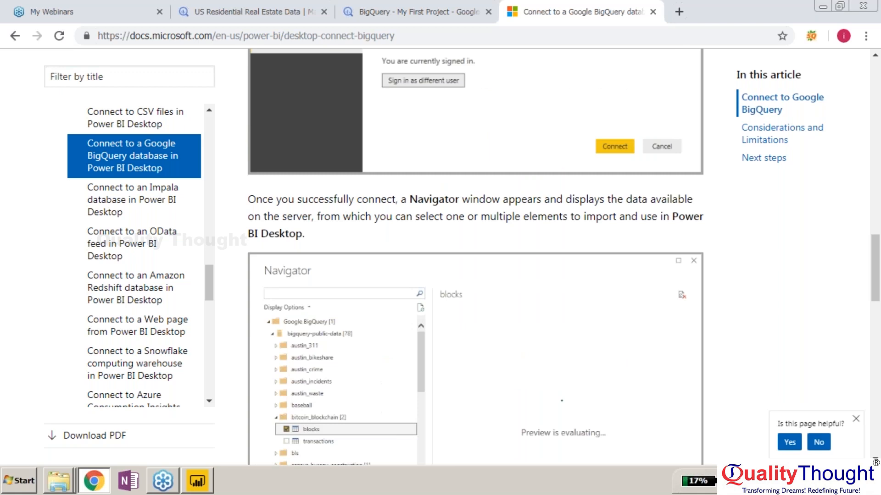
scroll(down, 3)
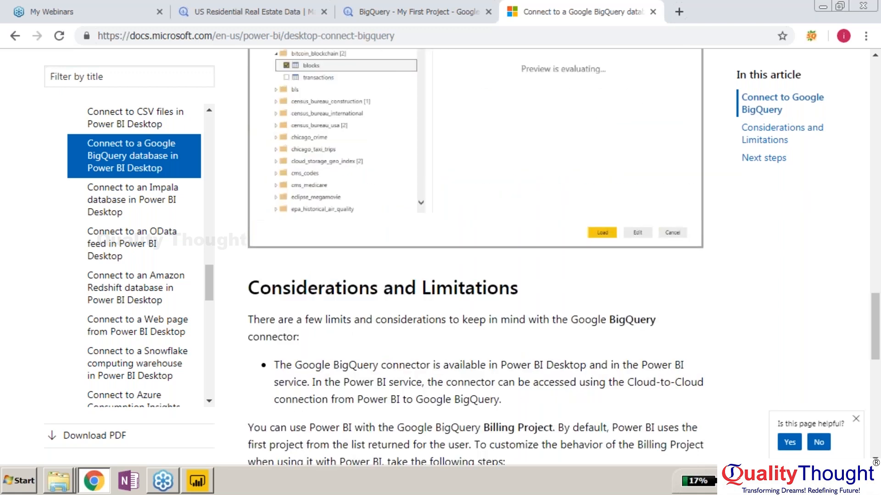
scroll(down, 3)
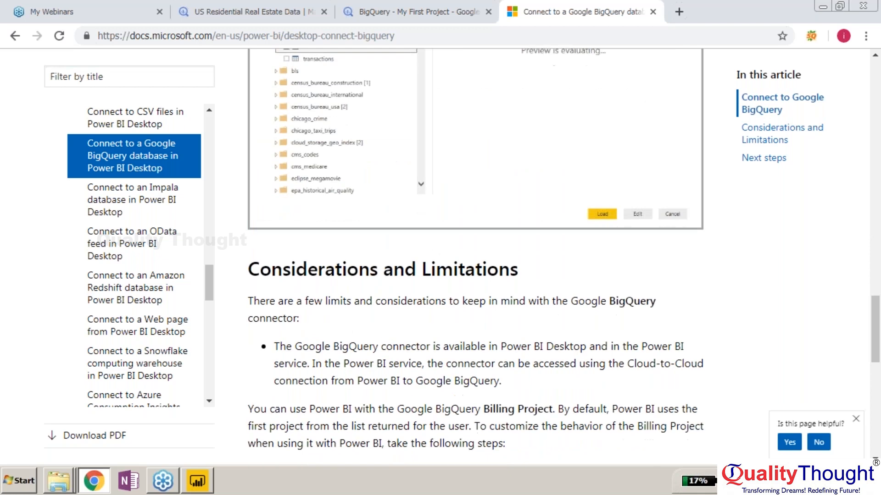
scroll(down, 3)
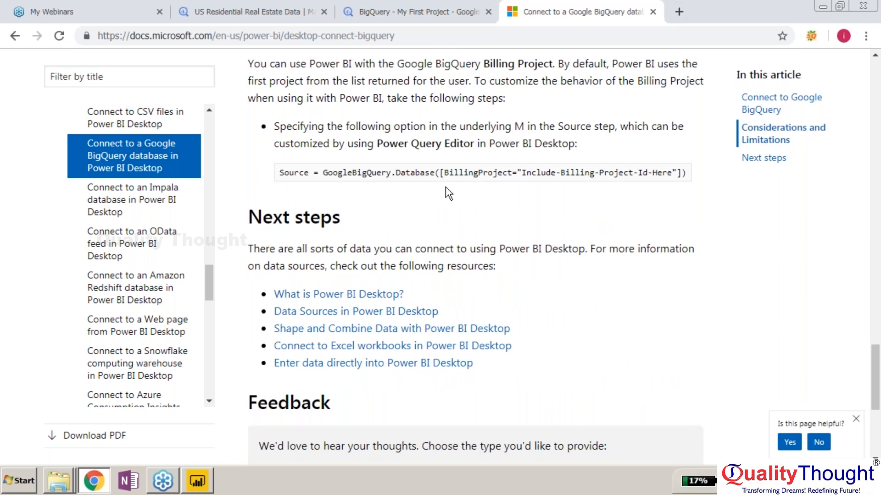
scroll(up, 3)
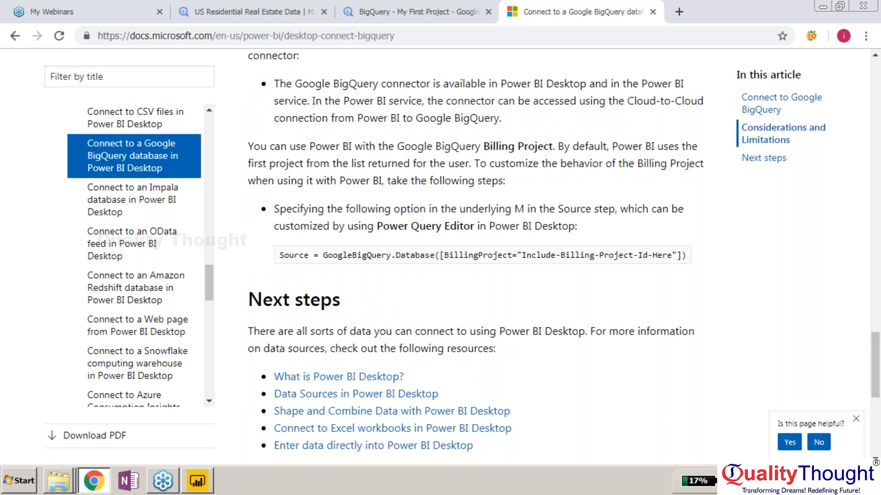
scroll(up, 3)
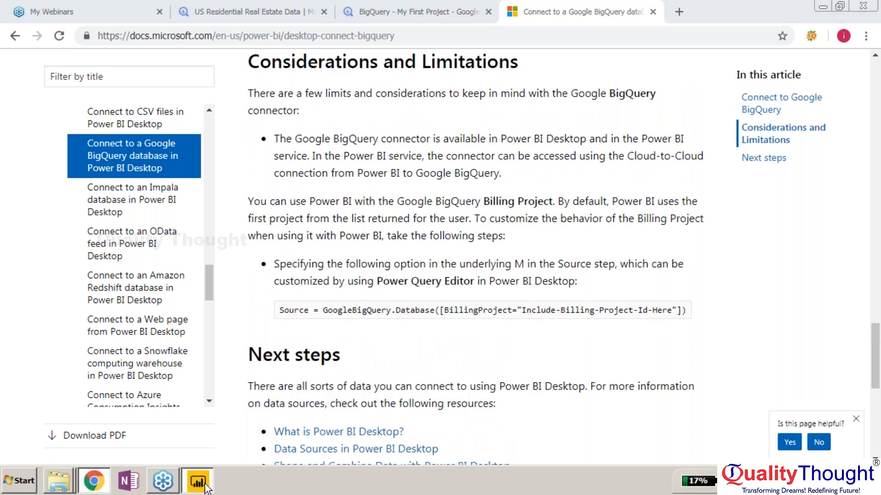
- Switch to Power BI Desktop and dismiss the registration, sign-in and splash screens
click(196, 480)
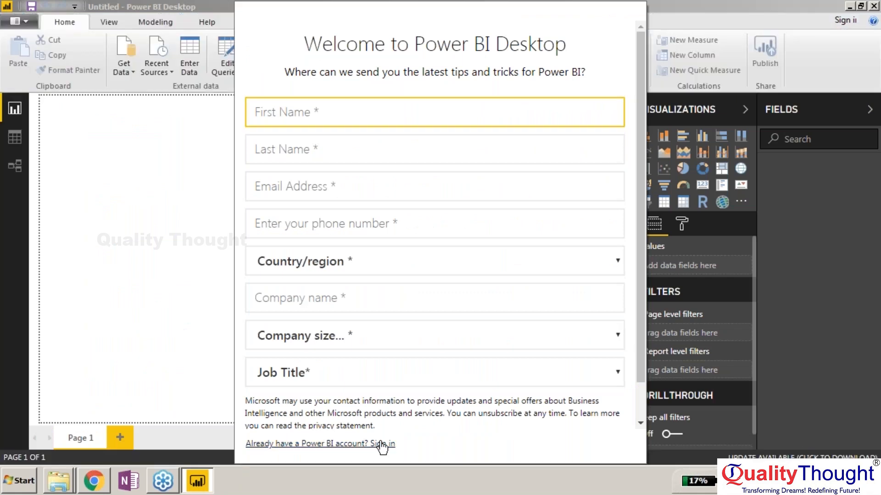
click(380, 444)
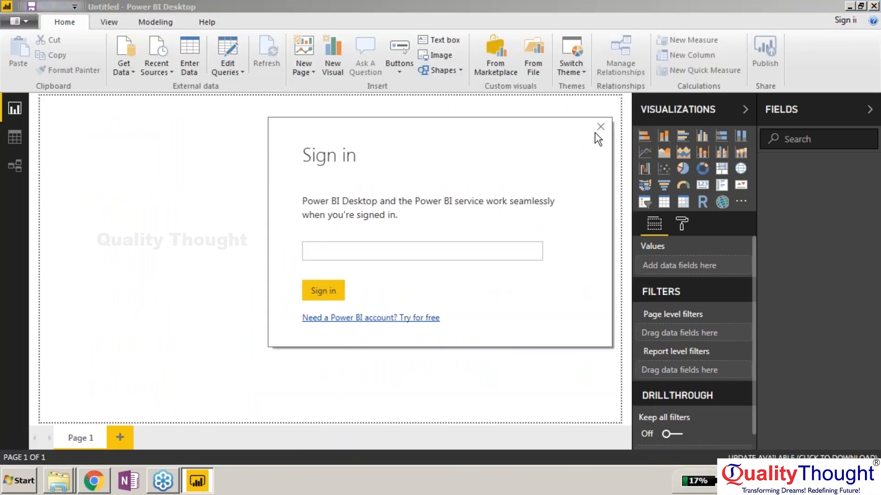
click(599, 126)
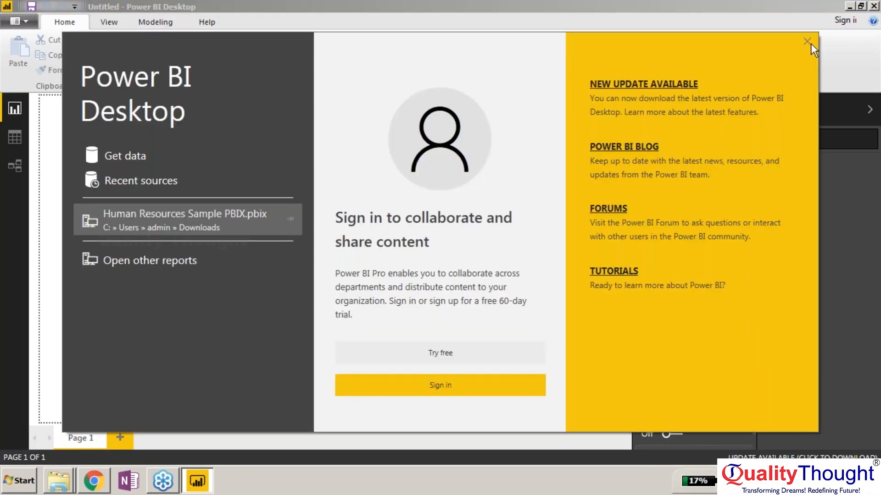
click(806, 41)
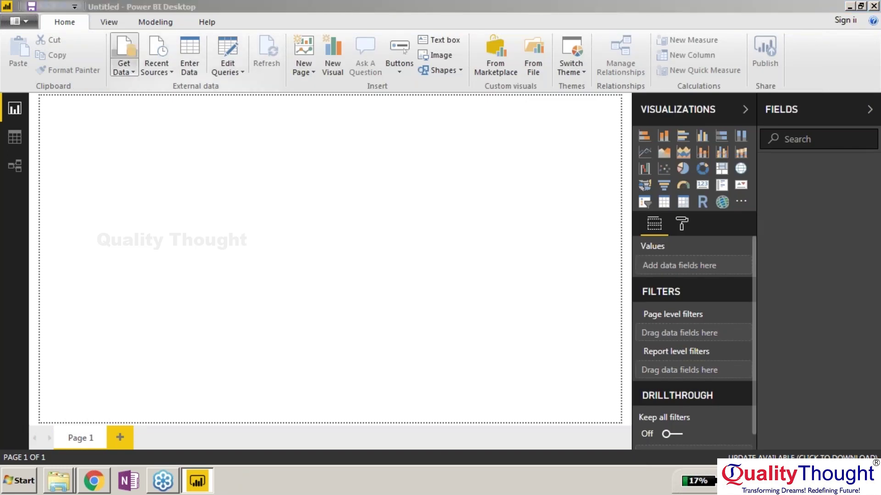
- Open Get Data and browse the Online Services connectors
click(123, 55)
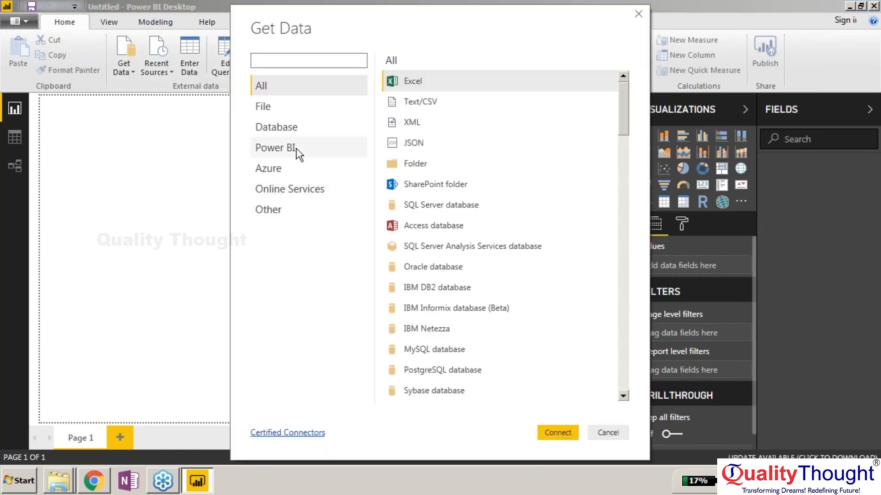
mouse_move(289, 189)
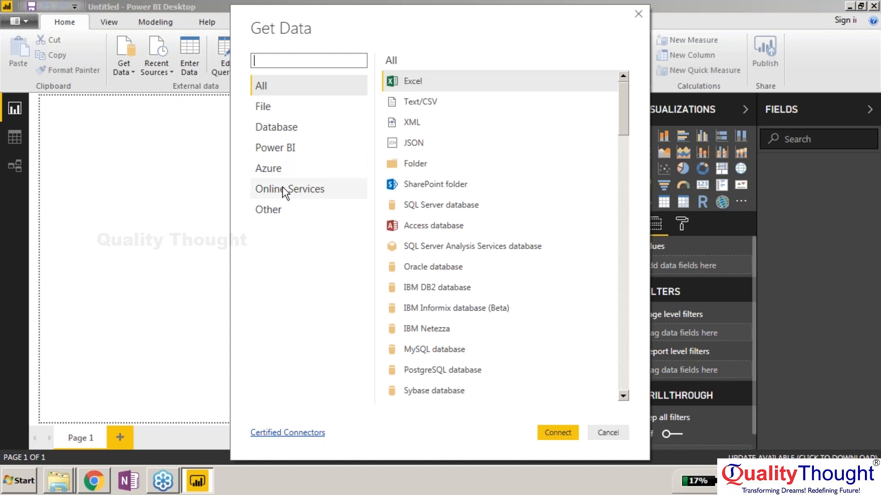
click(290, 189)
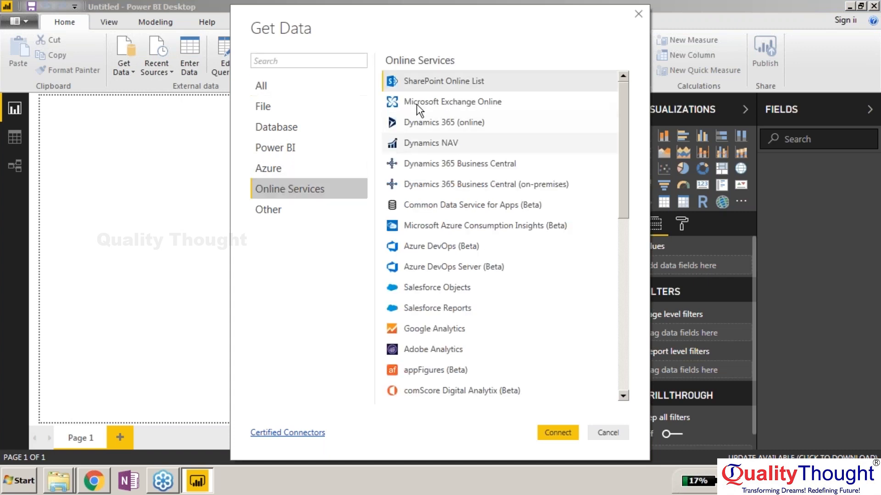
mouse_move(626, 166)
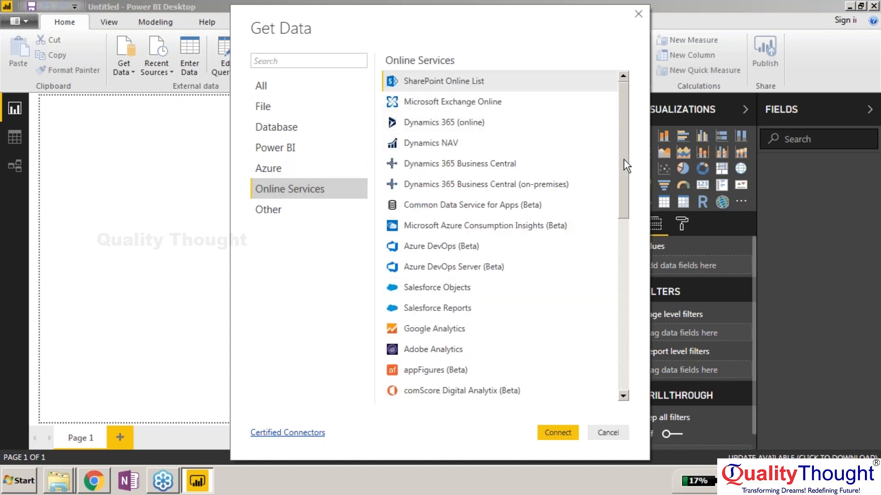
scroll(down, 3)
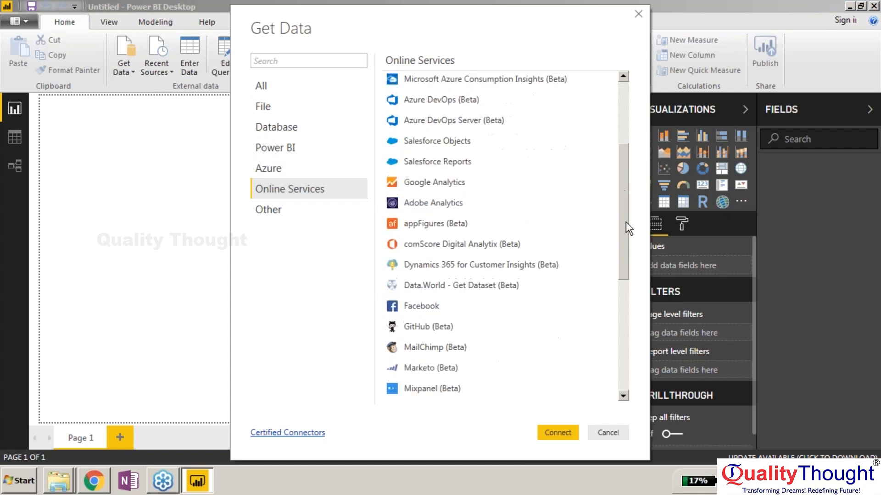
scroll(down, 3)
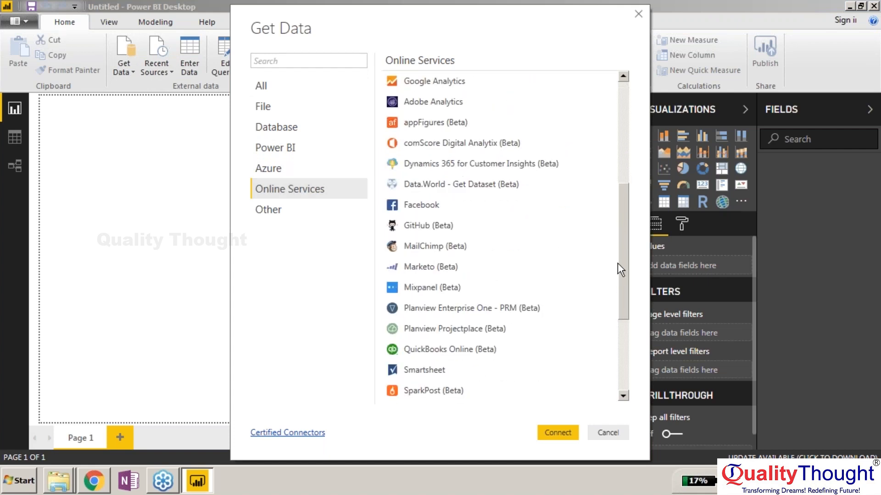
scroll(down, 3)
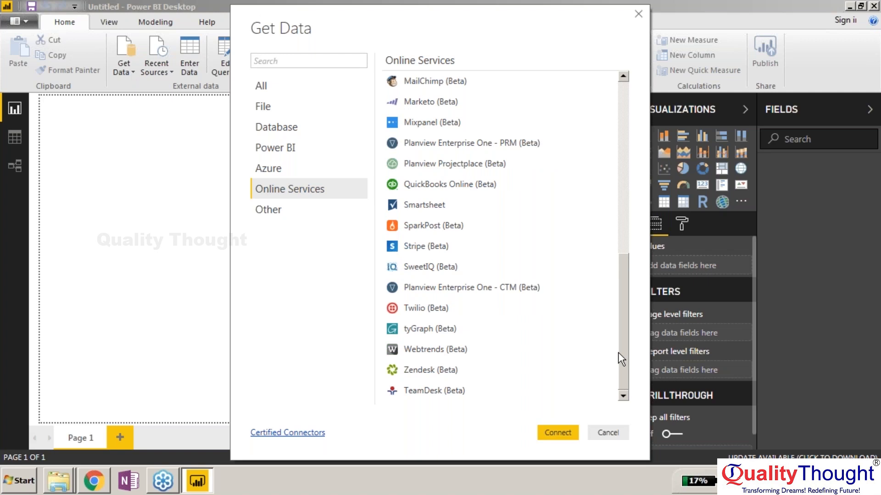
mouse_move(627, 360)
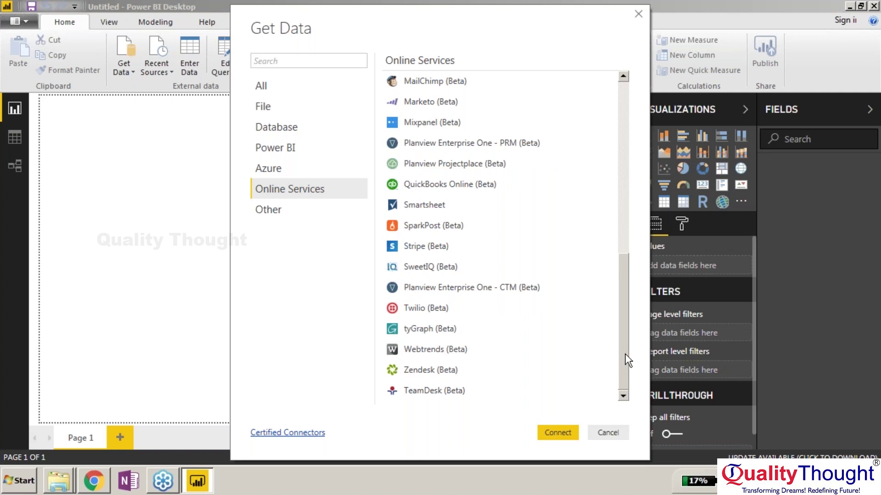
scroll(up, 3)
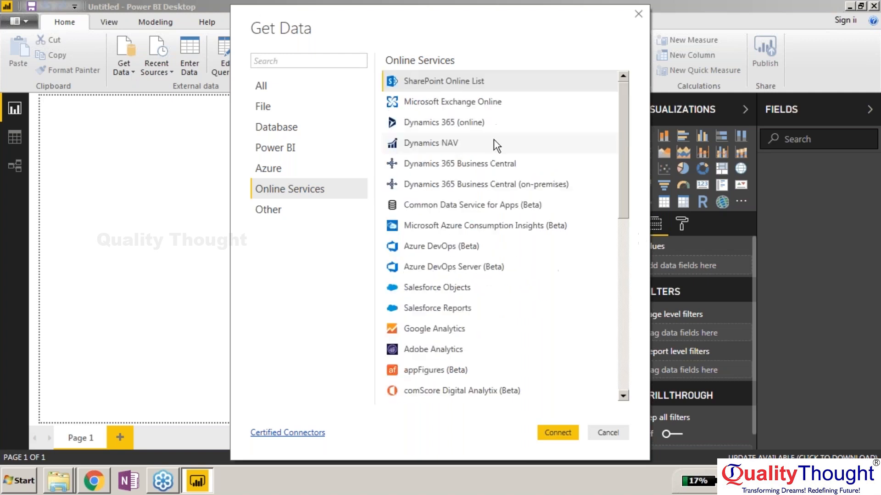
mouse_move(326, 154)
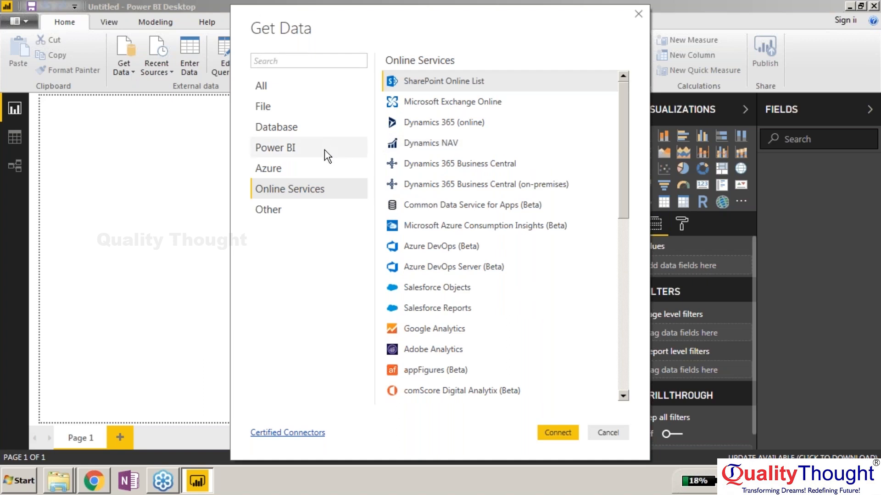
mouse_move(299, 122)
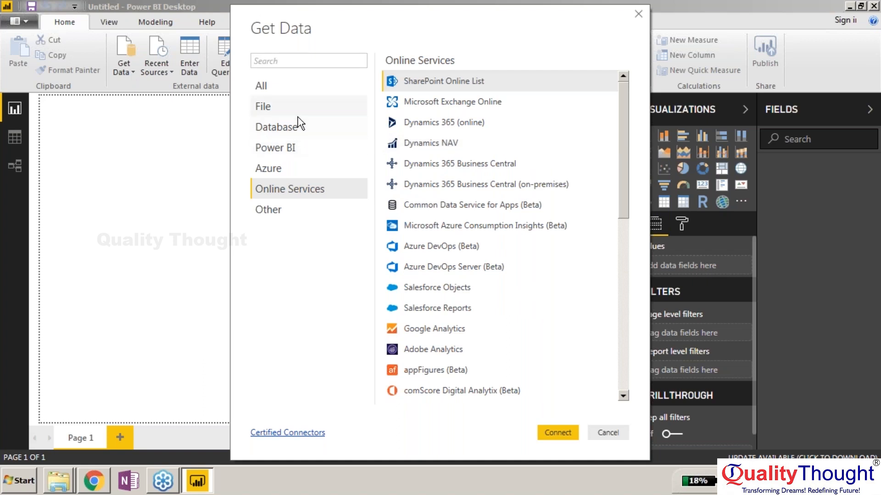
- Check the Azure and Other categories, then search the connectors for 'google'
click(268, 168)
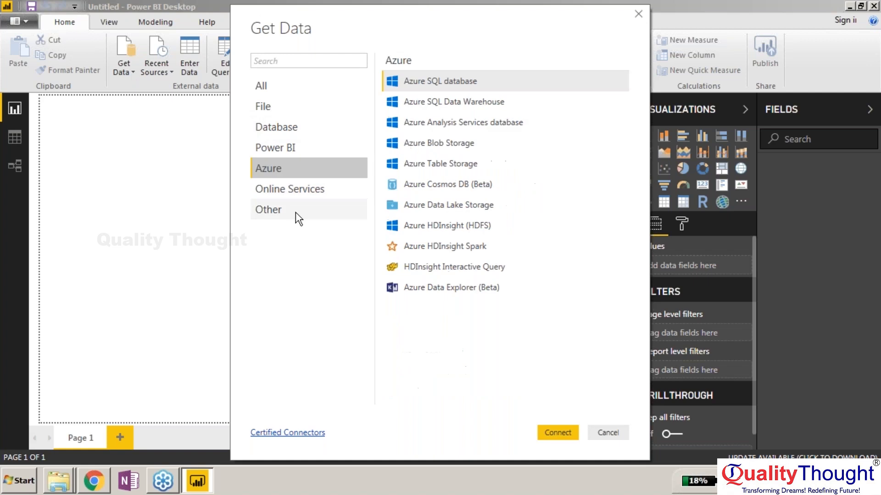
click(269, 209)
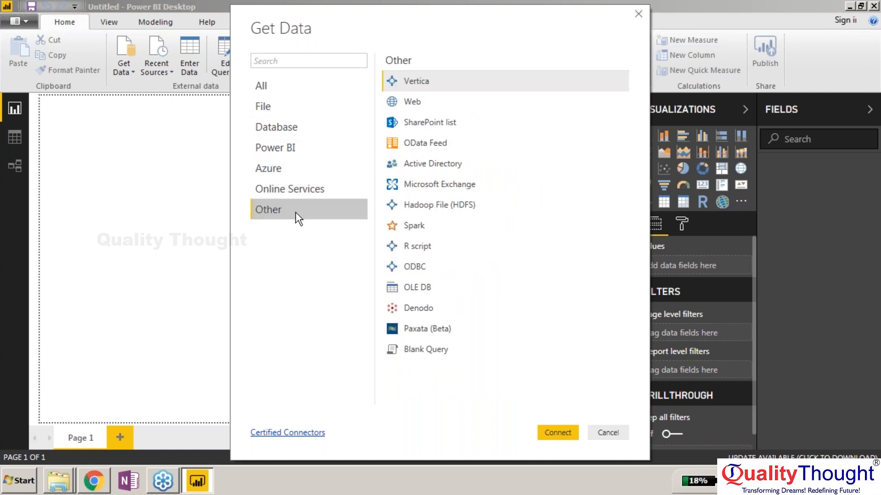
click(309, 61)
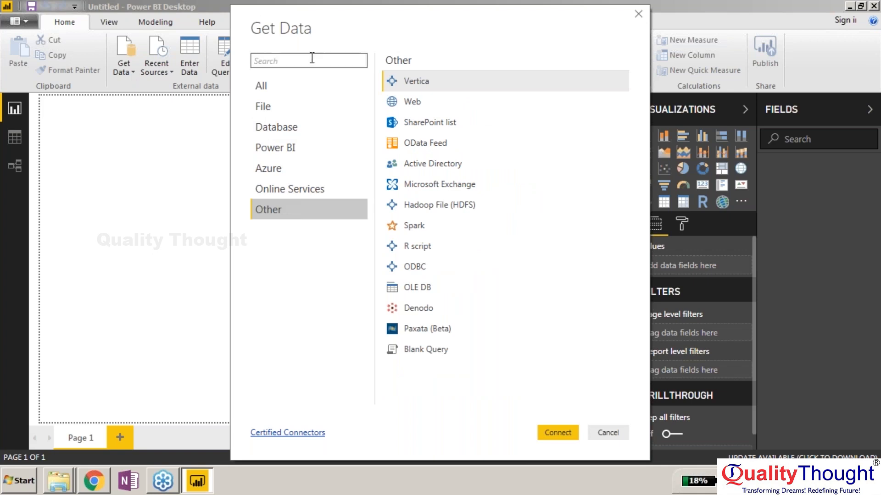
text(google)
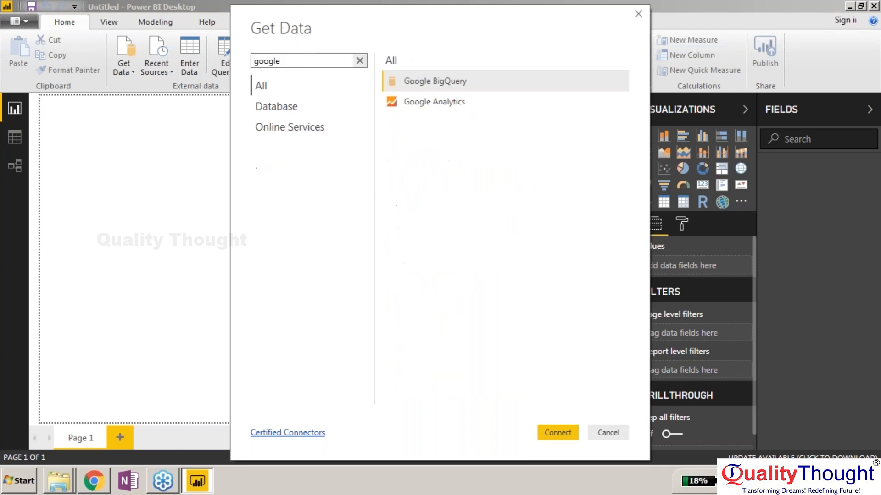
mouse_move(432, 81)
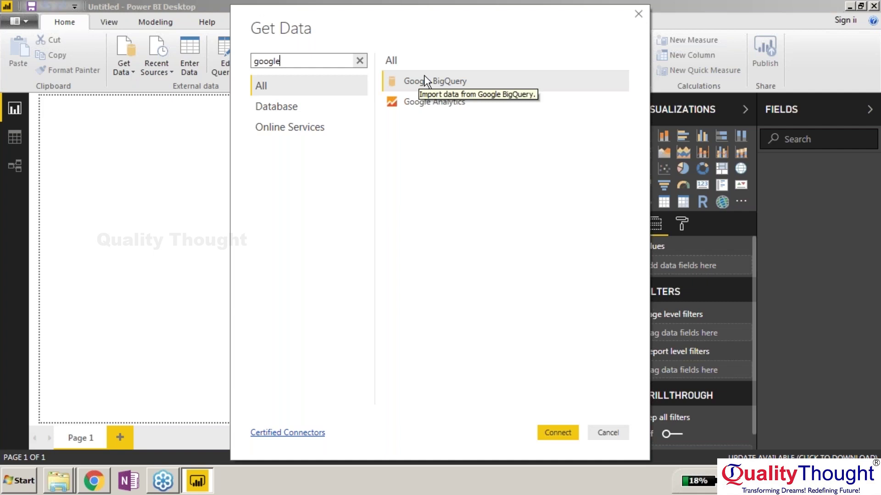
- Choose Google BigQuery, sign in with the Google account and connect
click(607, 432)
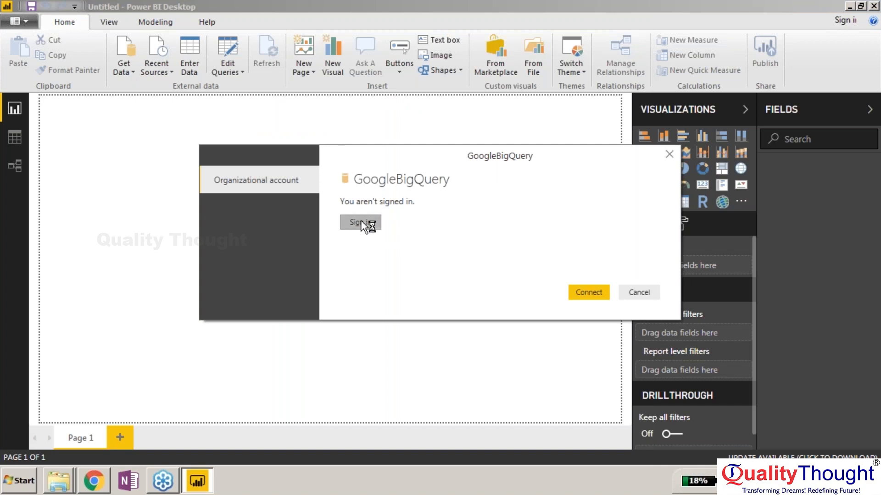
click(359, 222)
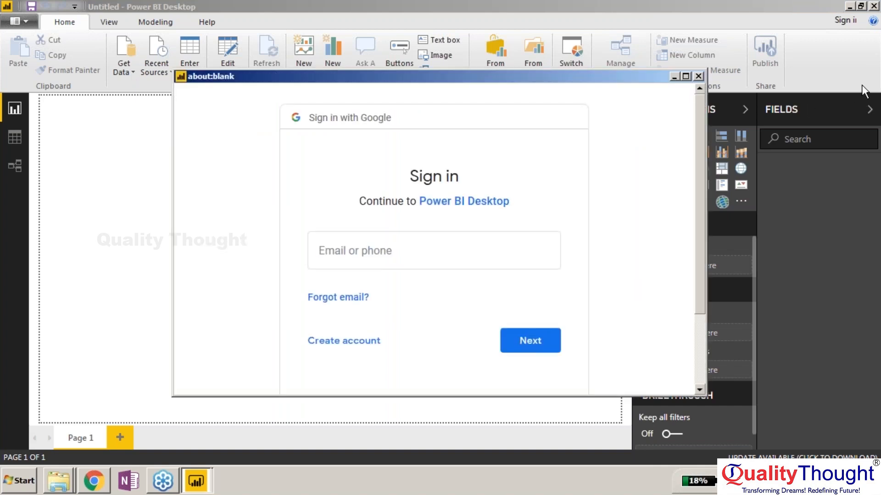
click(433, 249)
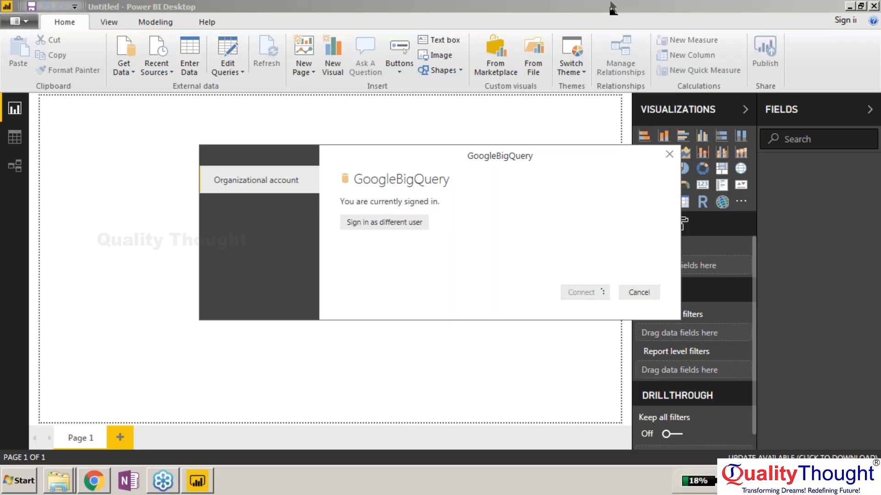
click(581, 292)
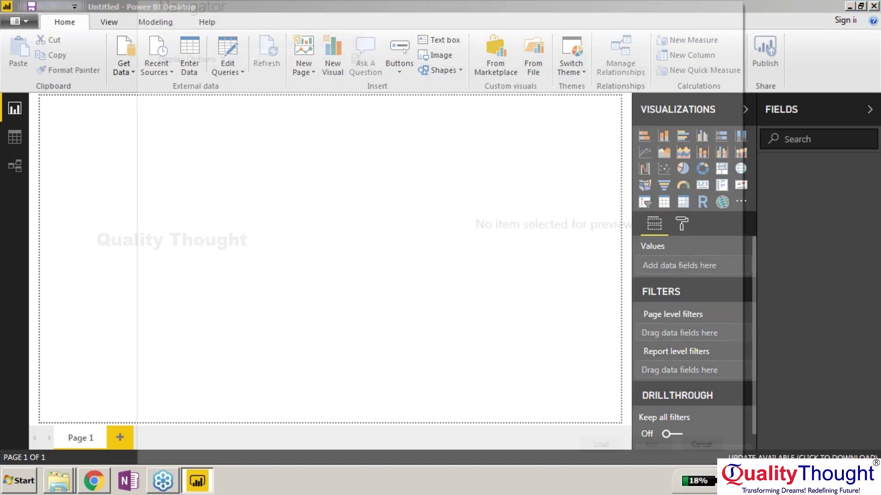
- In the Navigator, select bigquery-public-data and expand the canvas-abacus-231614 project
click(122, 55)
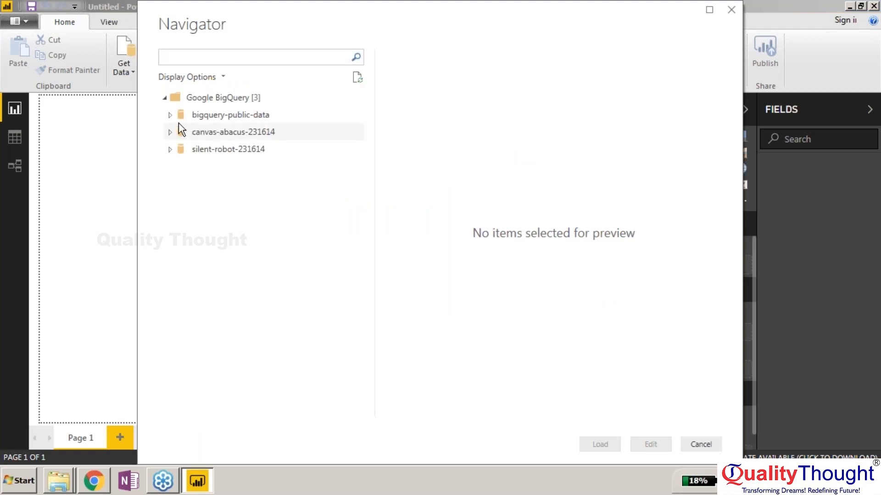
click(229, 115)
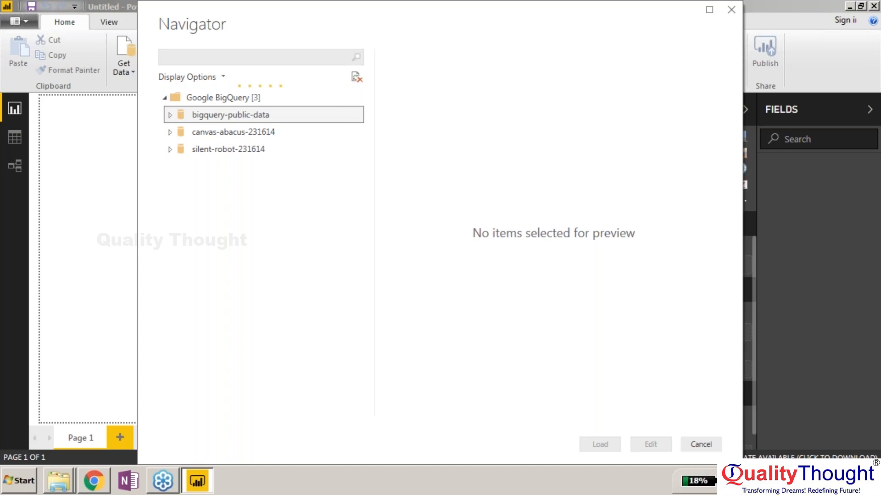
mouse_move(187, 120)
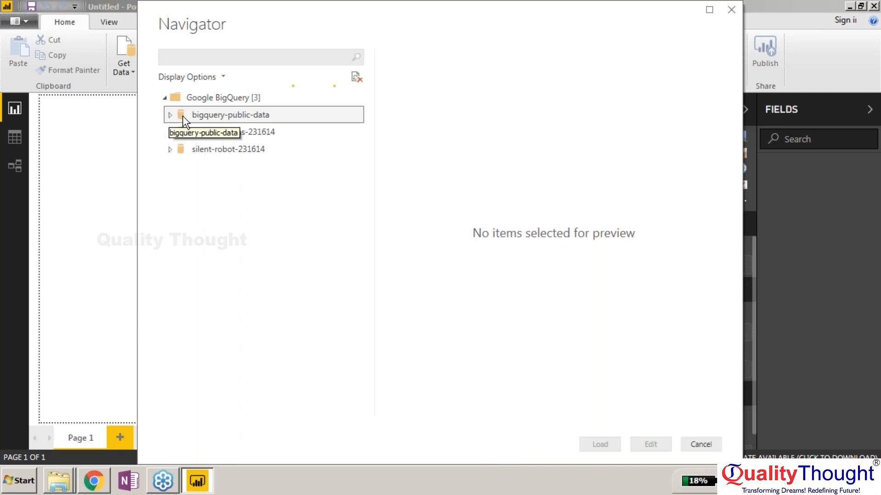
mouse_move(224, 81)
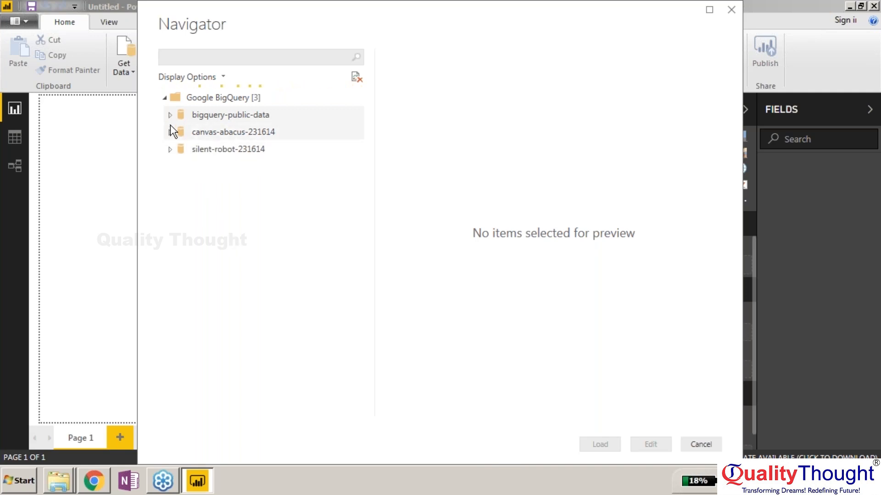
click(232, 131)
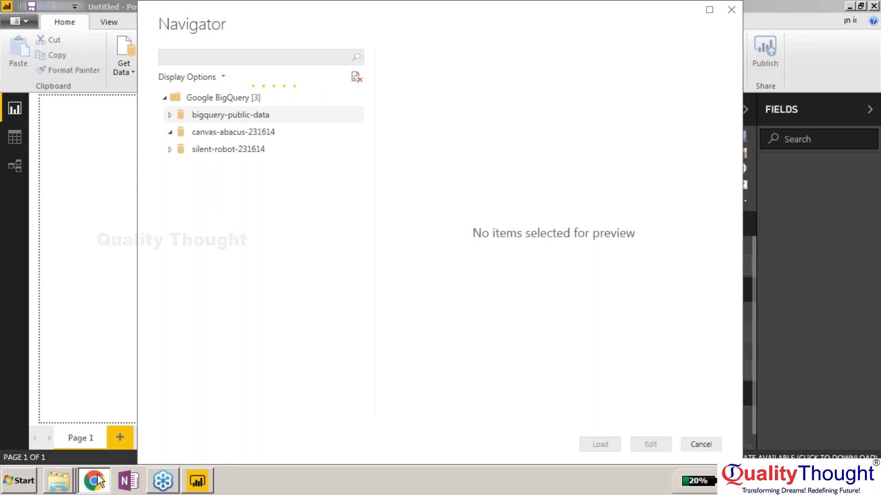
- Switch to the BigQuery console and open the ADD DATA choices
click(94, 480)
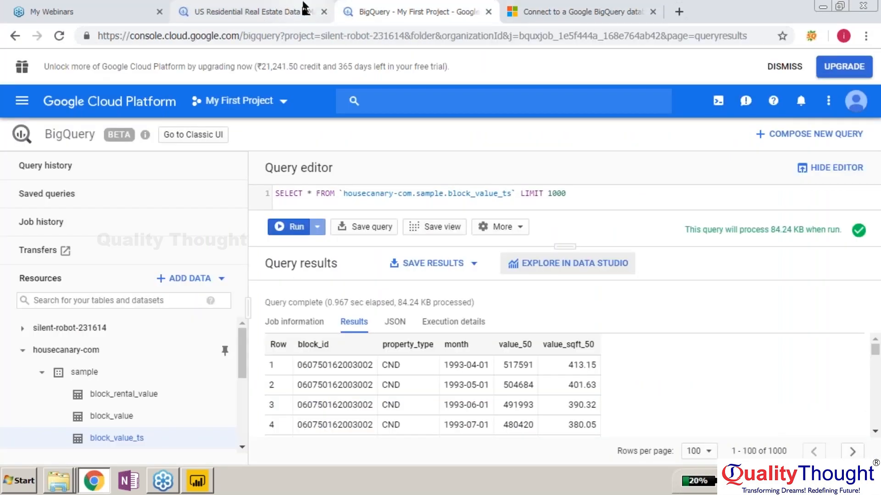
mouse_move(193, 283)
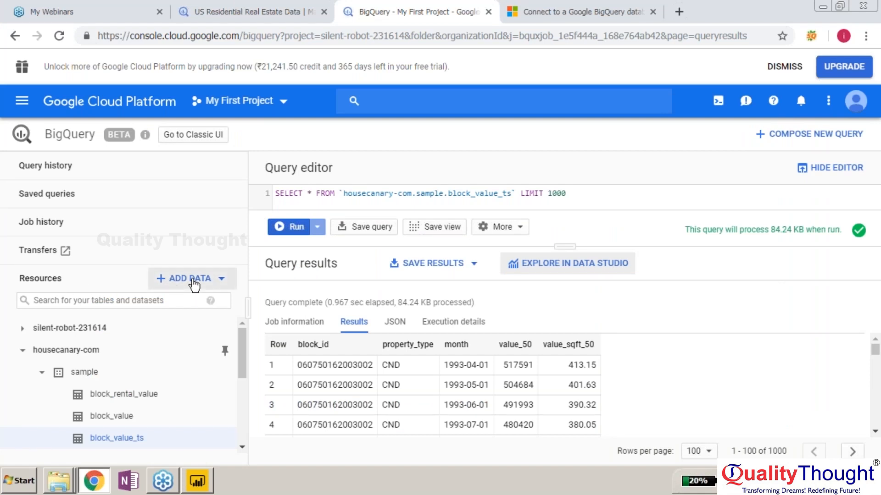
click(190, 278)
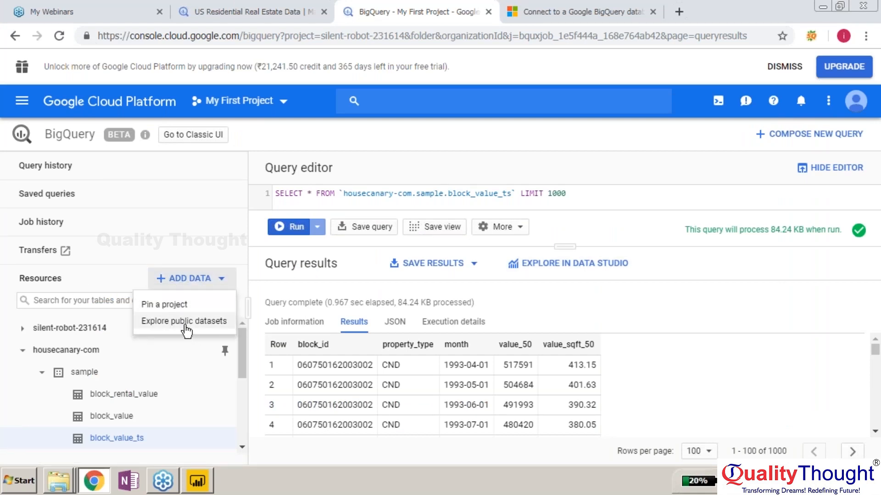
mouse_move(137, 400)
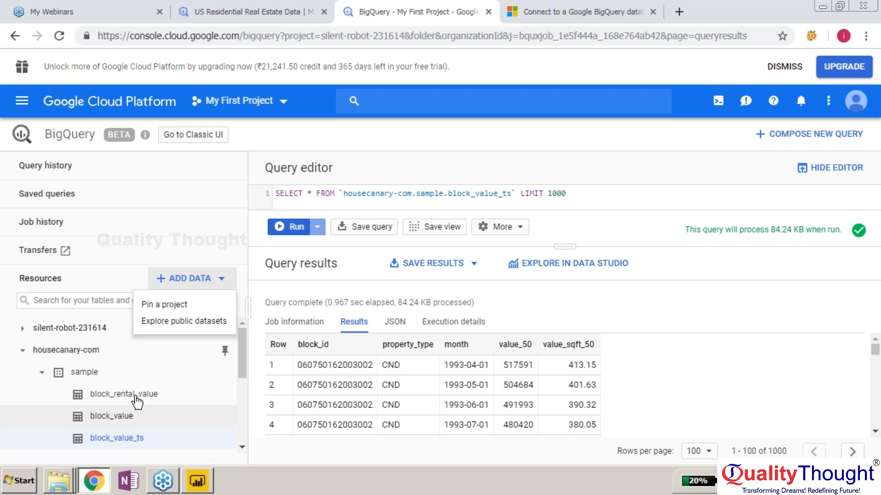
mouse_move(94, 482)
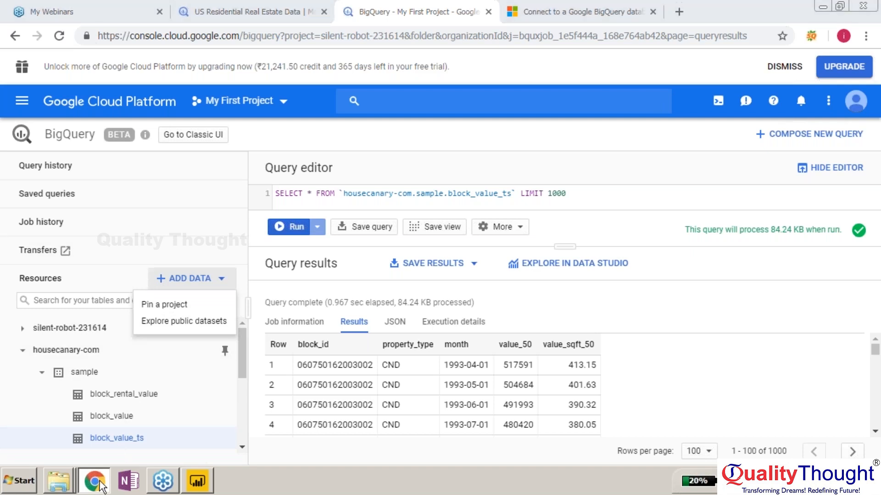
- Select the crime table under bigquery-public-data > chicago_crime and preview its rows
click(197, 480)
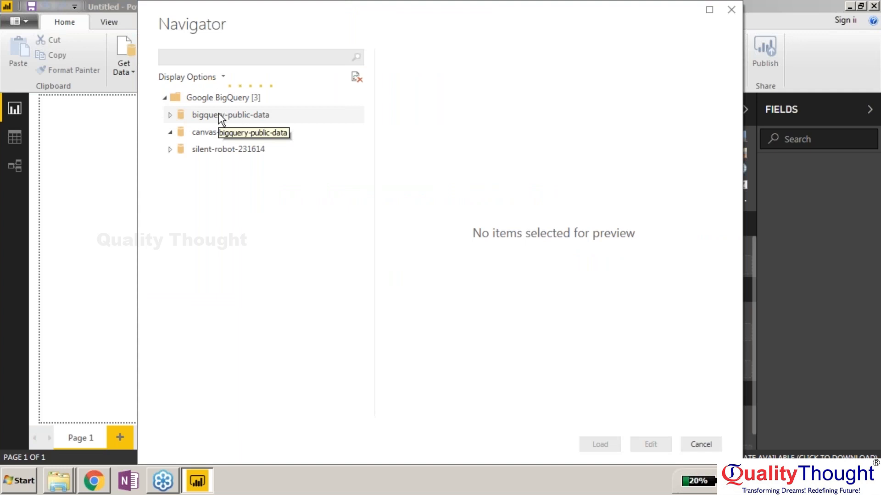
click(170, 115)
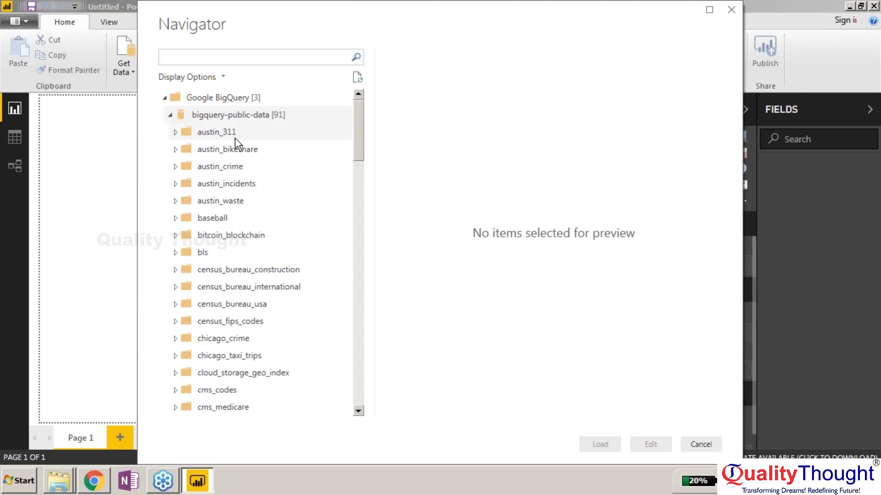
mouse_move(352, 135)
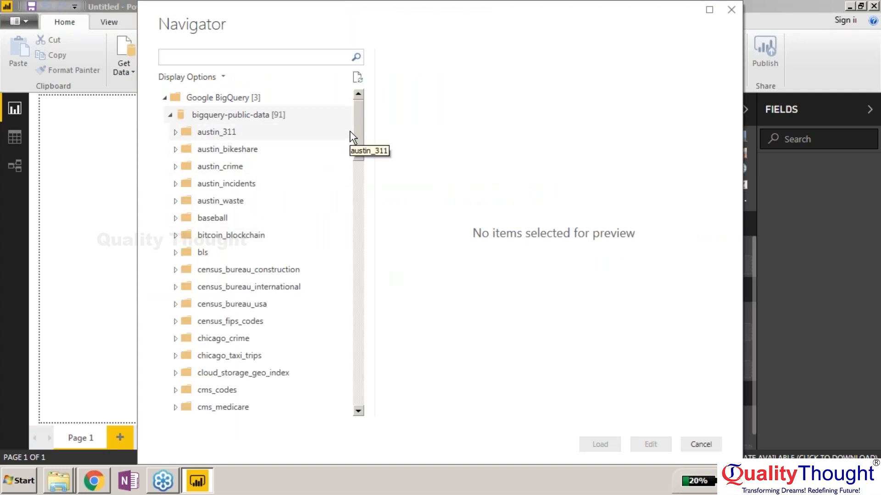
mouse_move(185, 342)
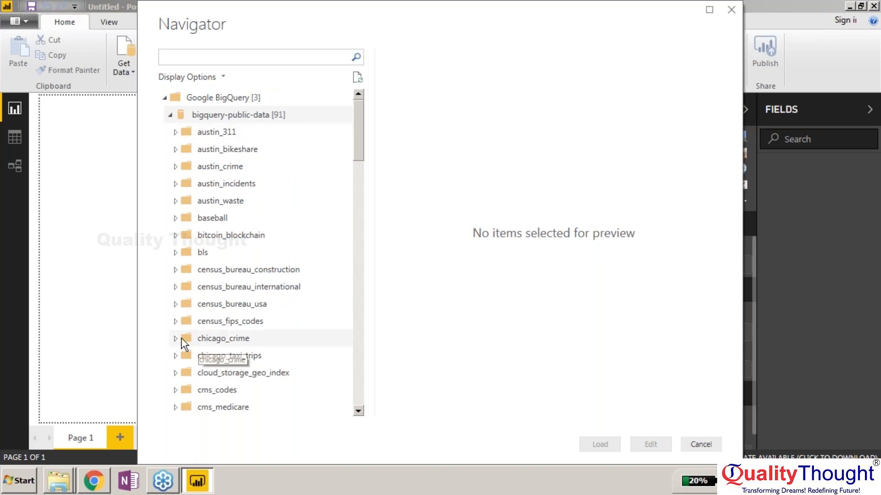
click(175, 338)
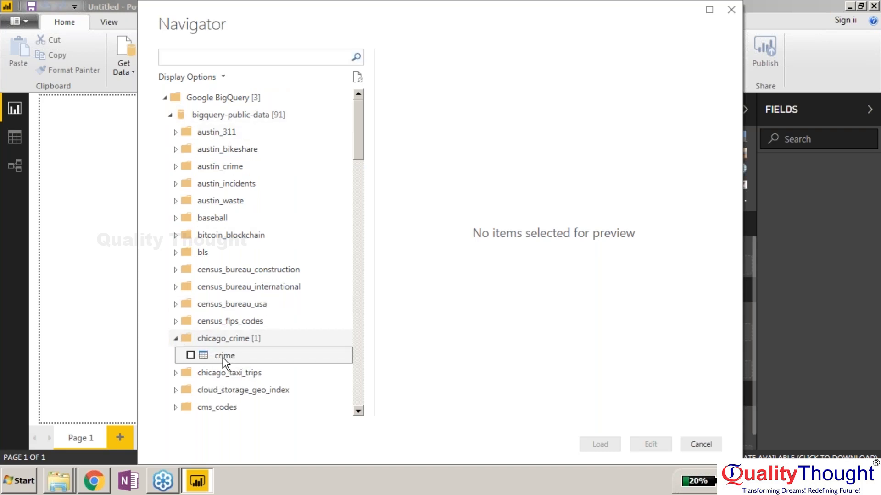
click(224, 355)
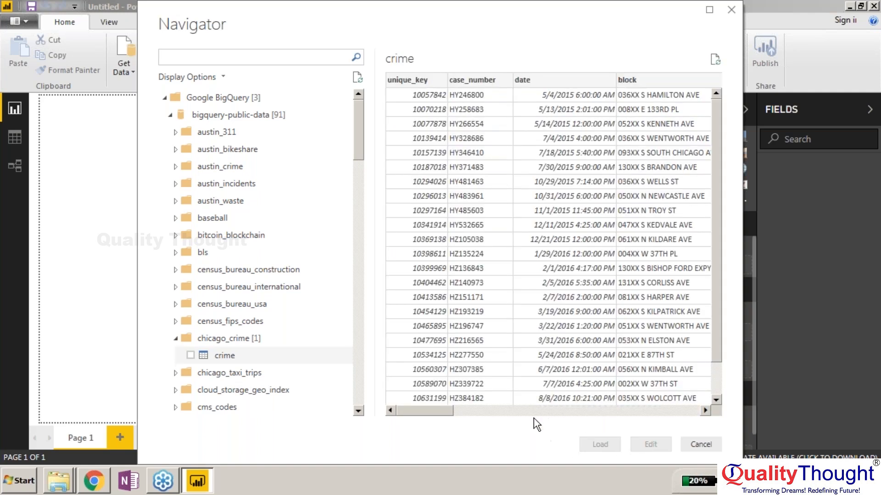
click(191, 355)
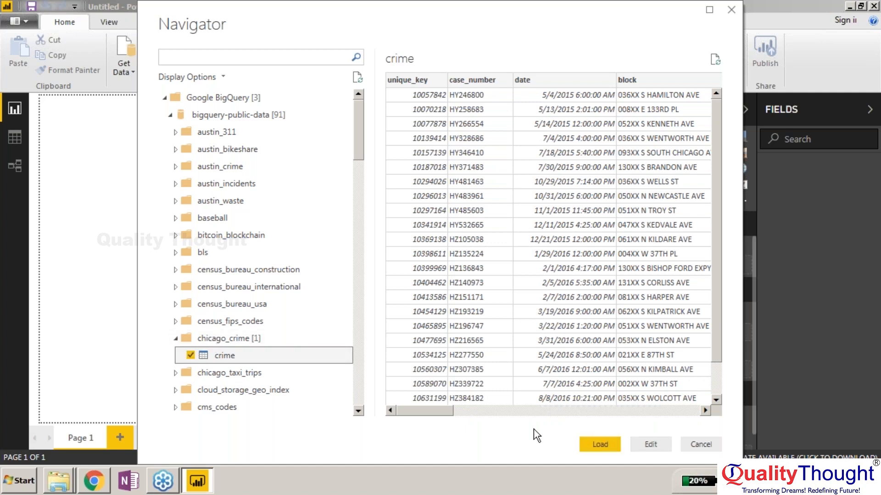
- Load the crime table in Import mode, starting the row fetch from BigQuery
click(599, 444)
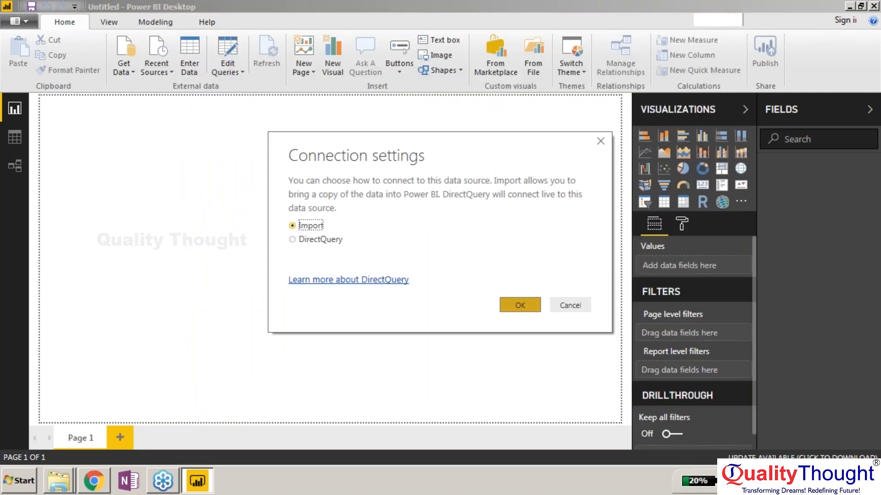
click(518, 304)
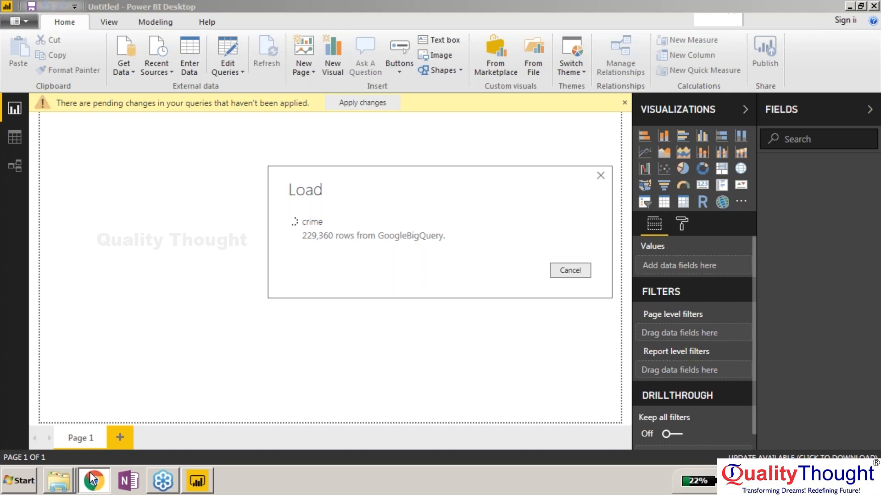
- Search the BigQuery public dataset Marketplace for 'crime'
click(94, 479)
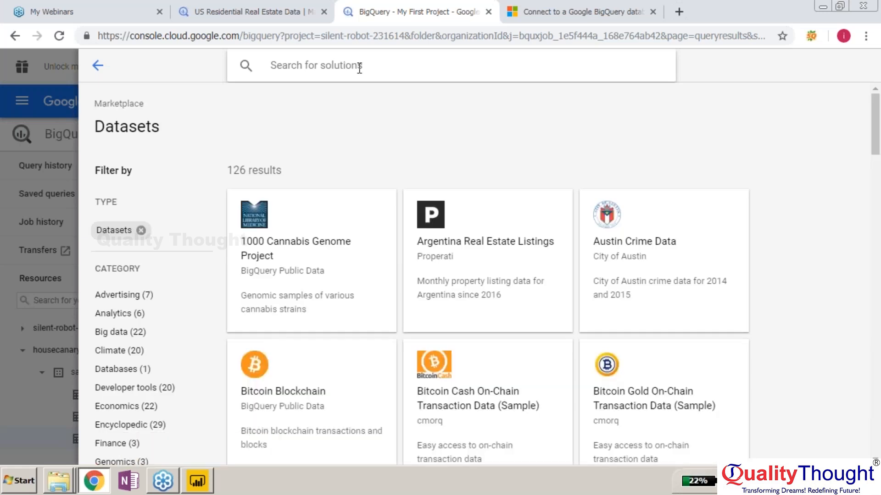
text(c)
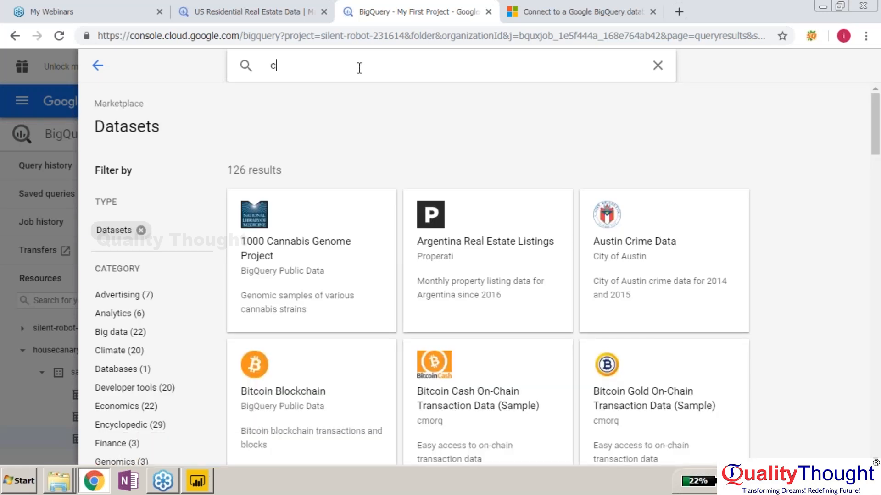
text(rime)
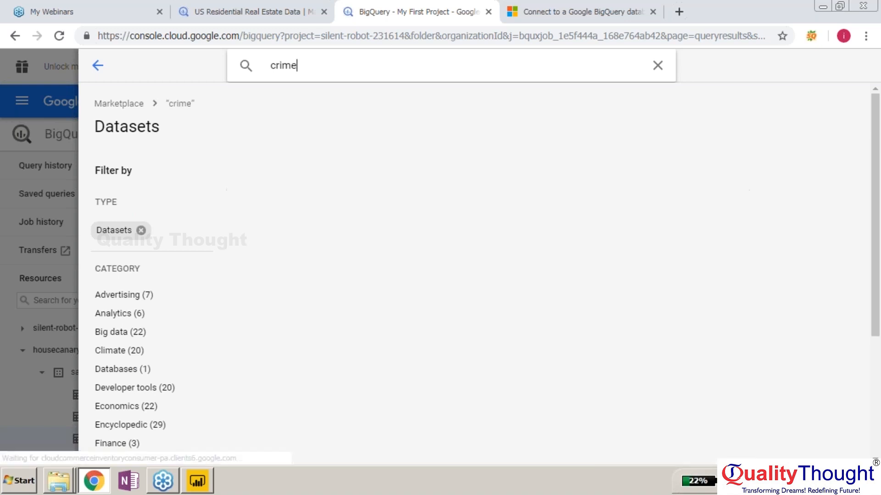
key(Return)
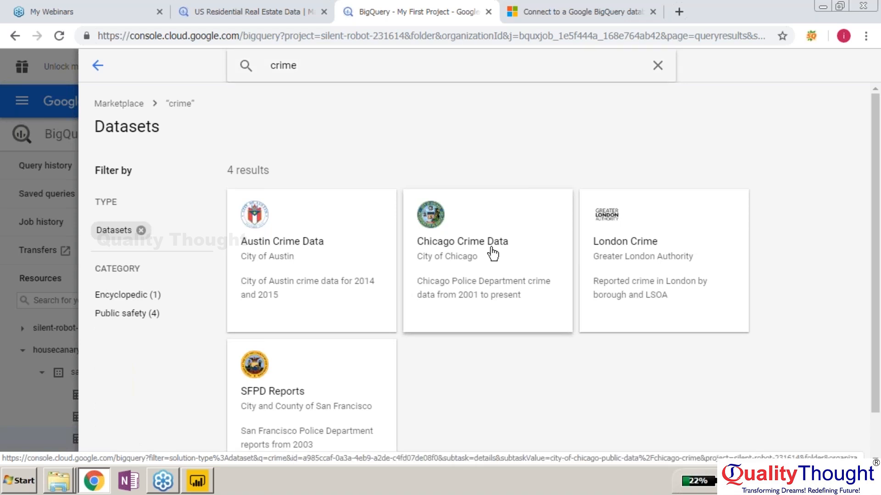
- View the Chicago Crime Data listing's sample queries and terms of service
click(486, 259)
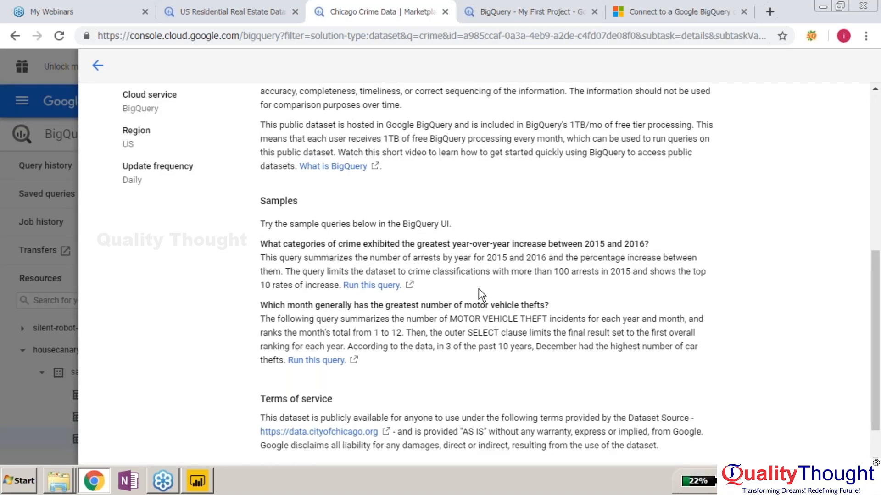
scroll(down, 3)
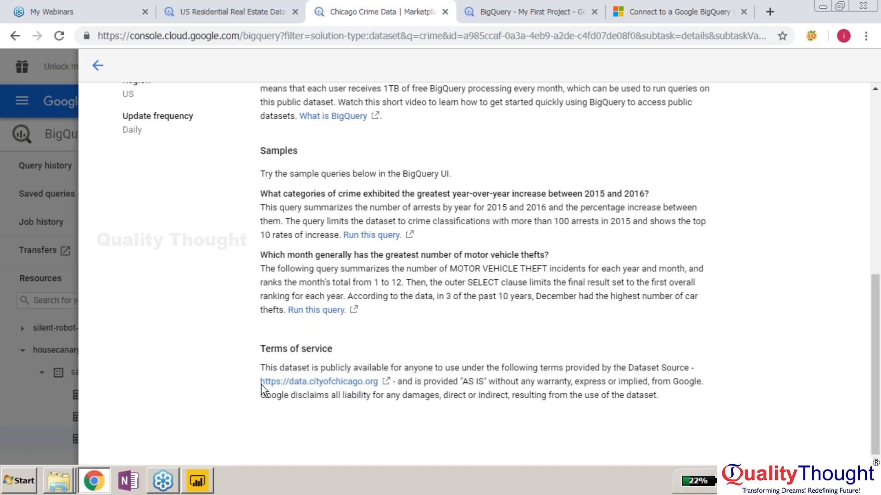
mouse_move(443, 373)
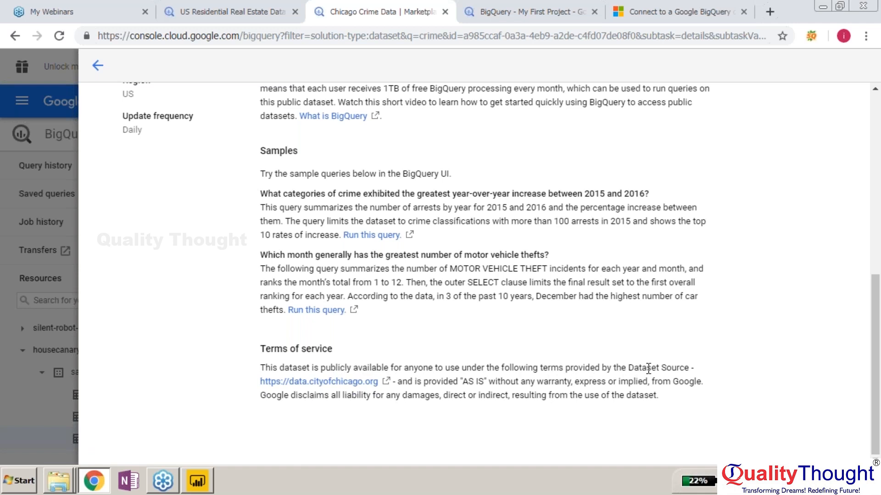
mouse_move(319, 381)
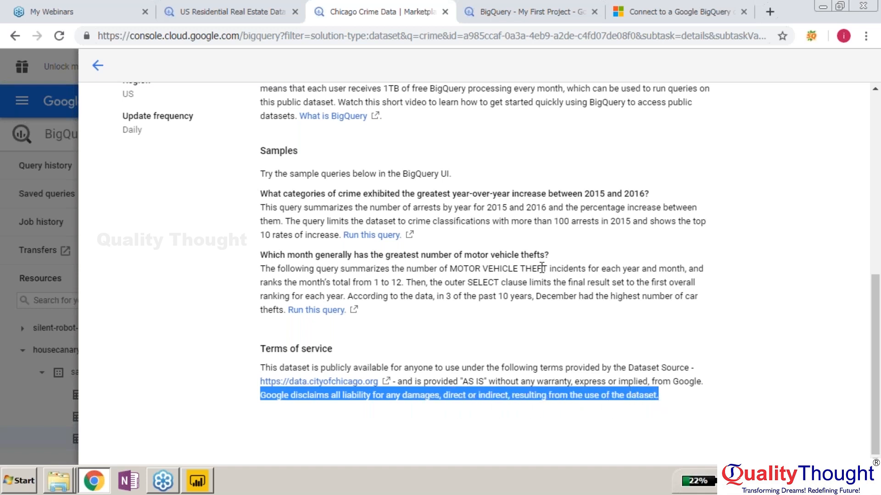
click(423, 324)
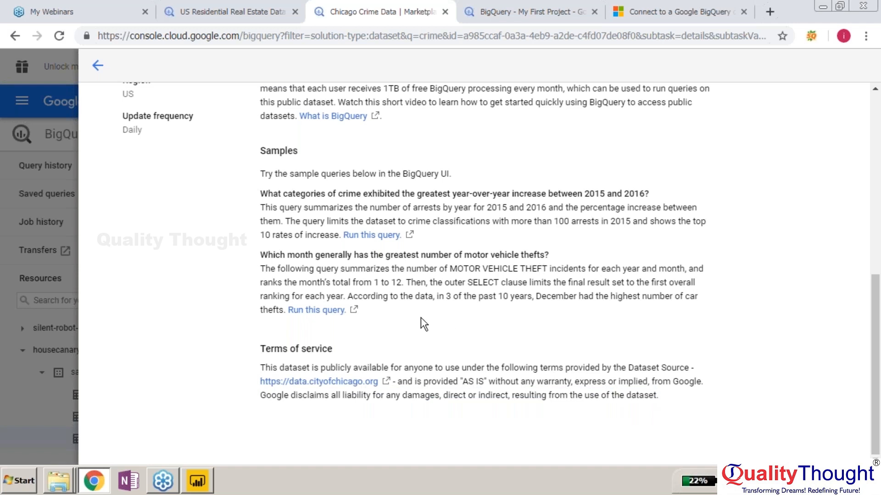
mouse_move(198, 192)
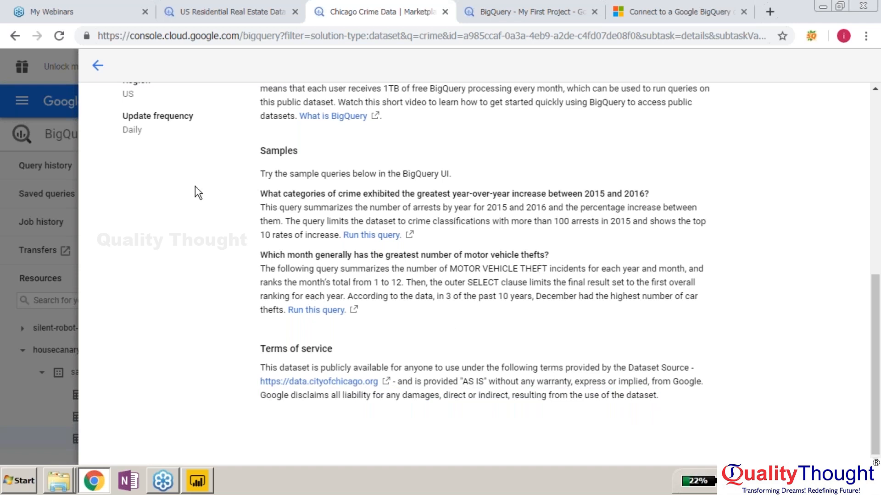
mouse_move(395, 203)
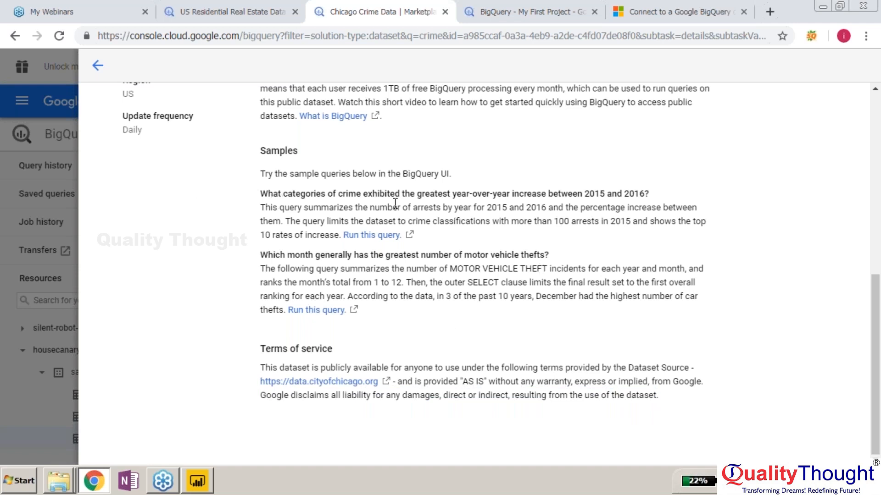
mouse_move(431, 202)
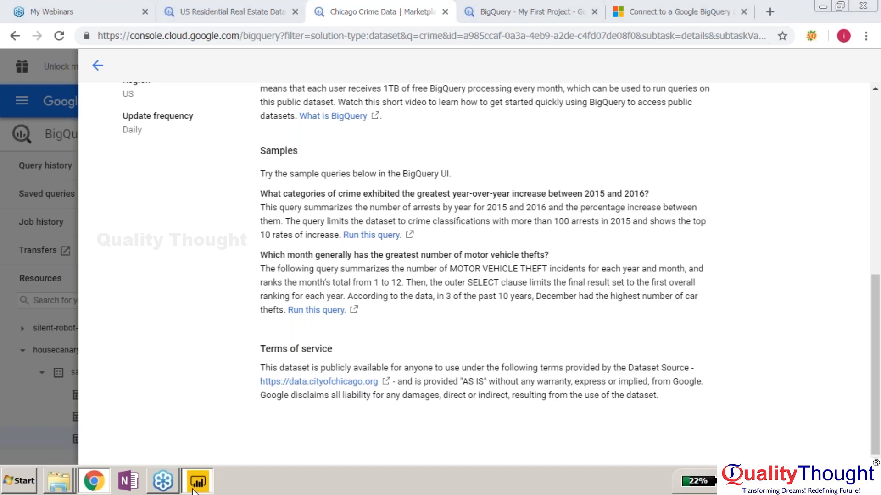
- Check the crime table load progress in Power BI Desktop
click(197, 481)
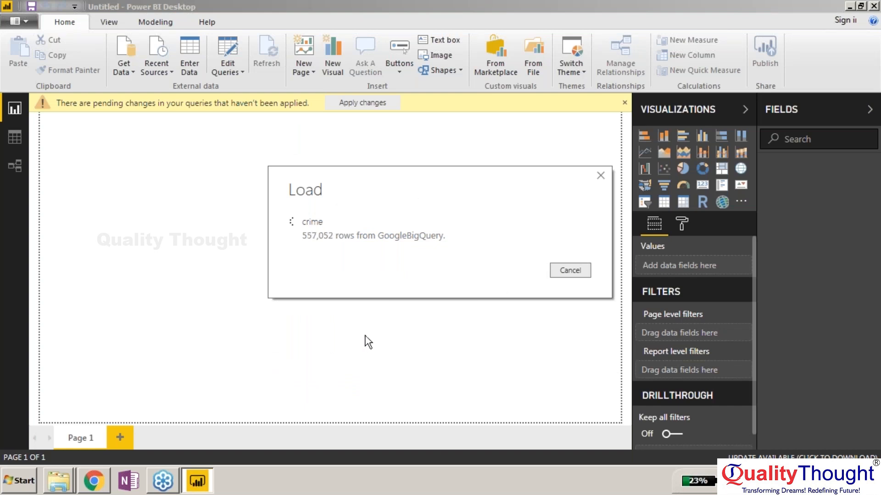
mouse_move(427, 257)
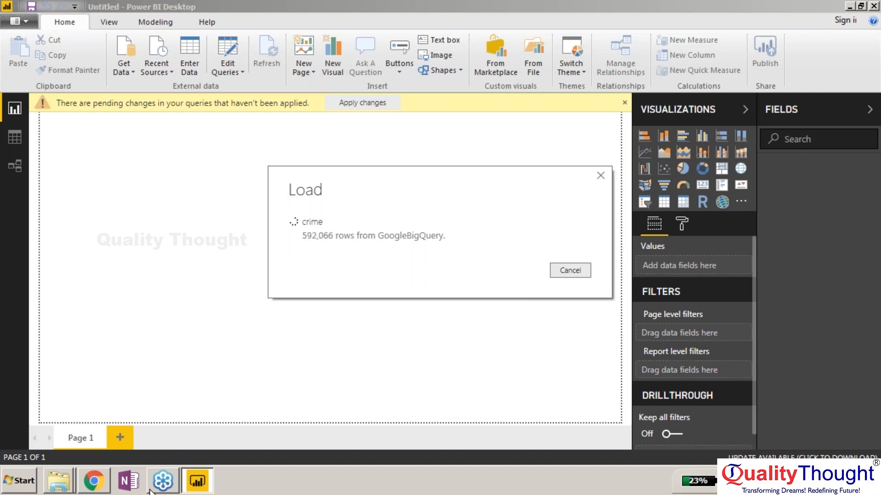
click(94, 480)
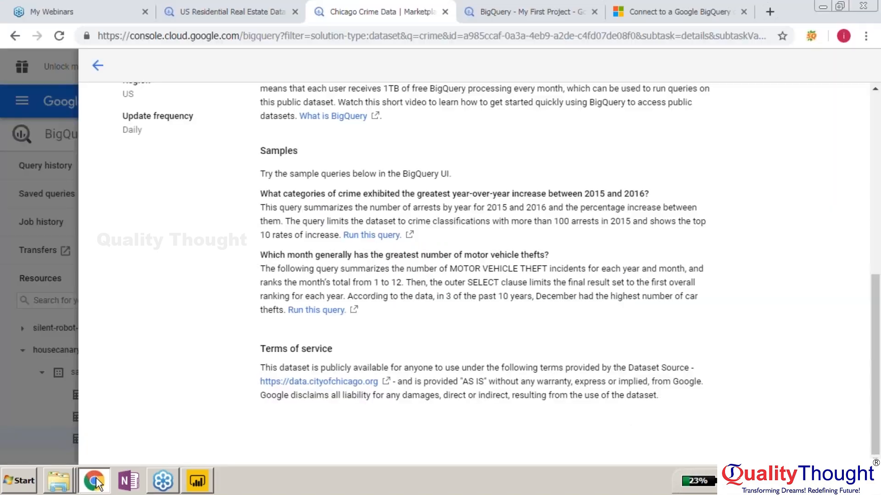
mouse_move(690, 187)
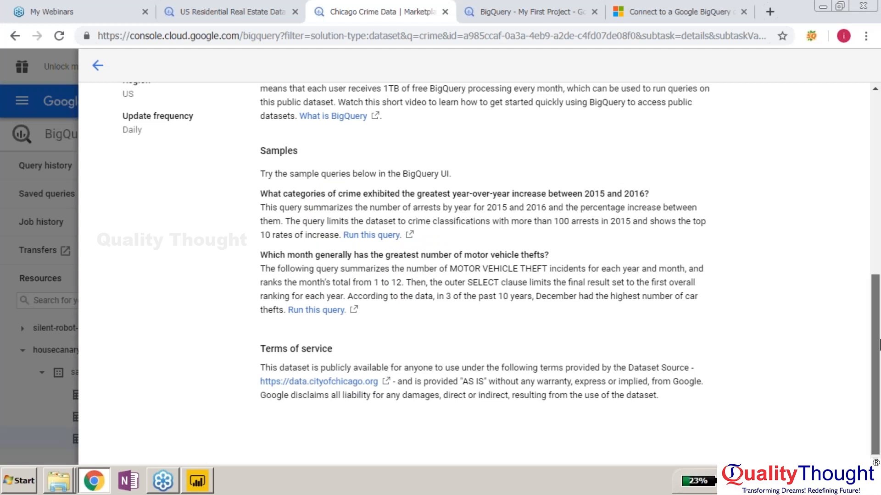
scroll(up, 3)
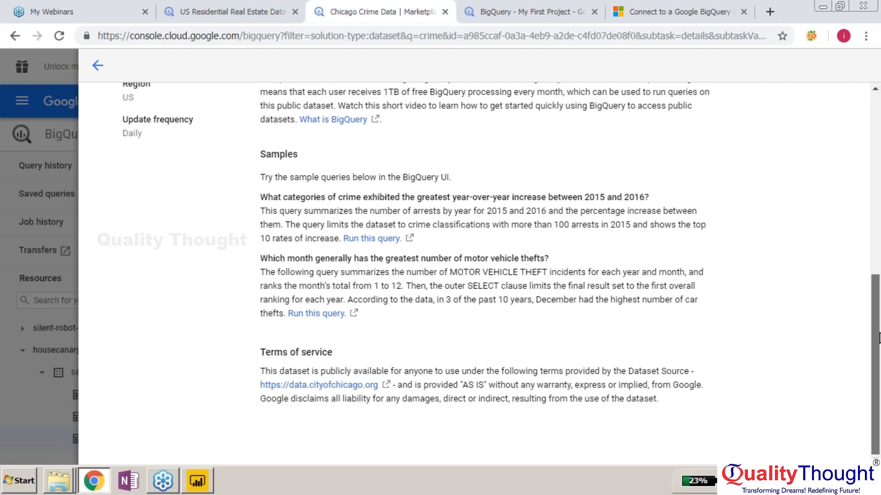
scroll(up, 3)
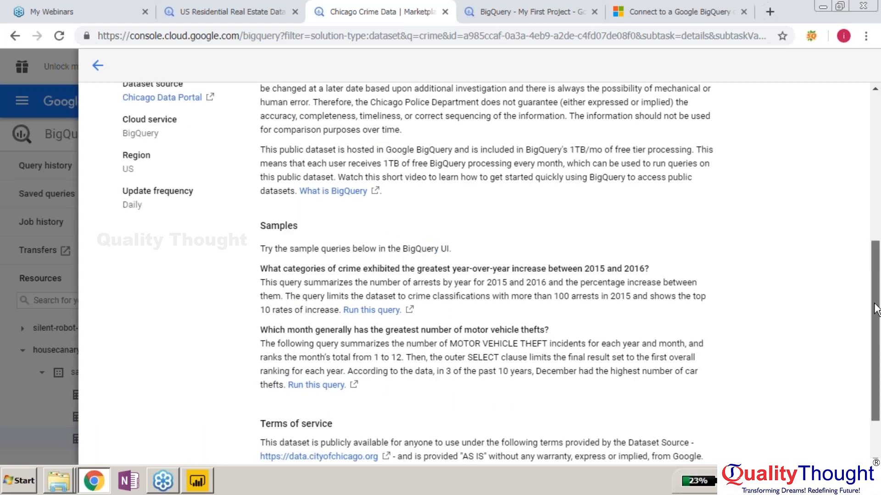
scroll(up, 3)
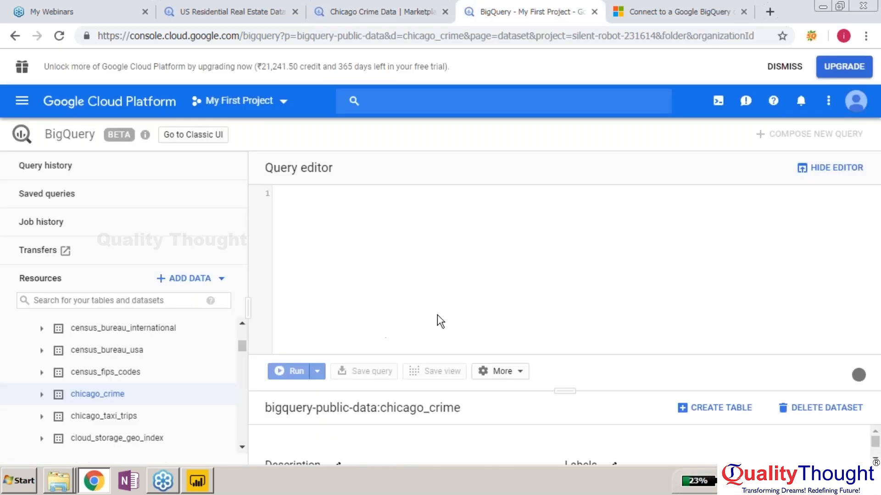
mouse_move(418, 232)
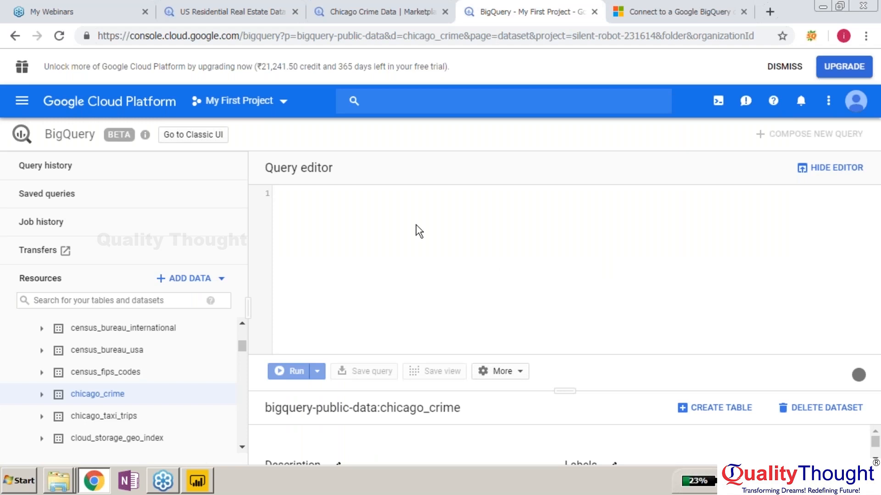
- Run 'select count(*) from chicago_crime' and dismiss the missing dataset name error
text(s)
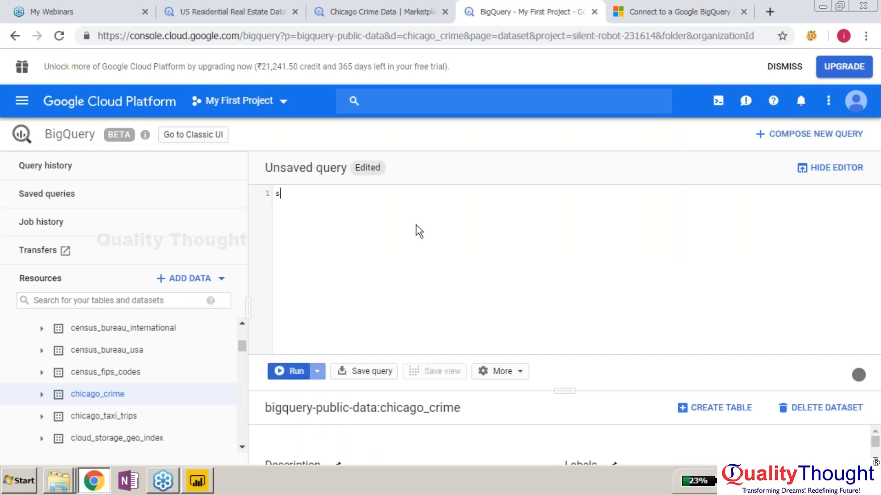
text(elect count)
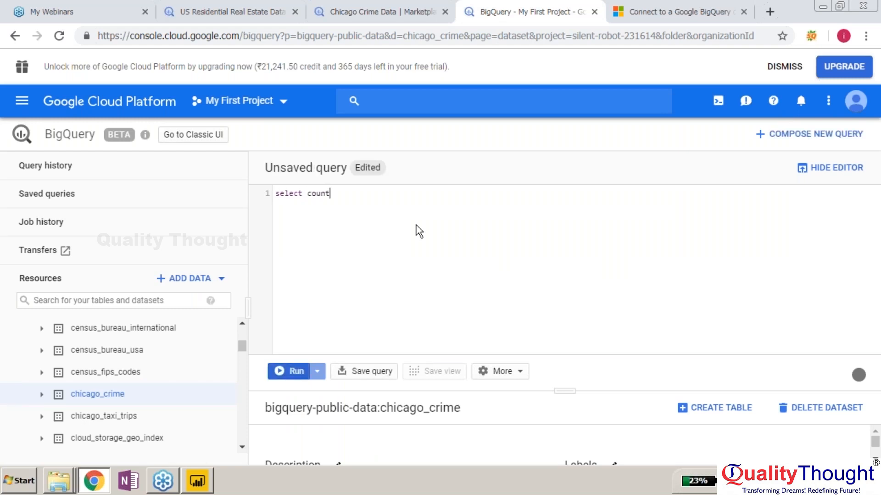
text((*))
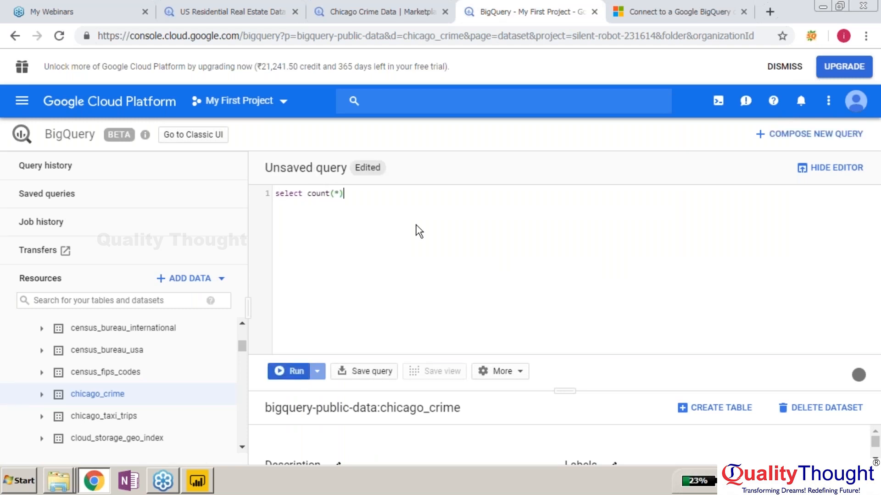
text(from)
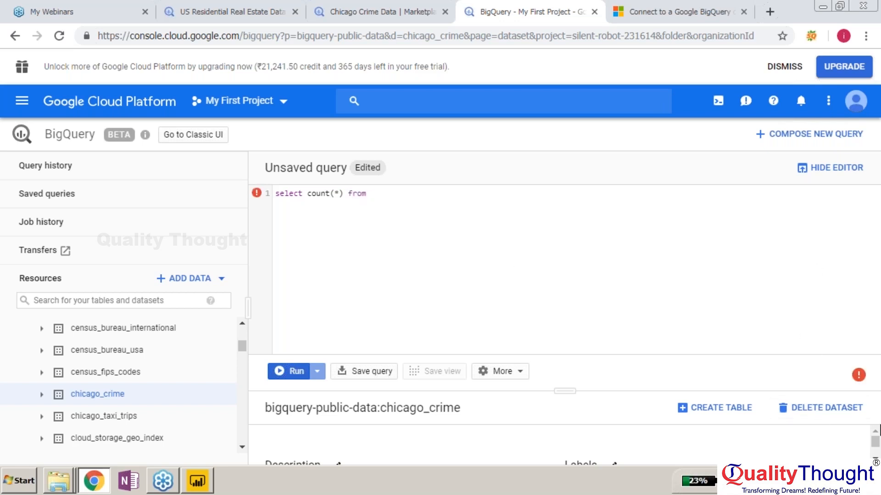
mouse_move(787, 264)
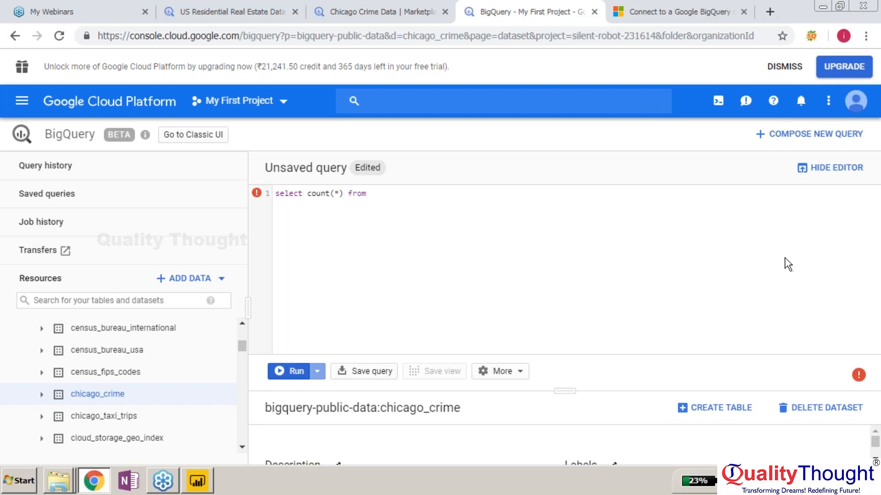
text(chi)
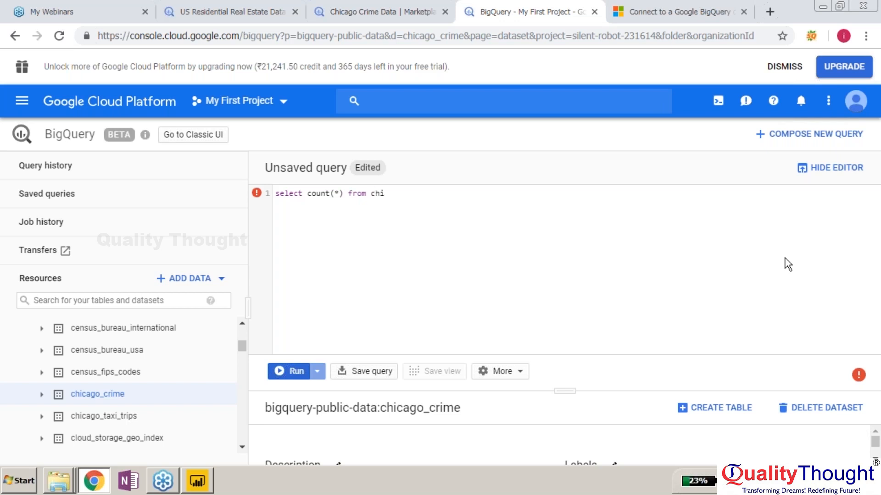
text(cago_crime)
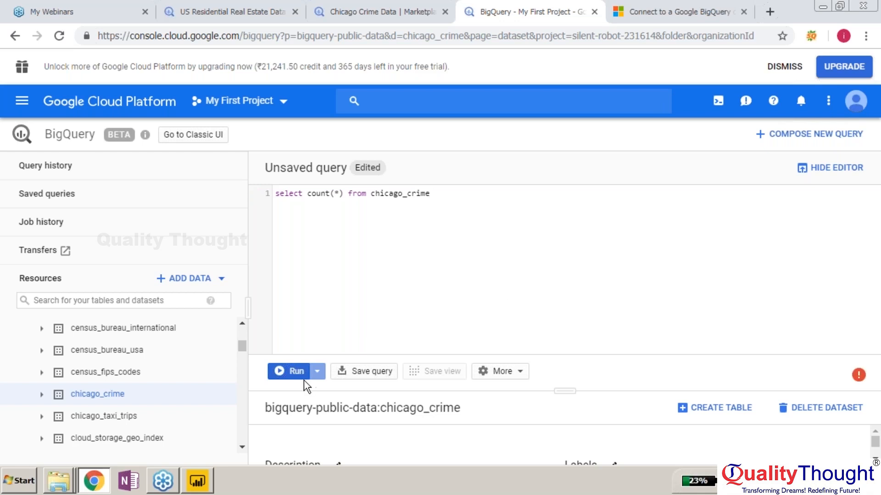
click(289, 371)
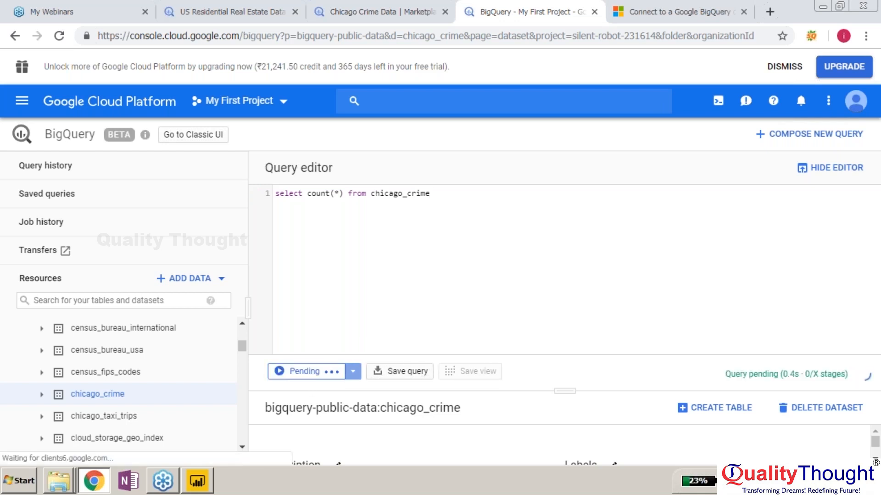
click(296, 370)
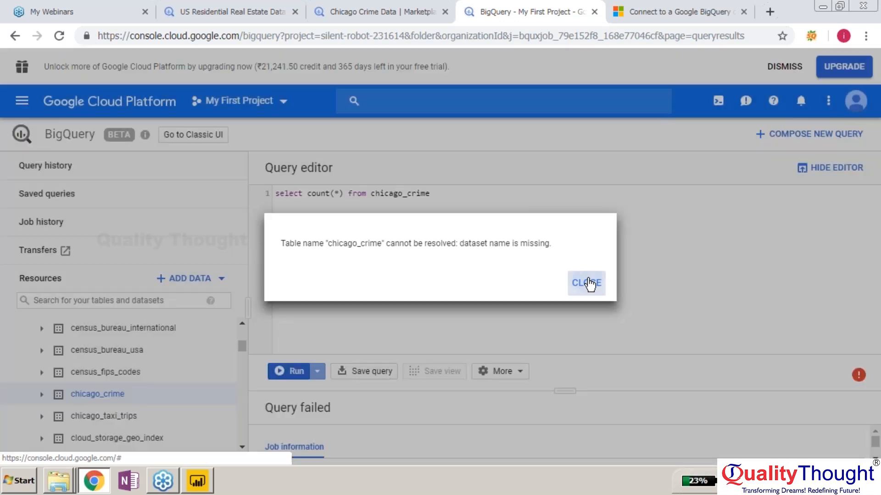
click(585, 283)
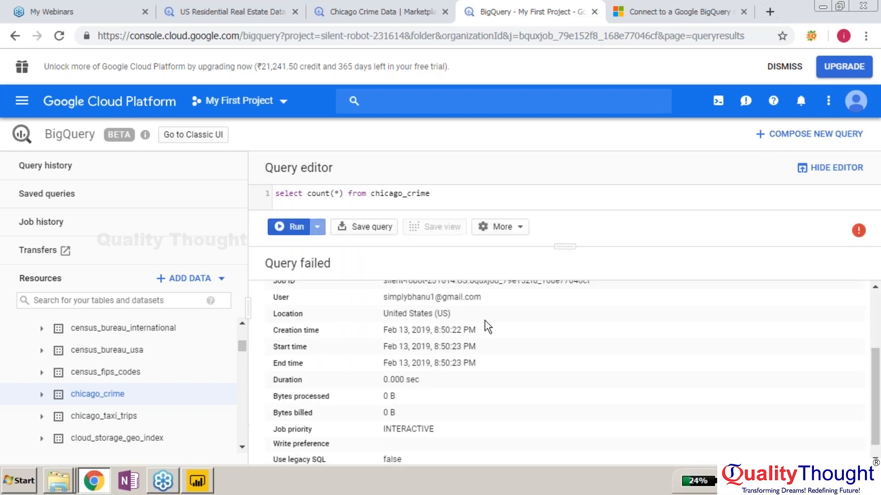
mouse_move(211, 349)
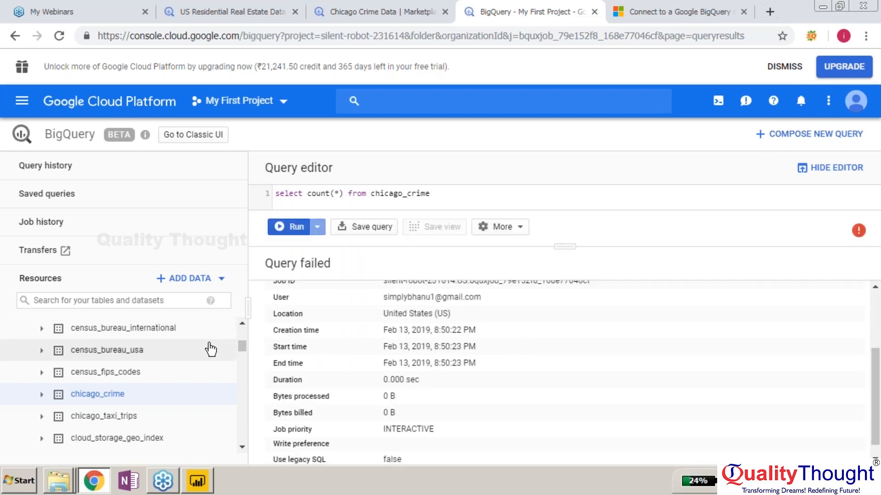
scroll(up, 3)
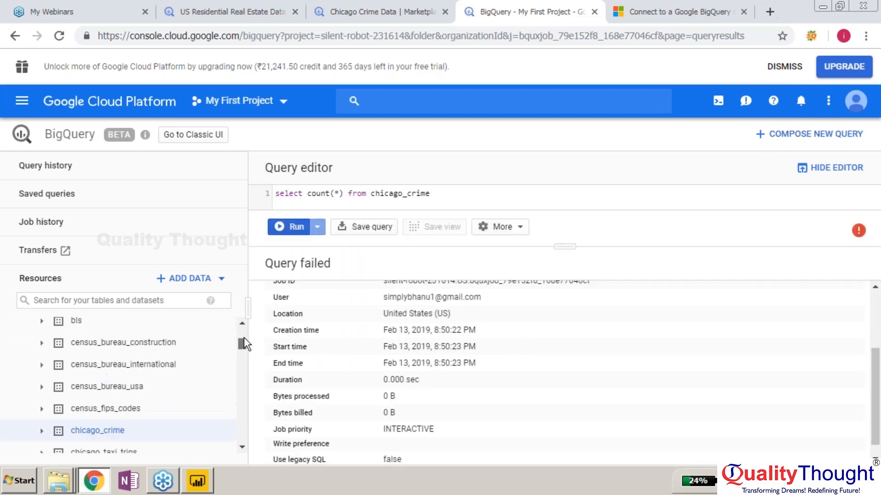
- Browse to bigquery-public-data > chicago_crime > crime and view its Details: 1.33 GB, 6,805,028 rows
click(69, 350)
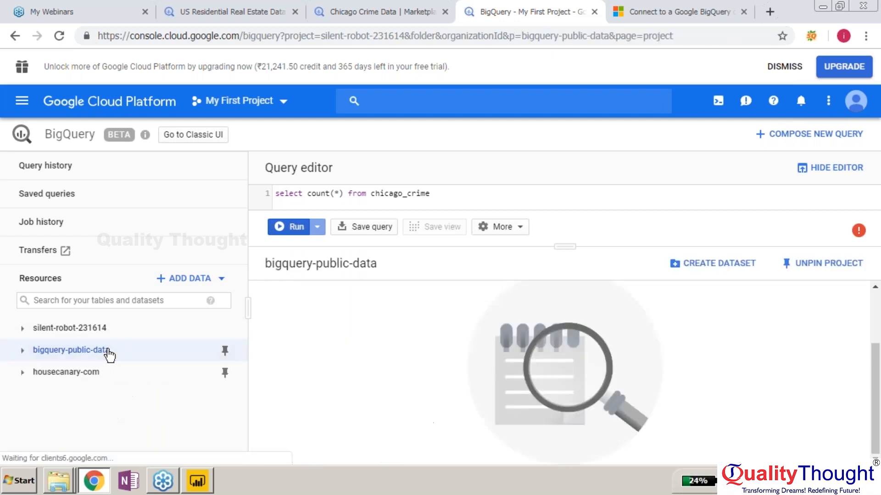
click(22, 350)
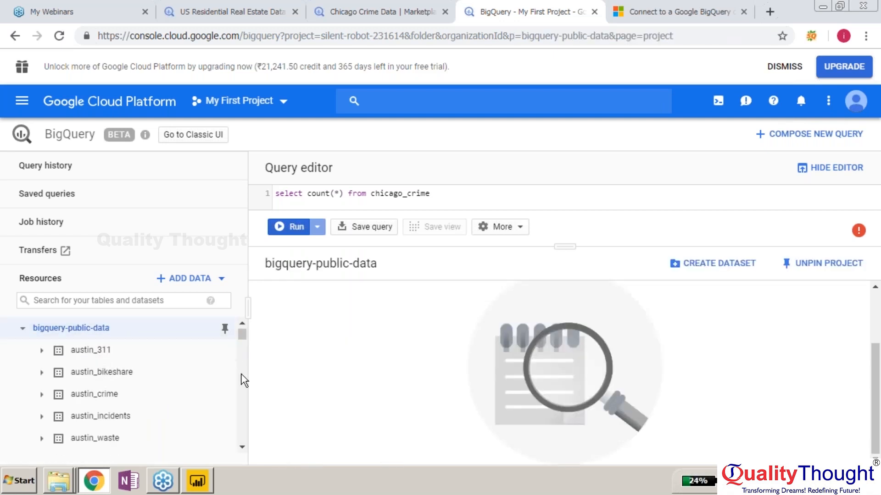
scroll(down, 3)
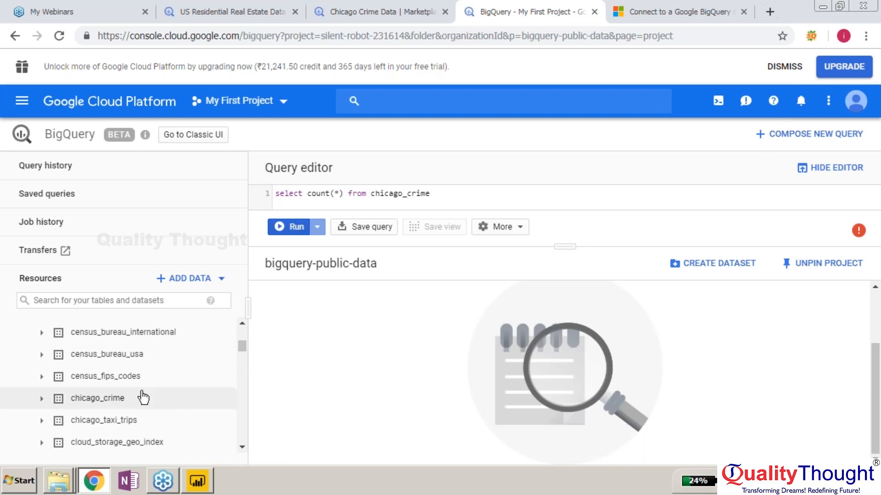
click(97, 398)
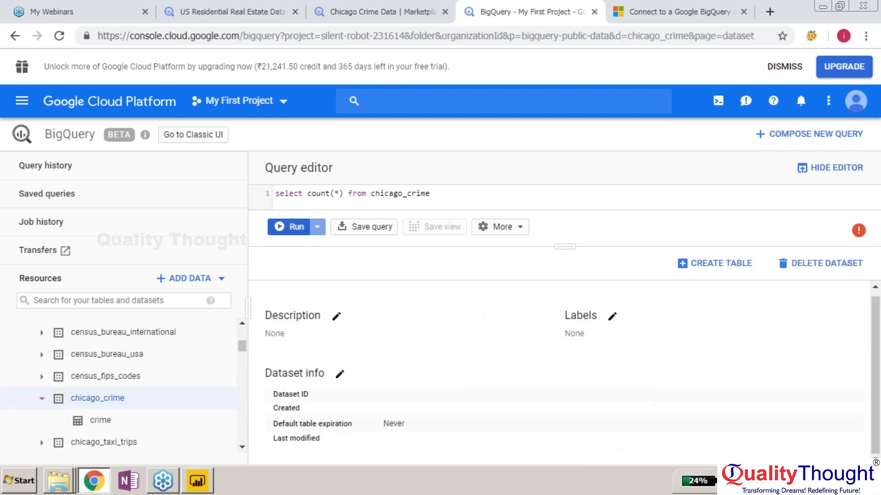
click(100, 420)
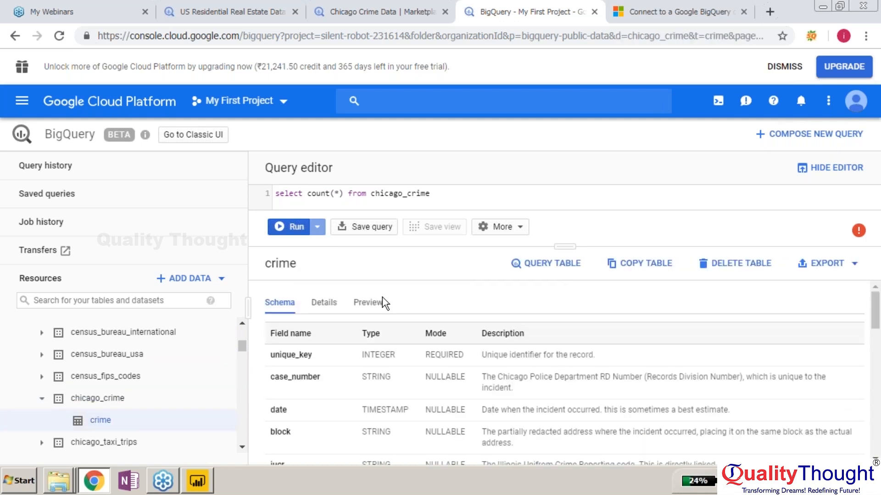
mouse_move(851, 334)
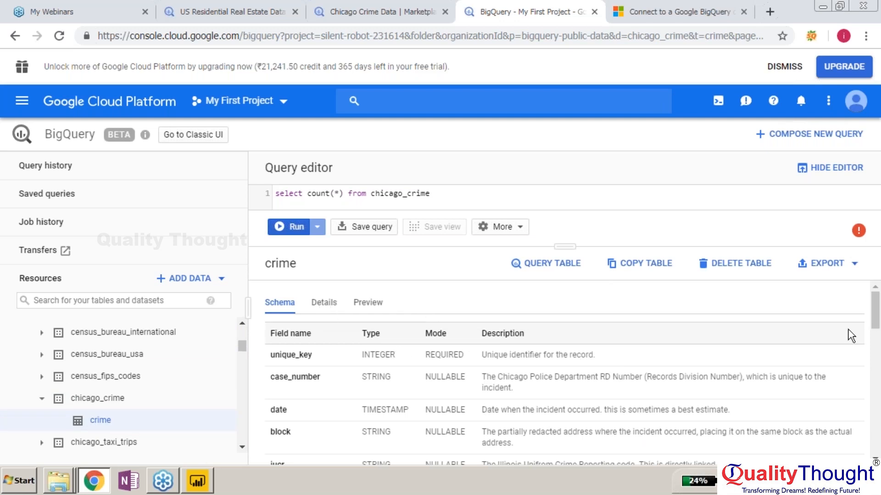
scroll(down, 3)
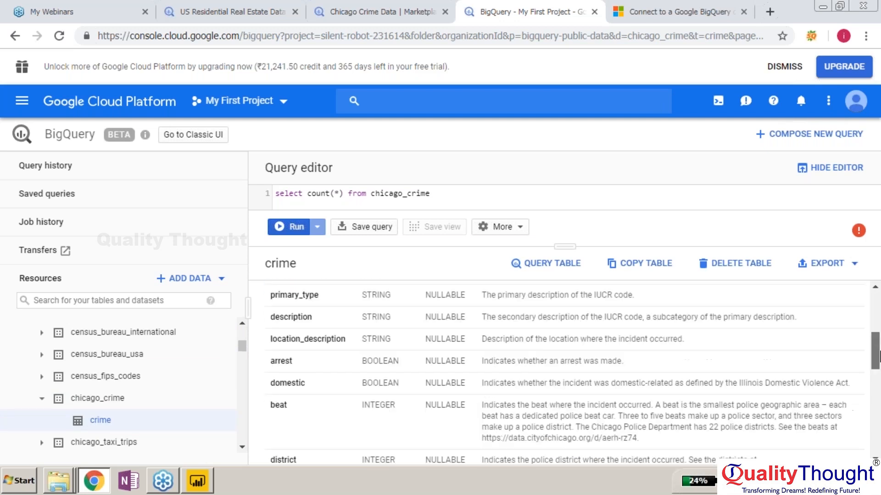
scroll(down, 3)
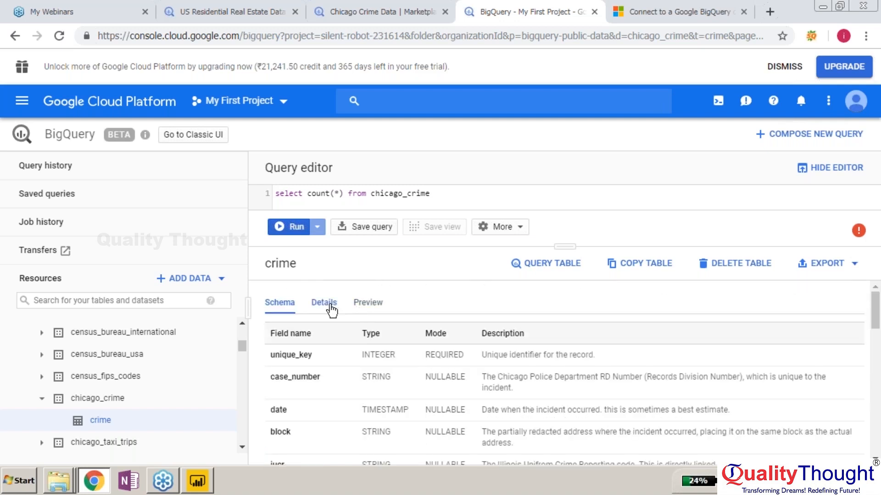
click(323, 301)
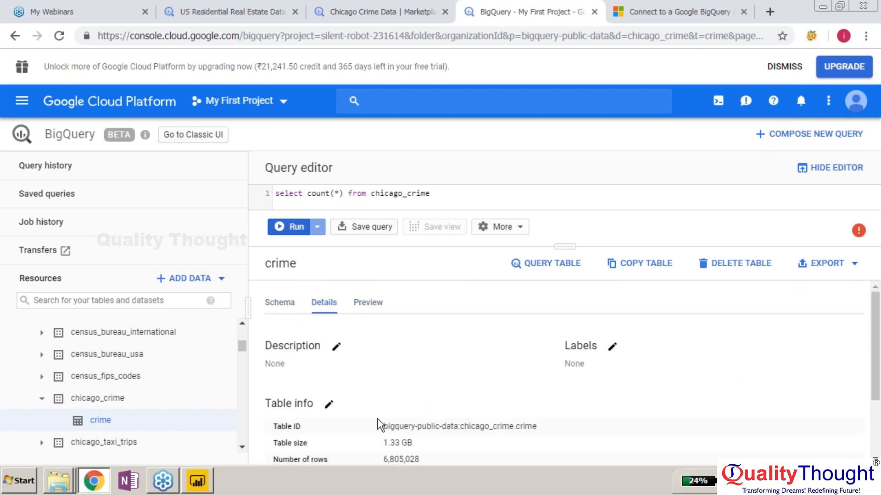
mouse_move(386, 427)
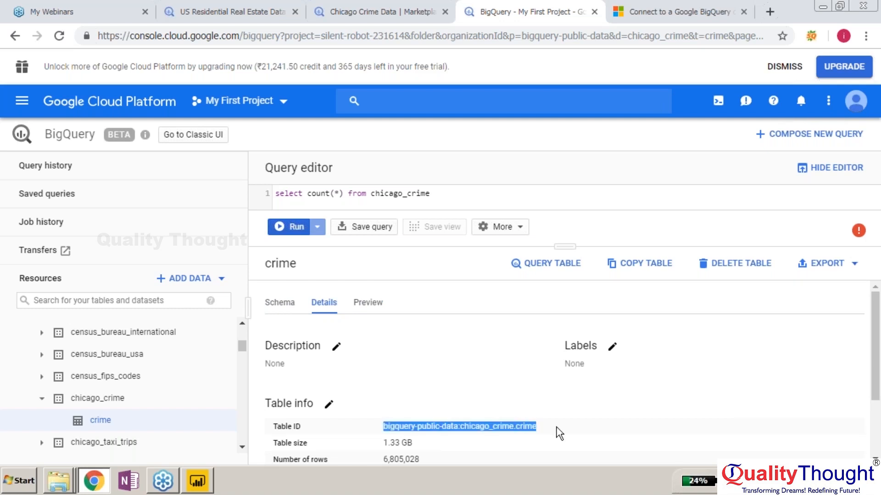
mouse_move(418, 259)
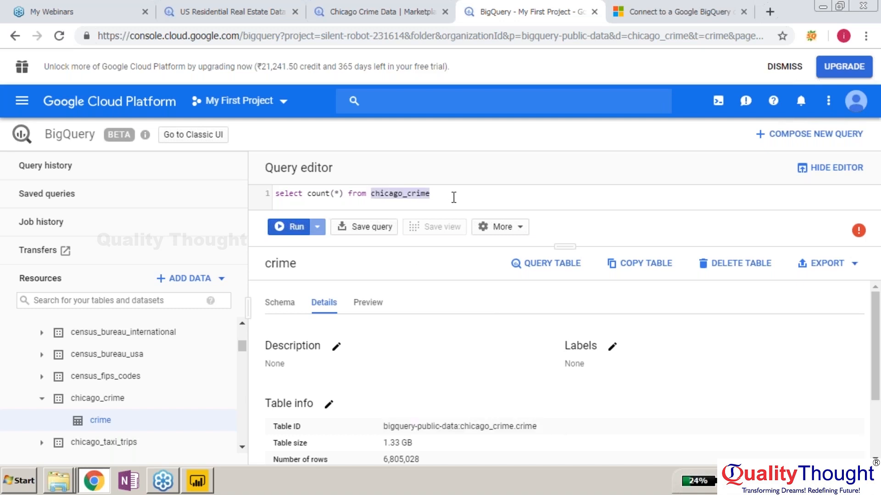
- Rerun the count with FROM chicago_crime.crime, getting a dataset Not found error
text(bigquery-public-data:chicago_crime.crime)
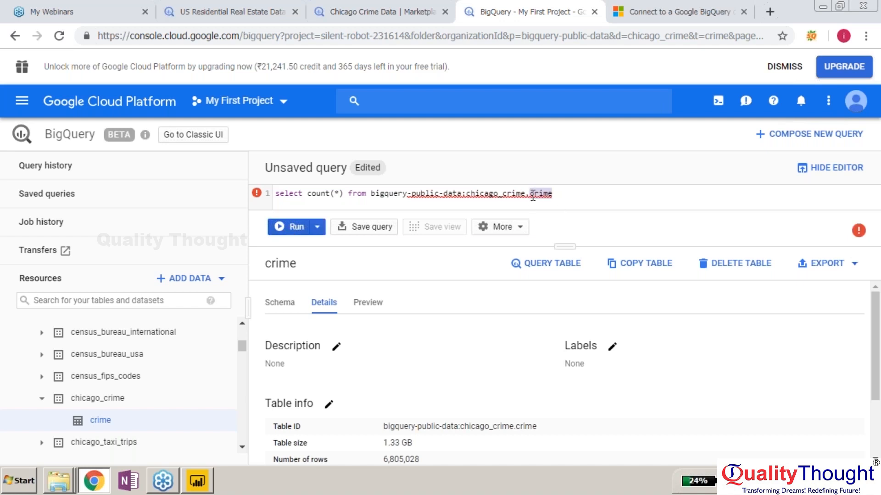
key(Backspace)
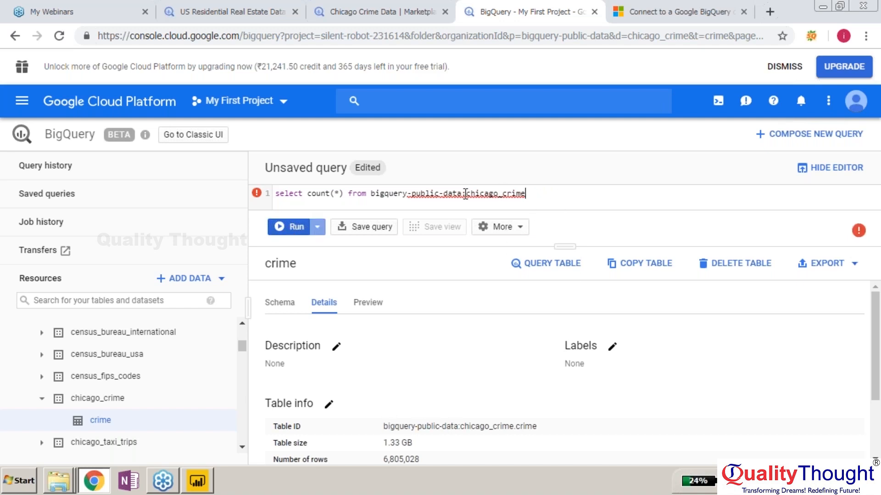
click(291, 227)
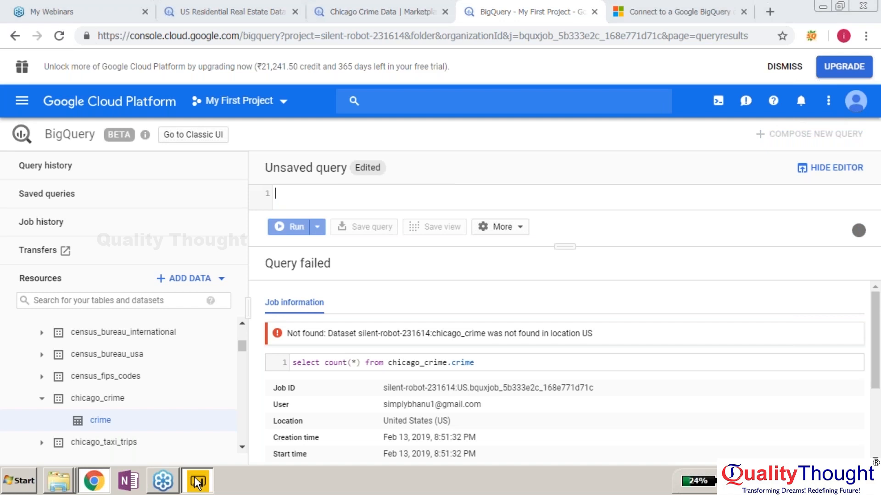
- Review the chicago_crime dataset description and info (created Apr 11, 2017, US)
click(197, 480)
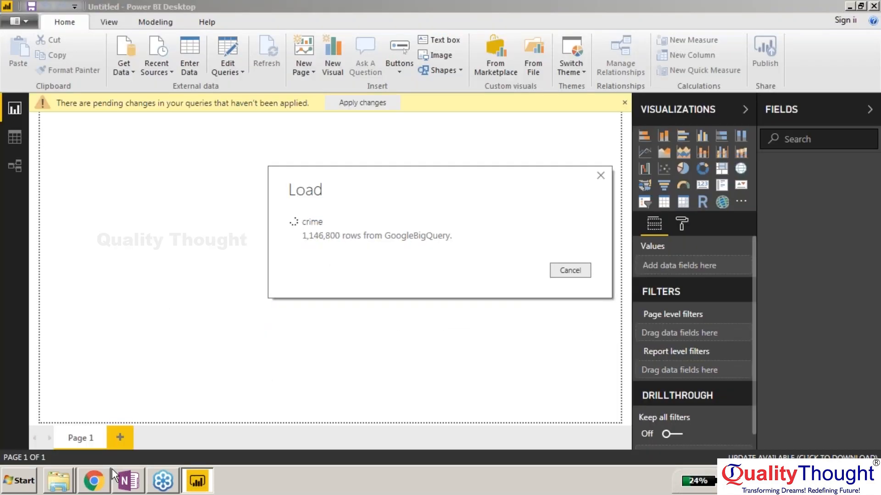
click(94, 480)
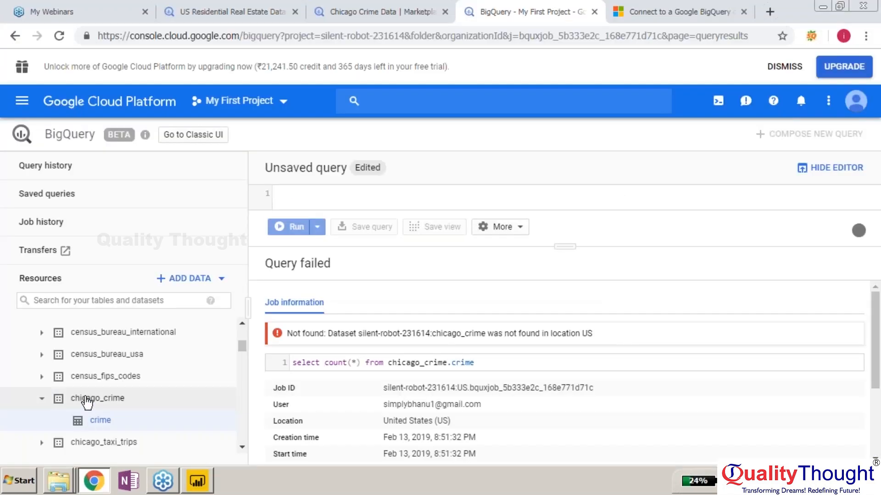
click(97, 398)
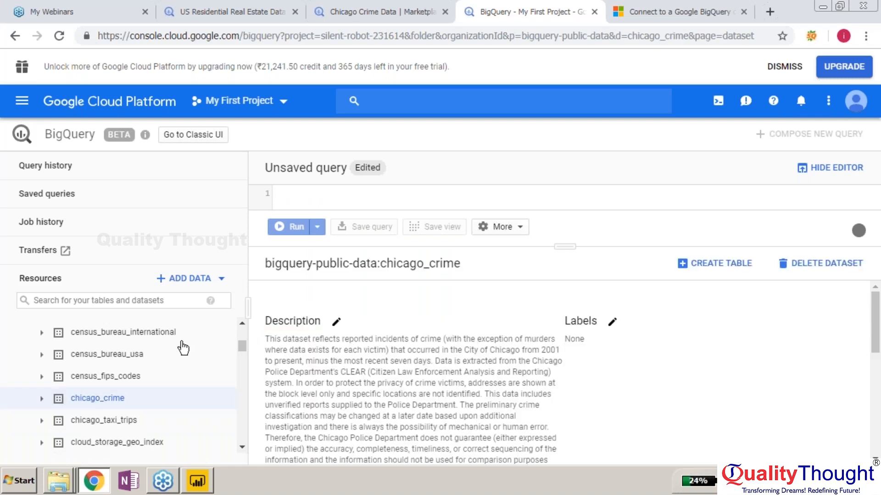
scroll(down, 3)
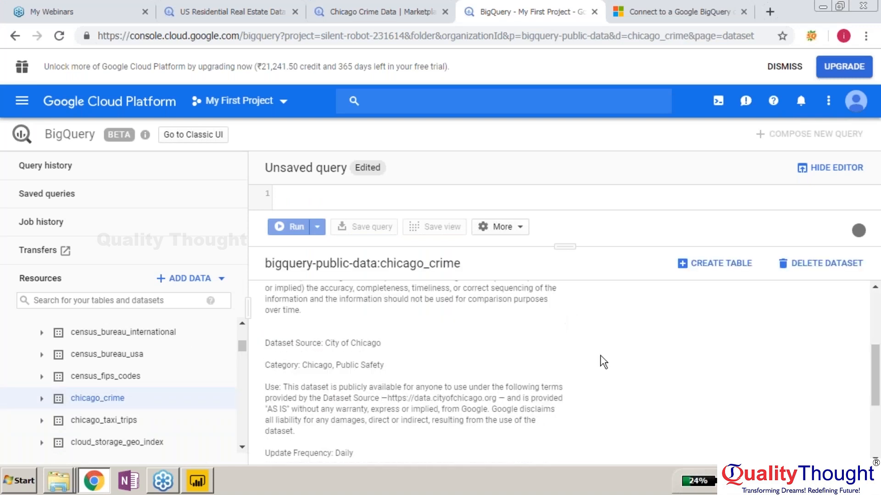
scroll(down, 3)
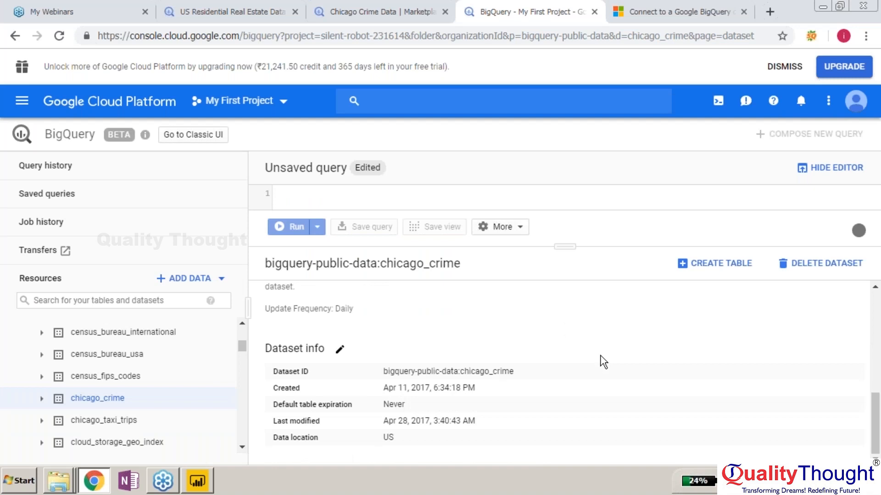
scroll(down, 3)
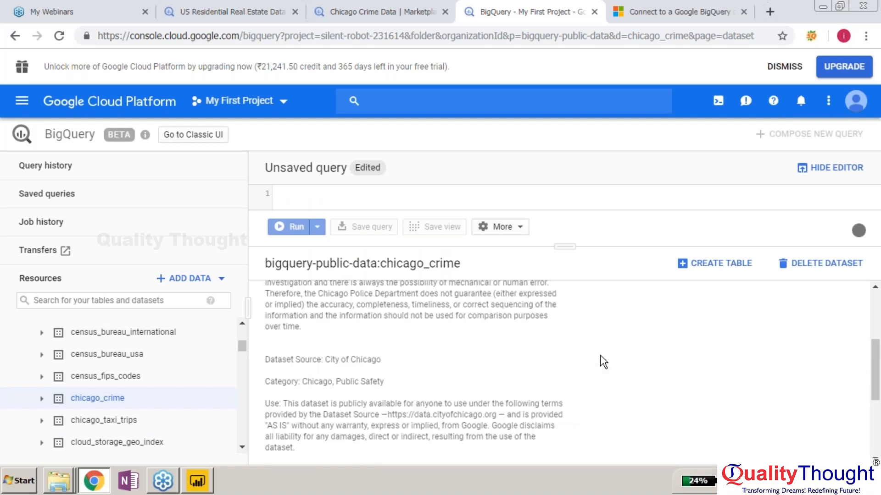
scroll(down, 3)
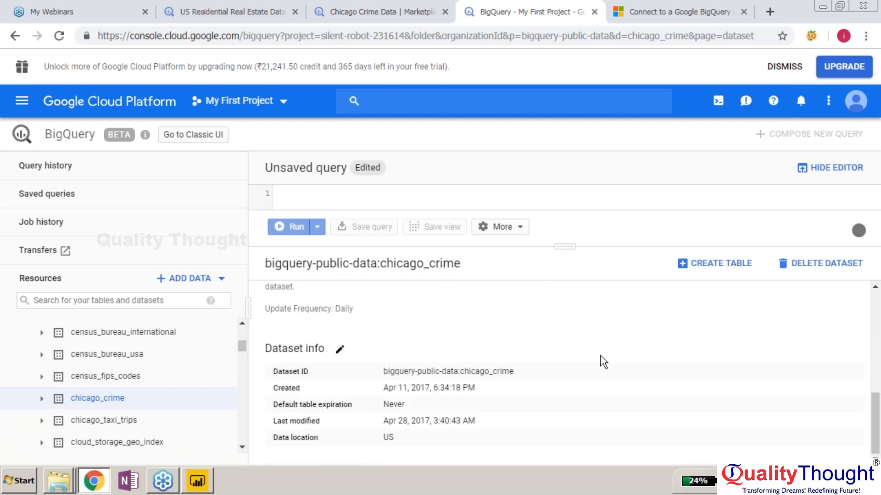
mouse_move(317, 342)
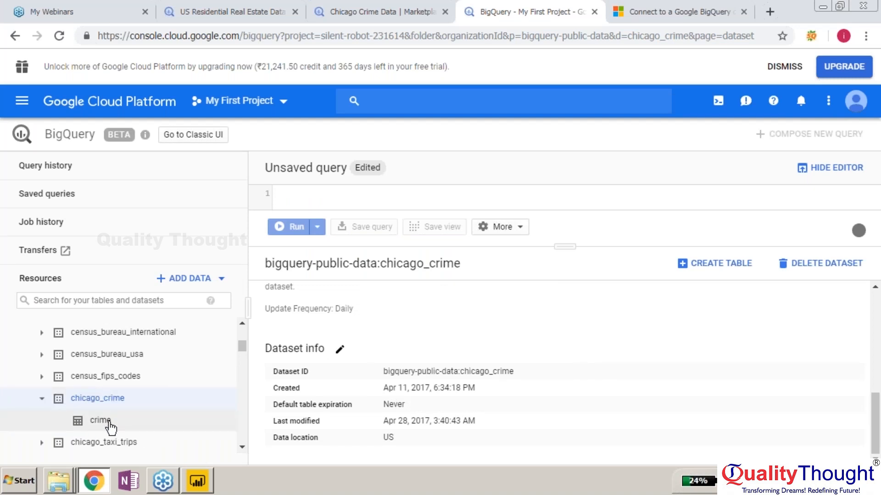
- Query the crime table with count(*), returning 6,805,028 rows
click(100, 420)
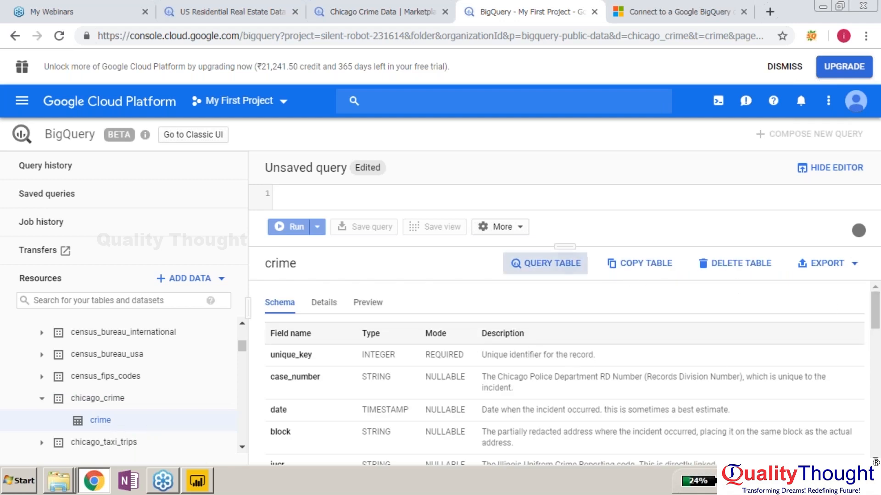
click(544, 264)
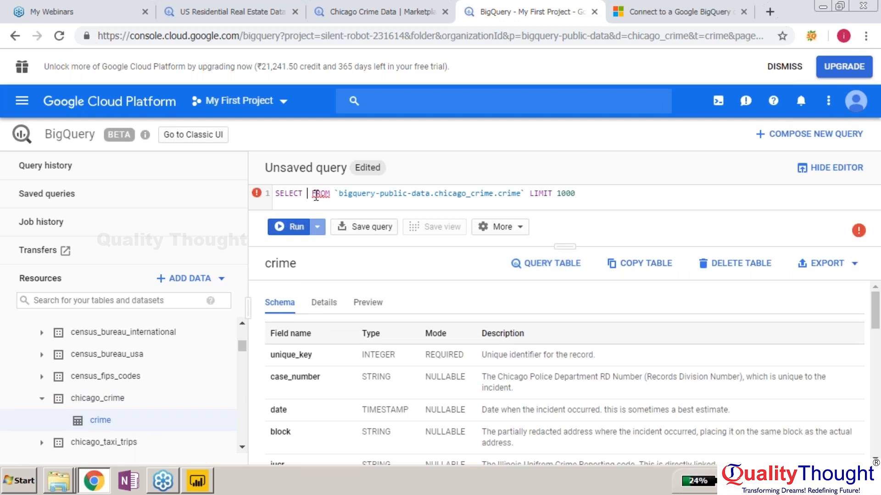
text(count(*)
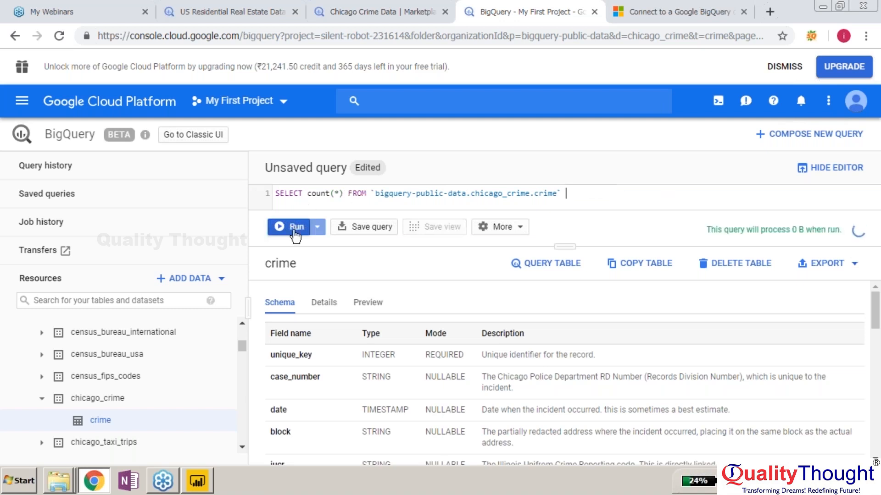
click(294, 226)
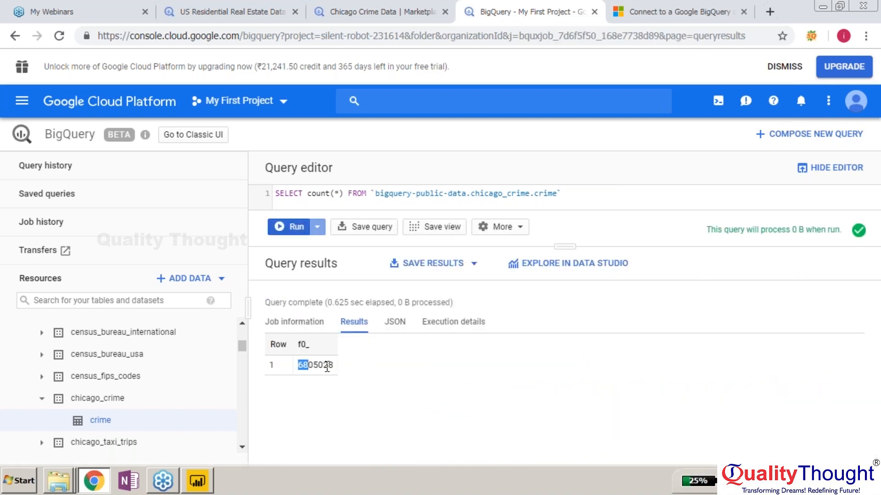
mouse_move(365, 377)
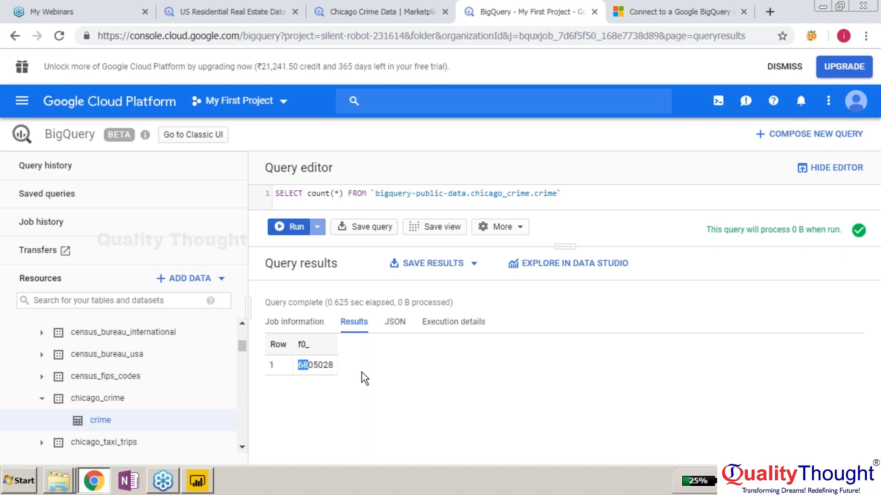
mouse_move(875, 198)
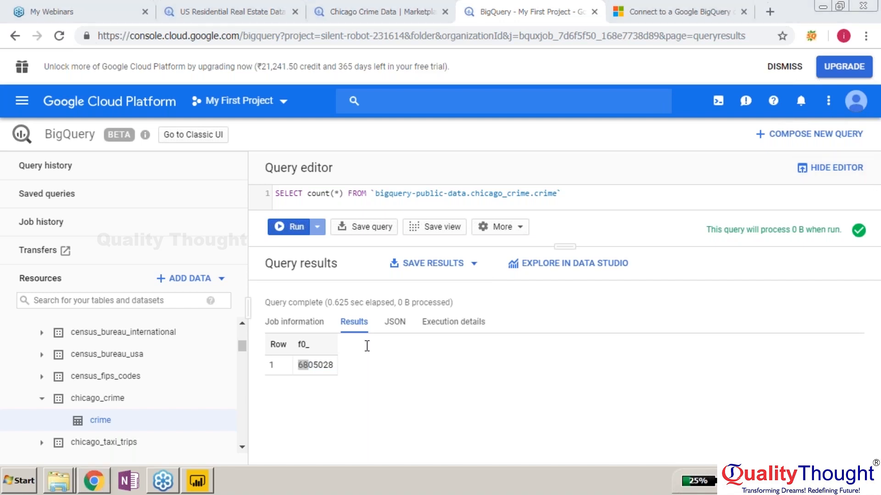
mouse_move(390, 109)
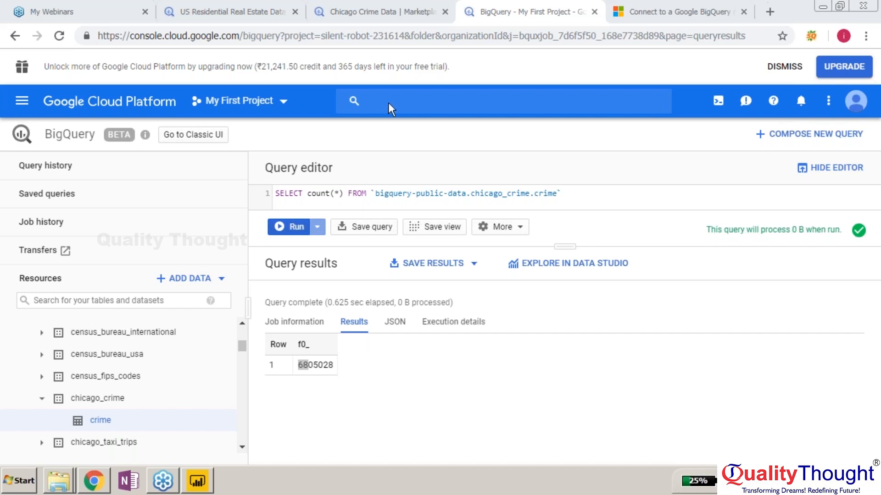
mouse_move(723, 90)
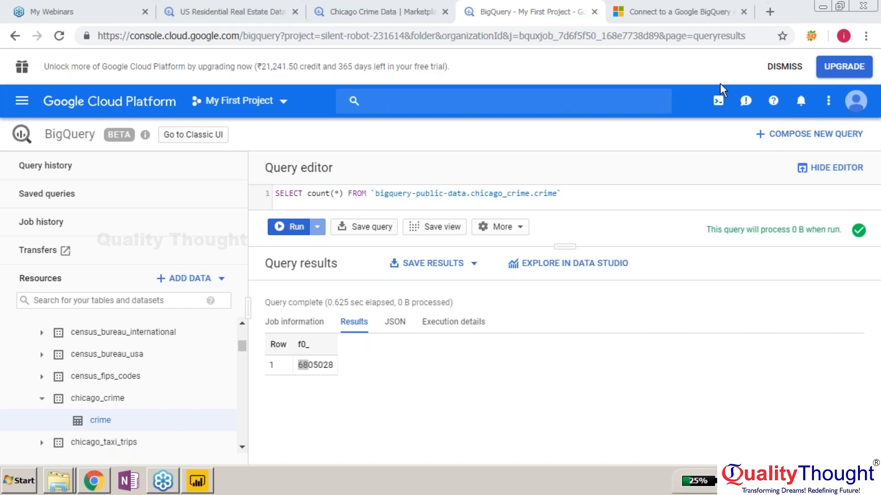
mouse_move(507, 85)
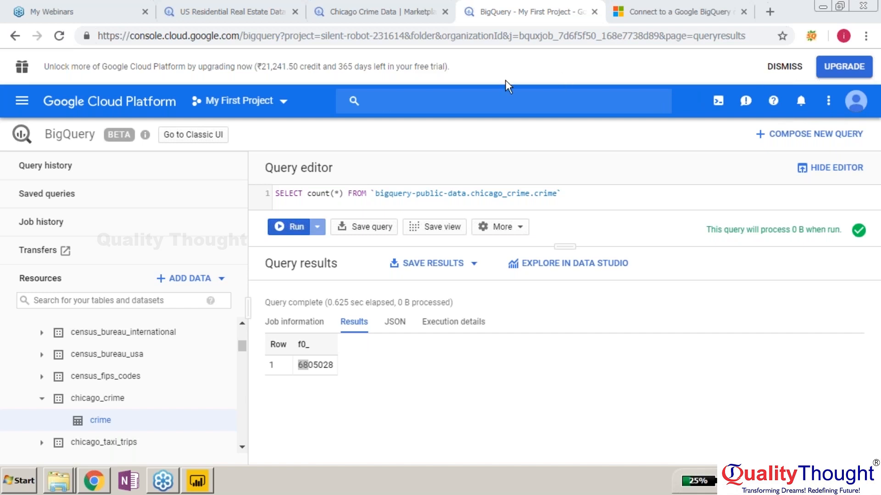
mouse_move(365, 263)
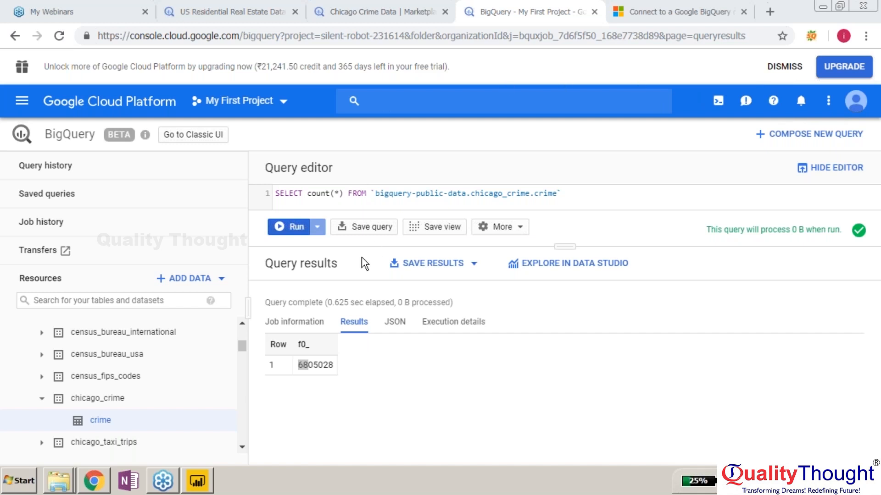
mouse_move(100, 420)
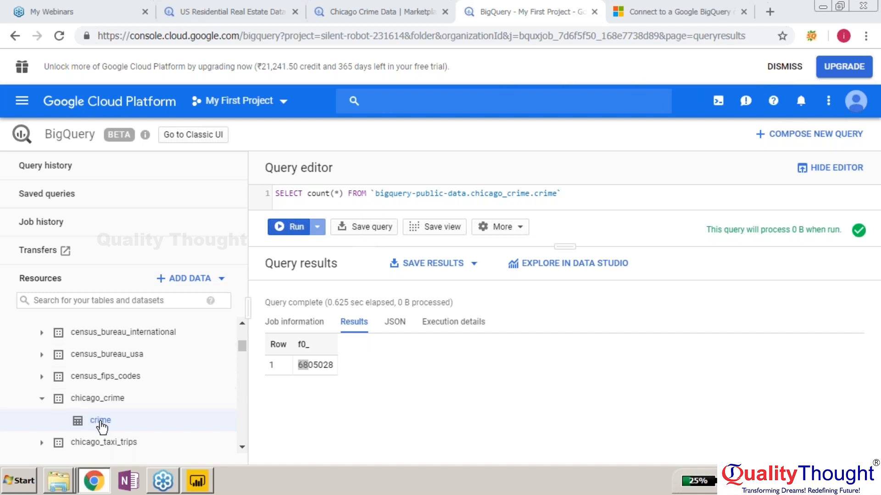
- Confirm the crime table holds 6,805,028 rows in BigQuery, then return to Power BI's import
click(100, 420)
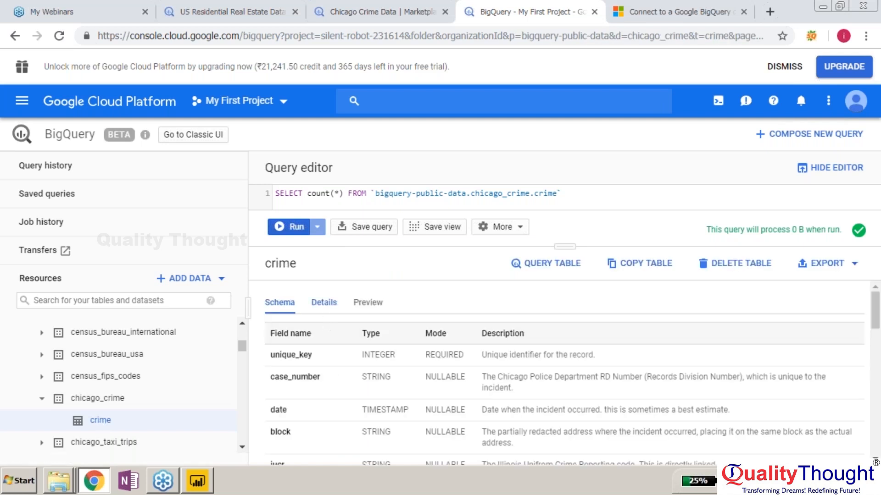
click(324, 302)
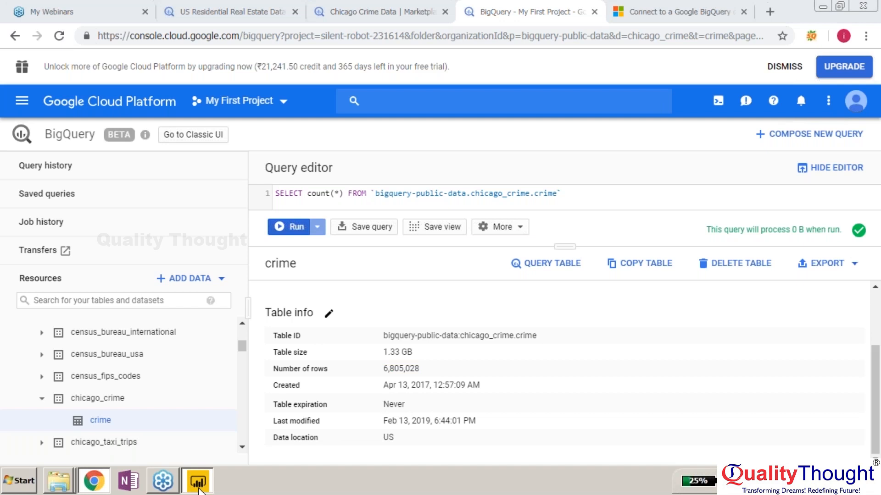
click(197, 480)
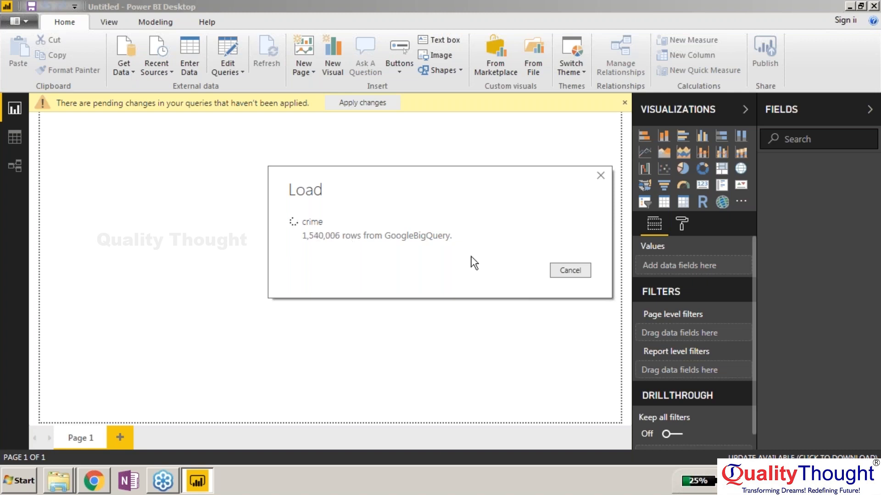
- Cancel the crime table load, leaving the blank report with pending query changes
click(569, 269)
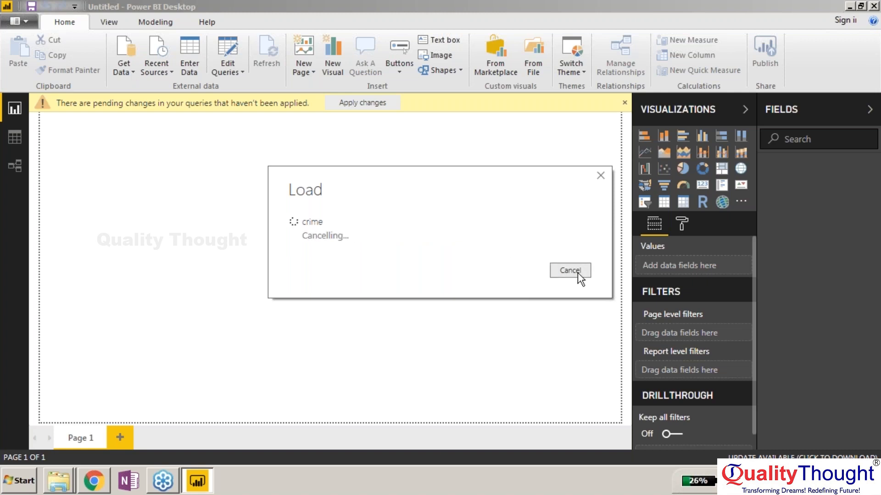
click(569, 270)
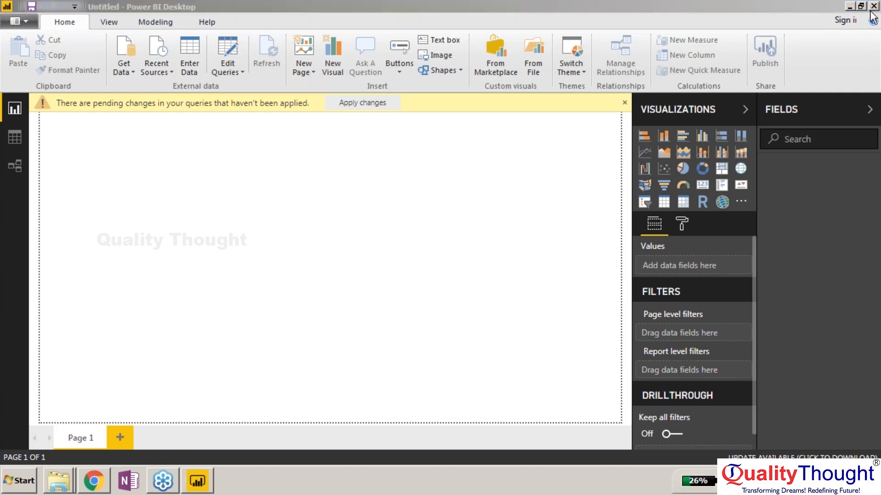
mouse_move(874, 18)
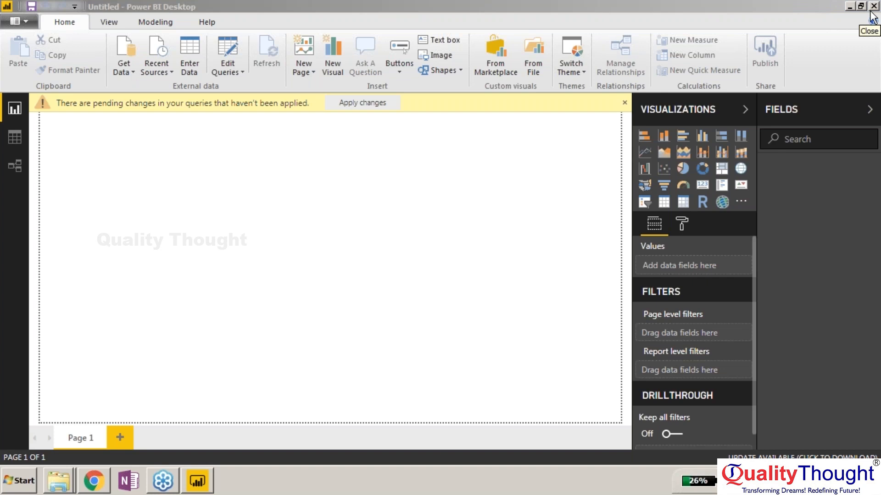
mouse_move(869, 17)
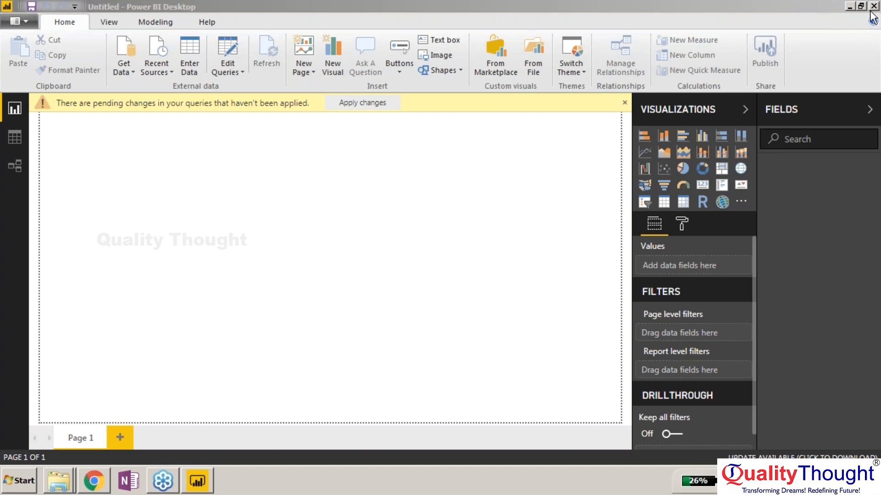
mouse_move(731, 35)
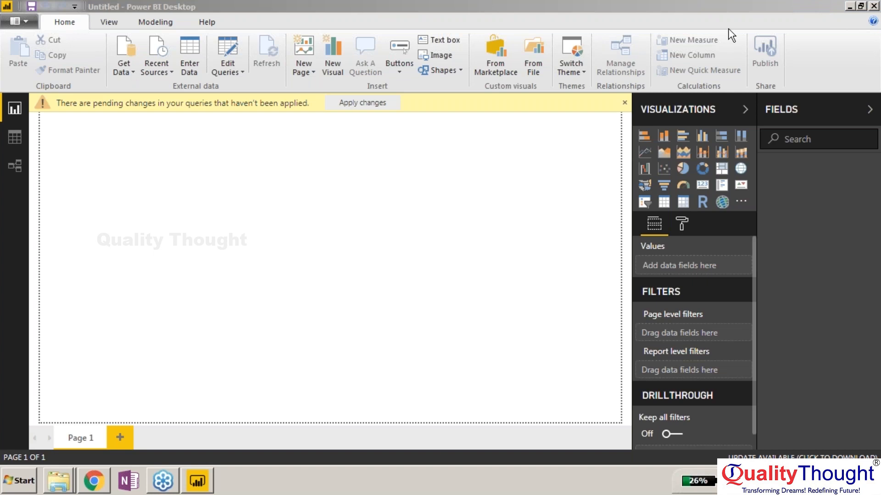
mouse_move(659, 142)
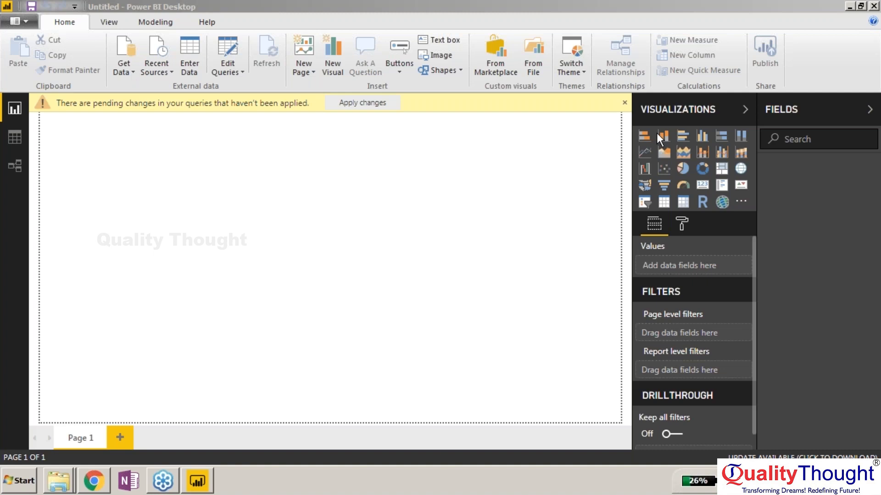
mouse_move(636, 87)
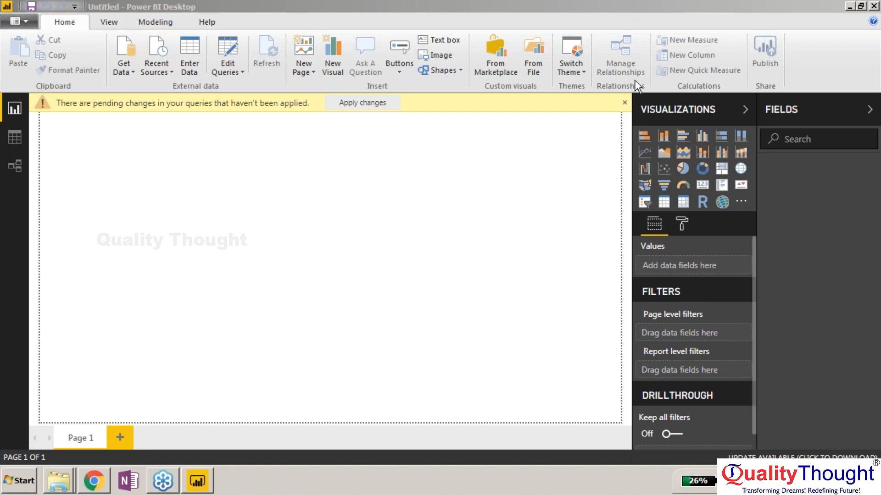